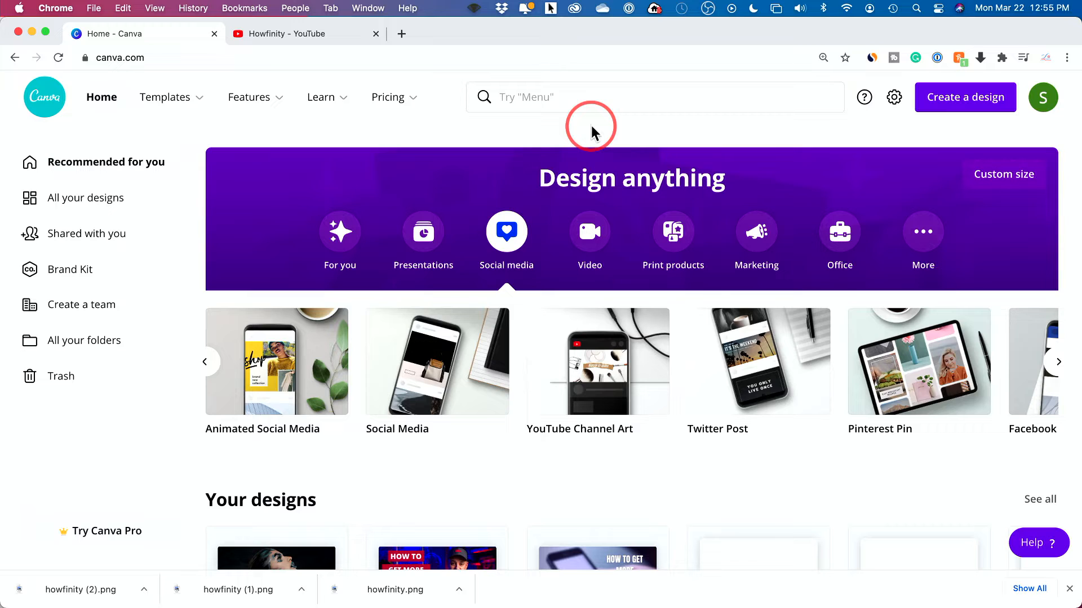
pyautogui.moveTo(548, 150)
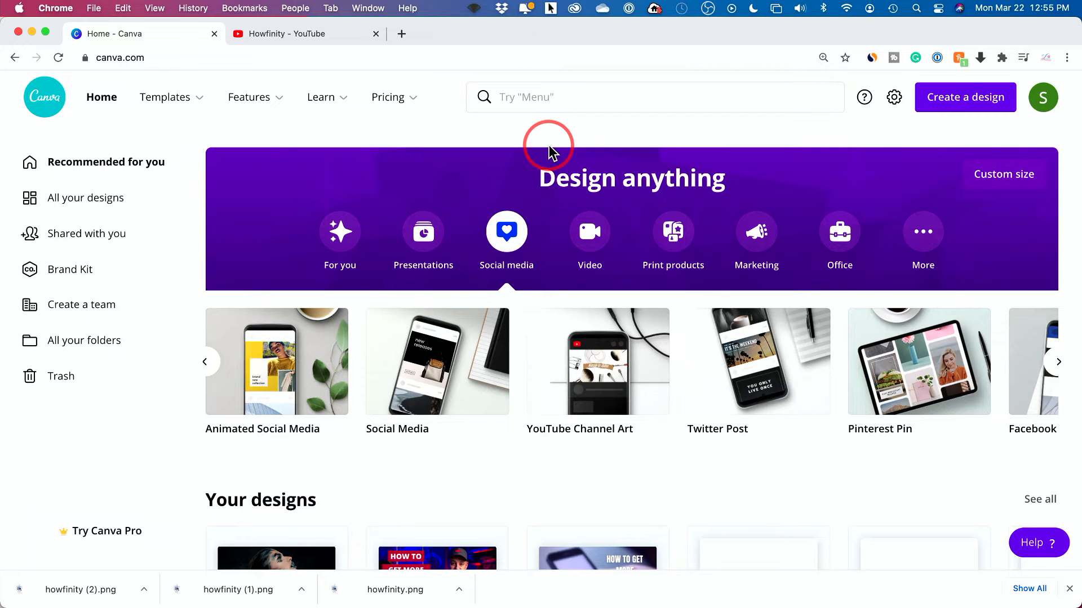
pyautogui.moveTo(539, 224)
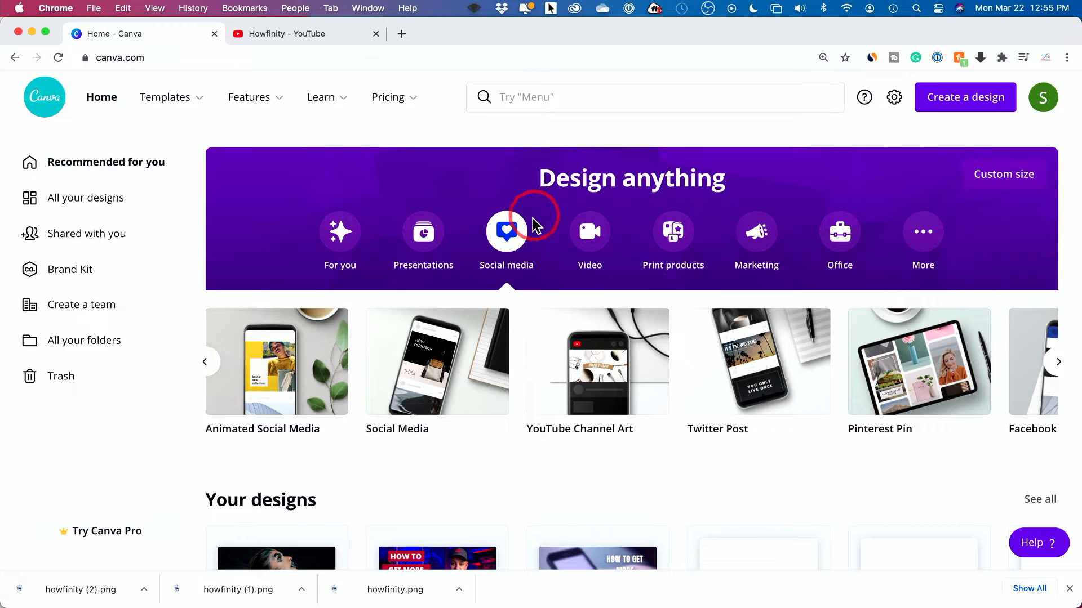
pyautogui.moveTo(524, 304)
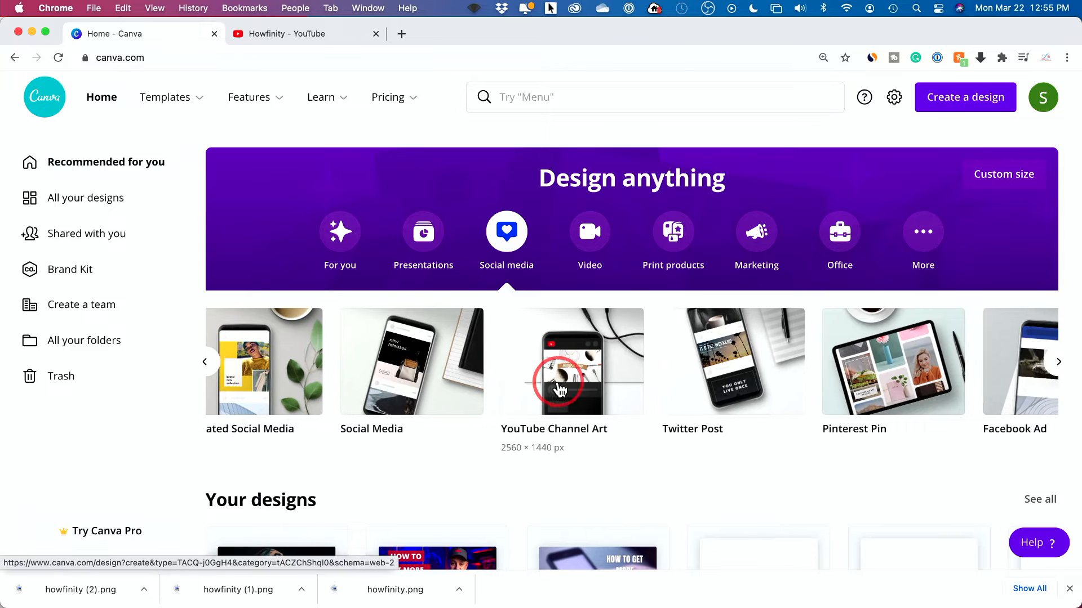
# Search 'youtube channel art' and start a blank 2560 × 1440 px Channel Art design.
pyautogui.click(965, 97)
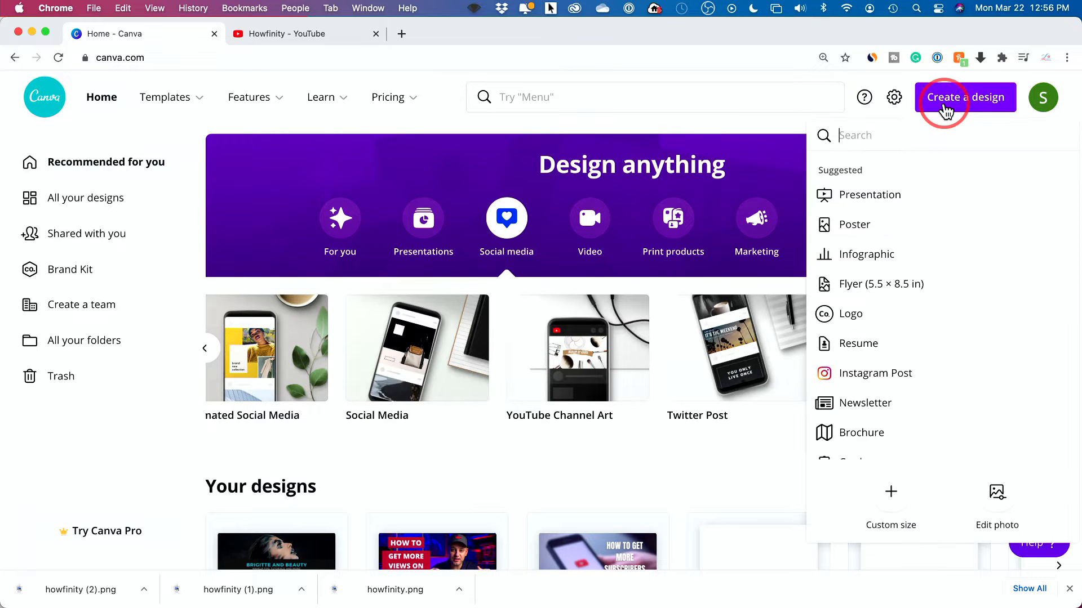
pyautogui.moveTo(902, 135)
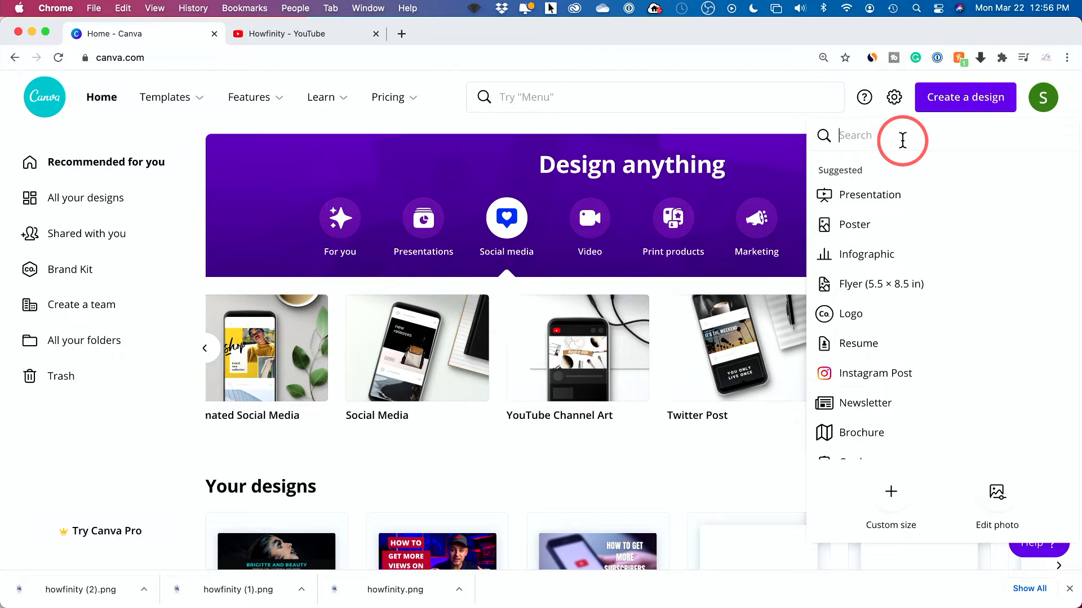
pyautogui.write('youtube channel art')
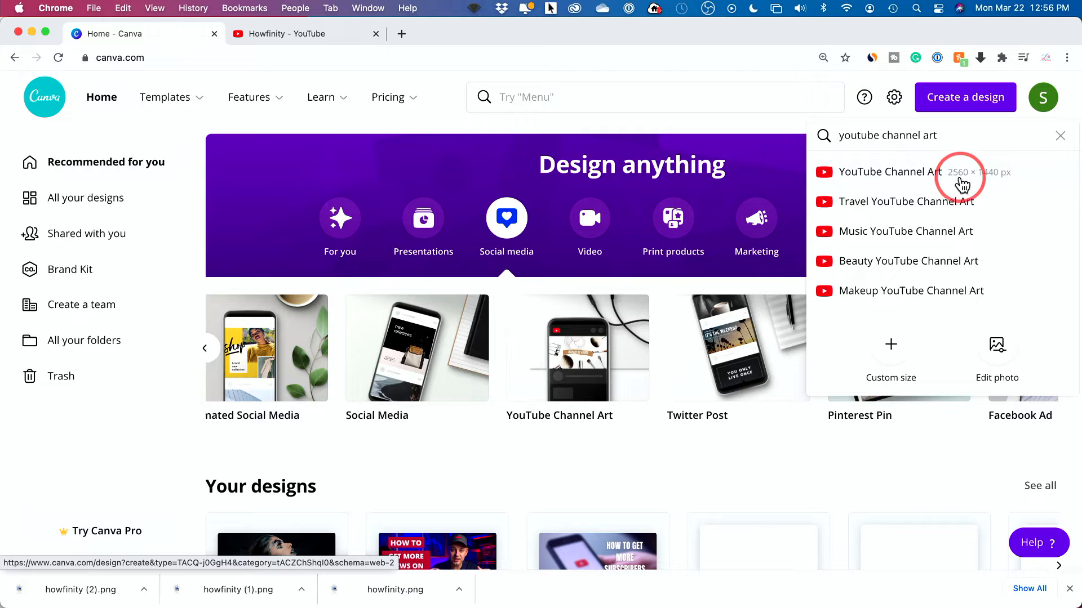
pyautogui.moveTo(999, 185)
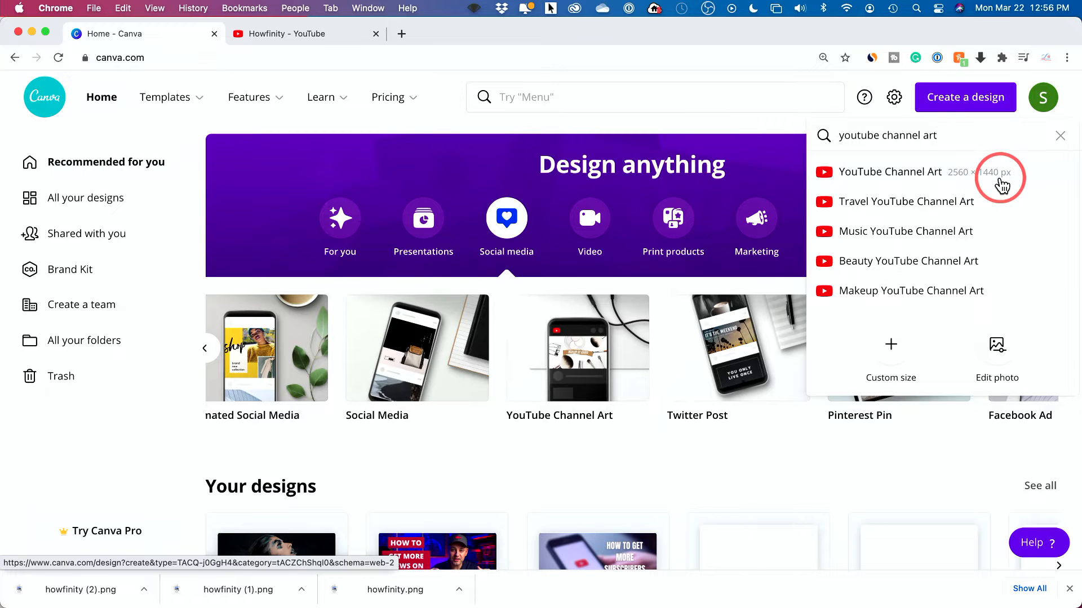
pyautogui.moveTo(938, 179)
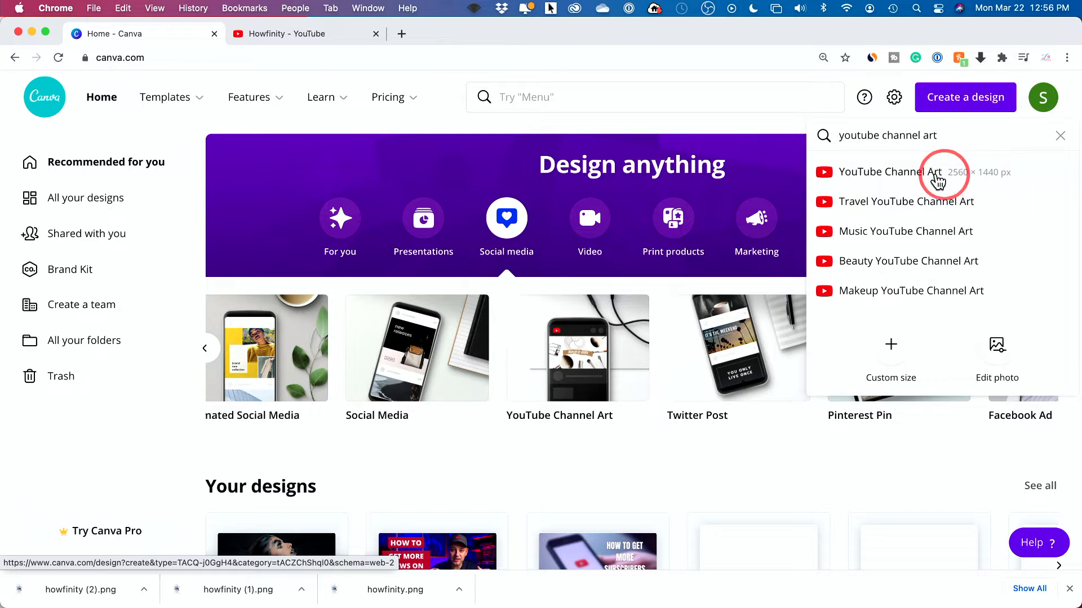
pyautogui.moveTo(979, 185)
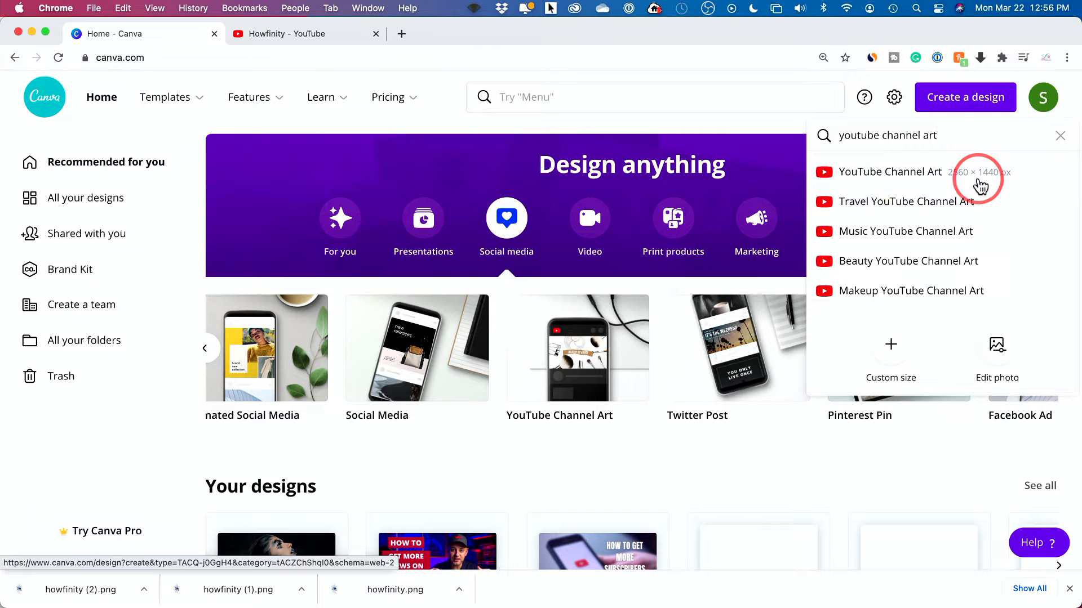
pyautogui.moveTo(993, 180)
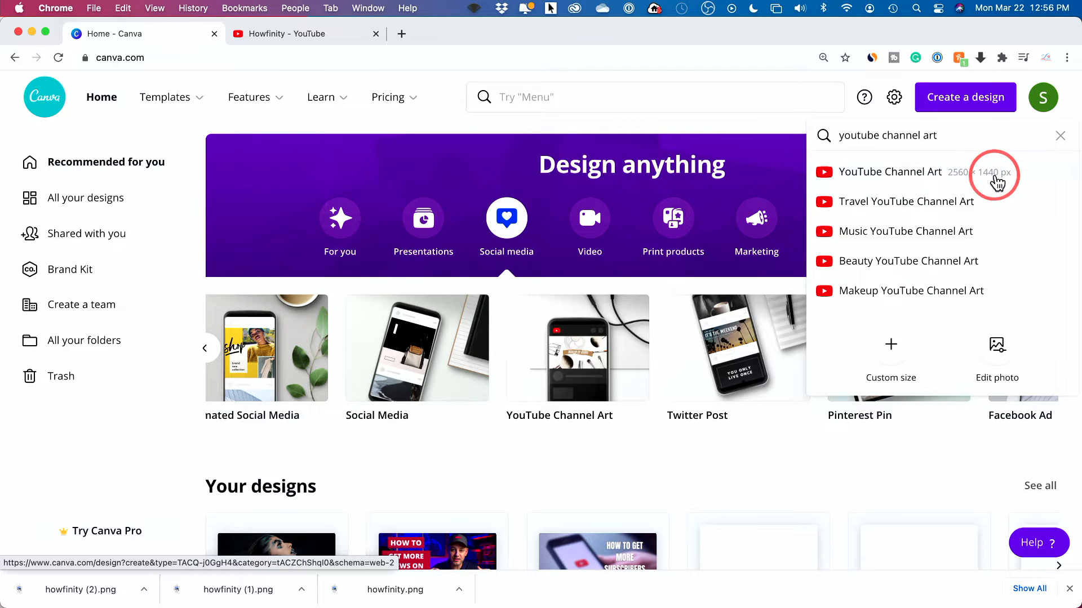
pyautogui.moveTo(969, 185)
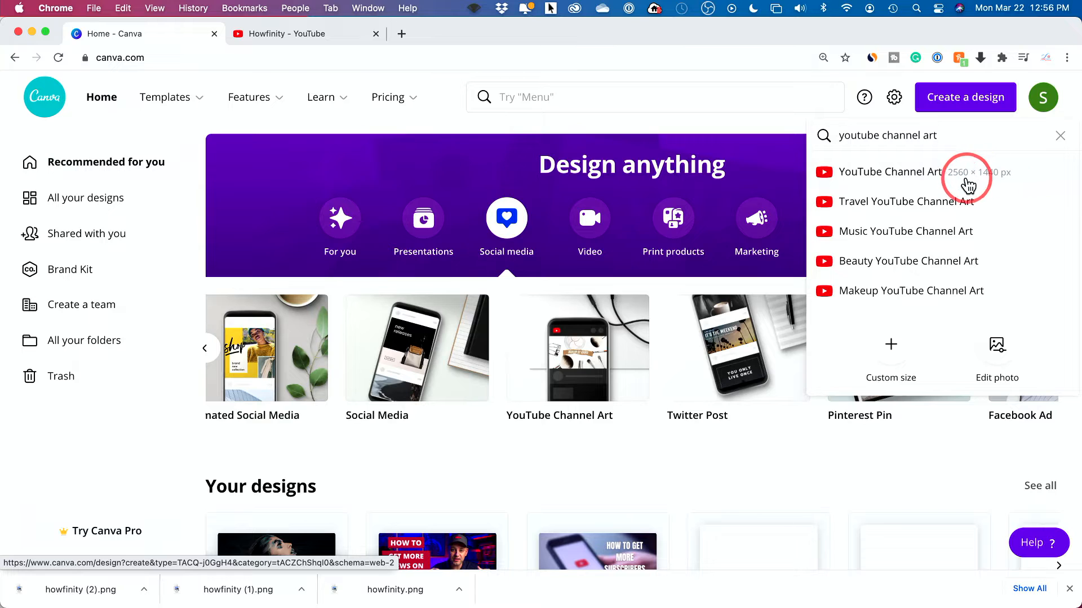
pyautogui.moveTo(923, 175)
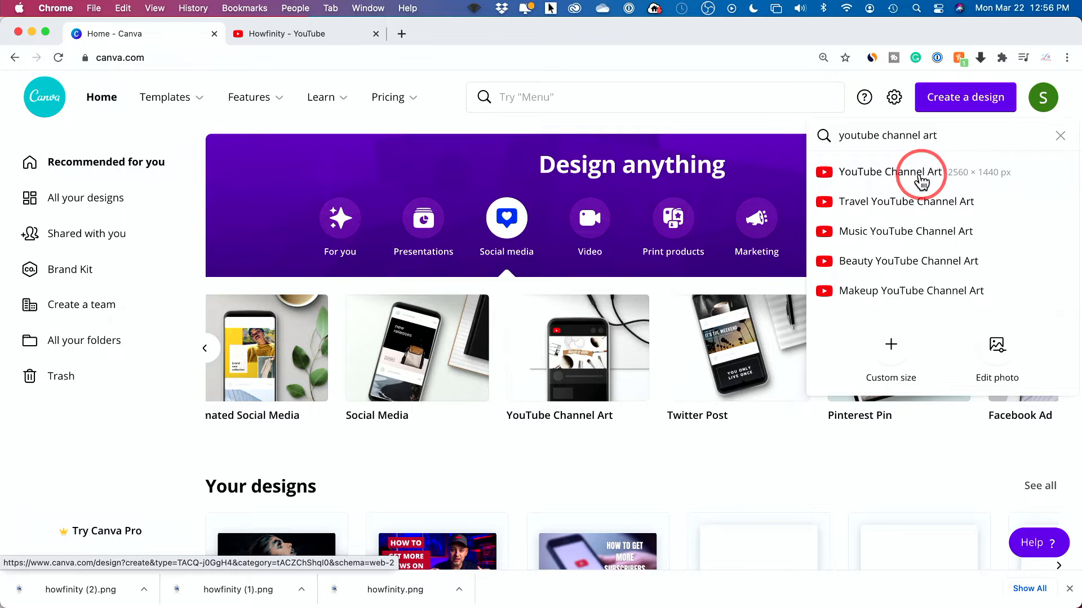
pyautogui.moveTo(988, 181)
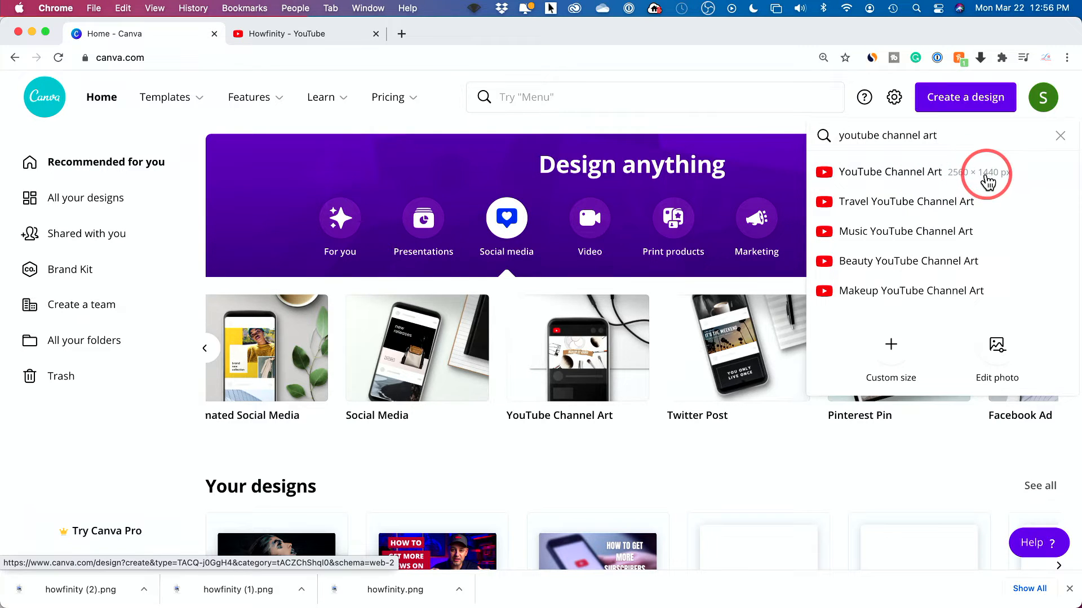
pyautogui.moveTo(904, 178)
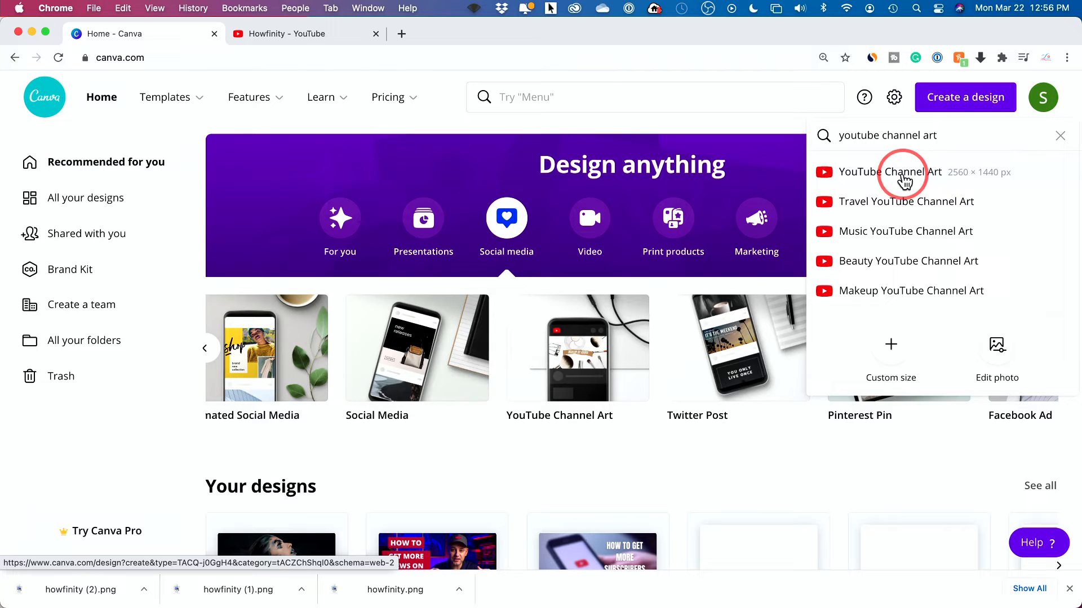
pyautogui.click(903, 171)
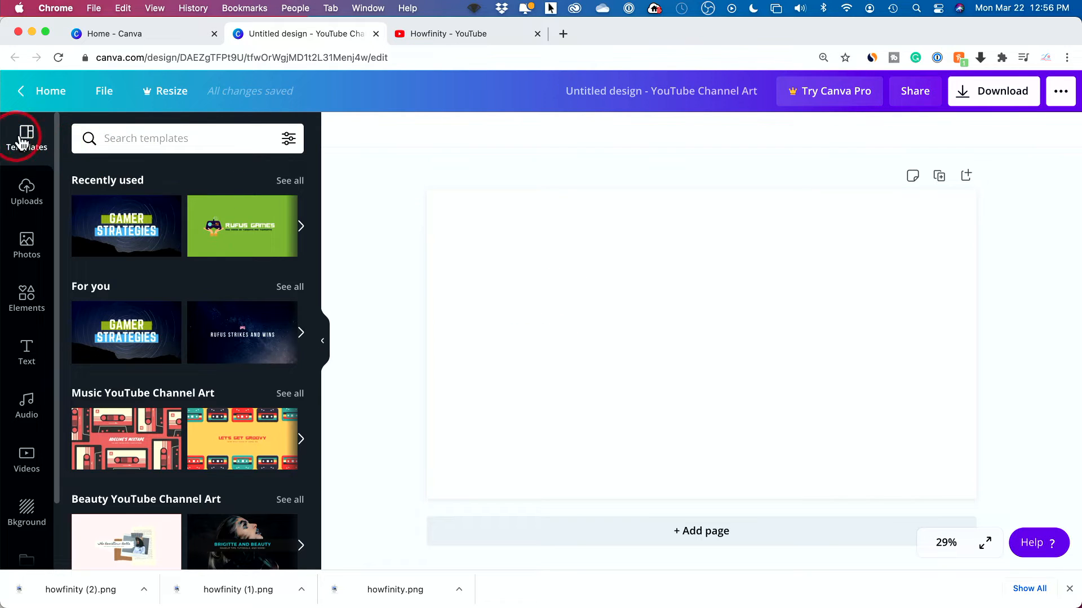
pyautogui.moveTo(26, 136)
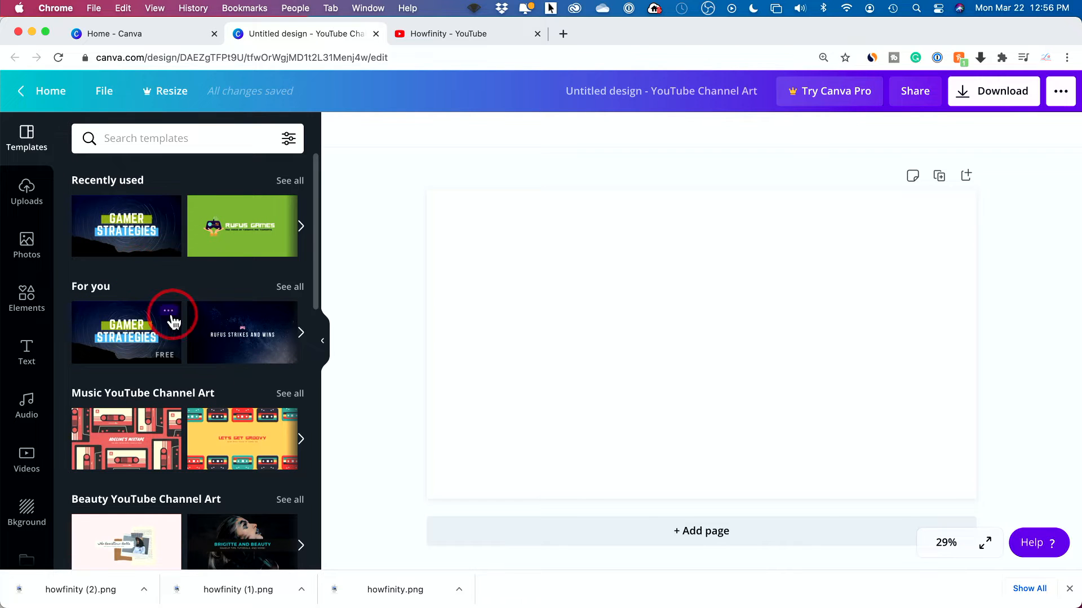
pyautogui.moveTo(126, 225)
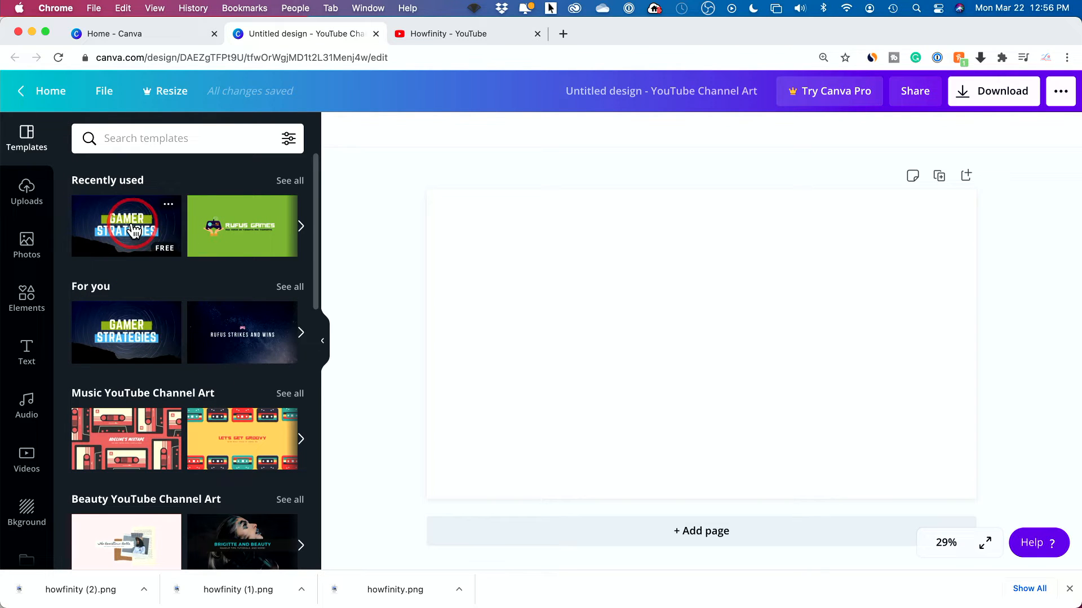
# Apply the Gamer Strategies template, retitle it HOWFINITY, shrink it, and move it onto the green bar.
pyautogui.click(126, 226)
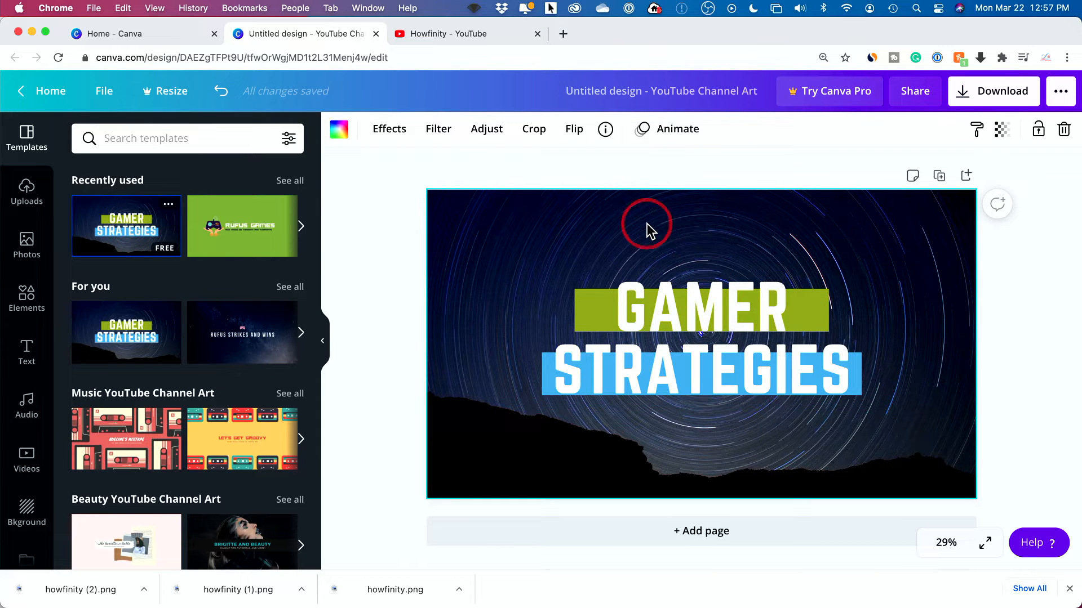
pyautogui.click(701, 336)
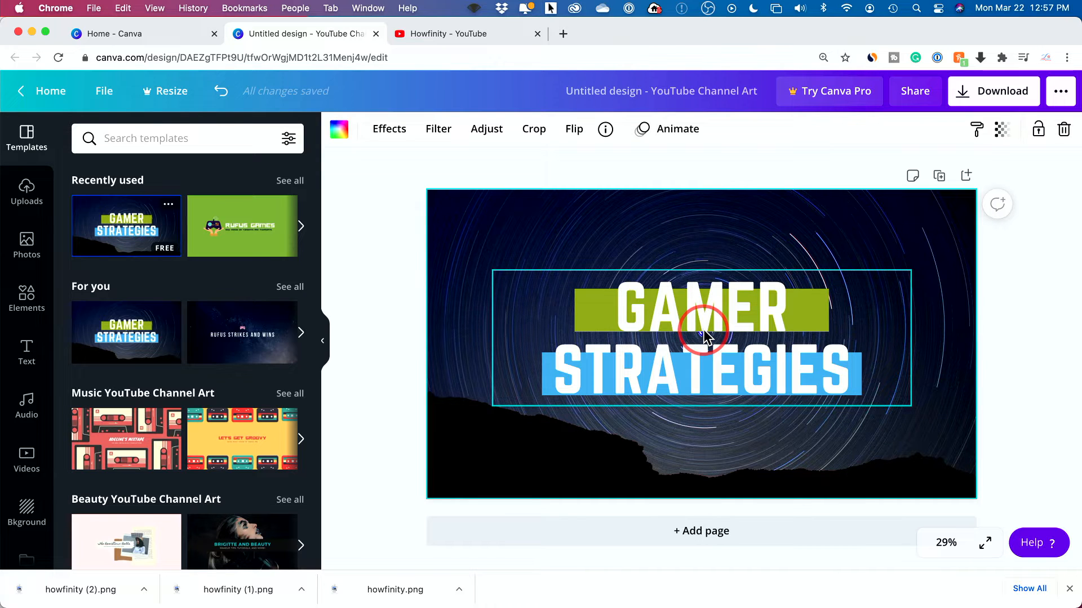
pyautogui.moveTo(710, 311)
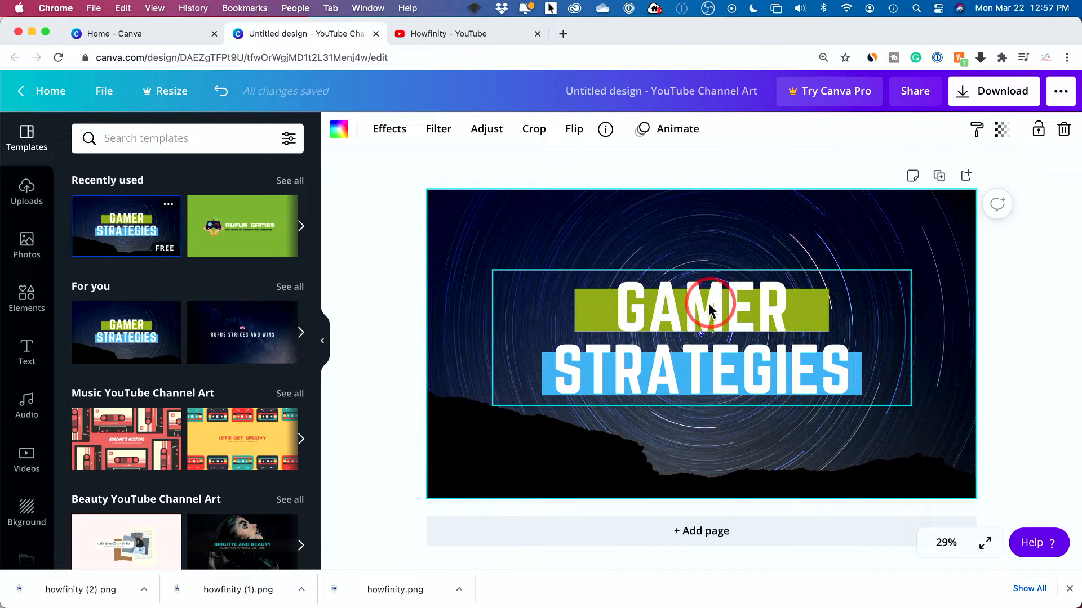
pyautogui.click(700, 308)
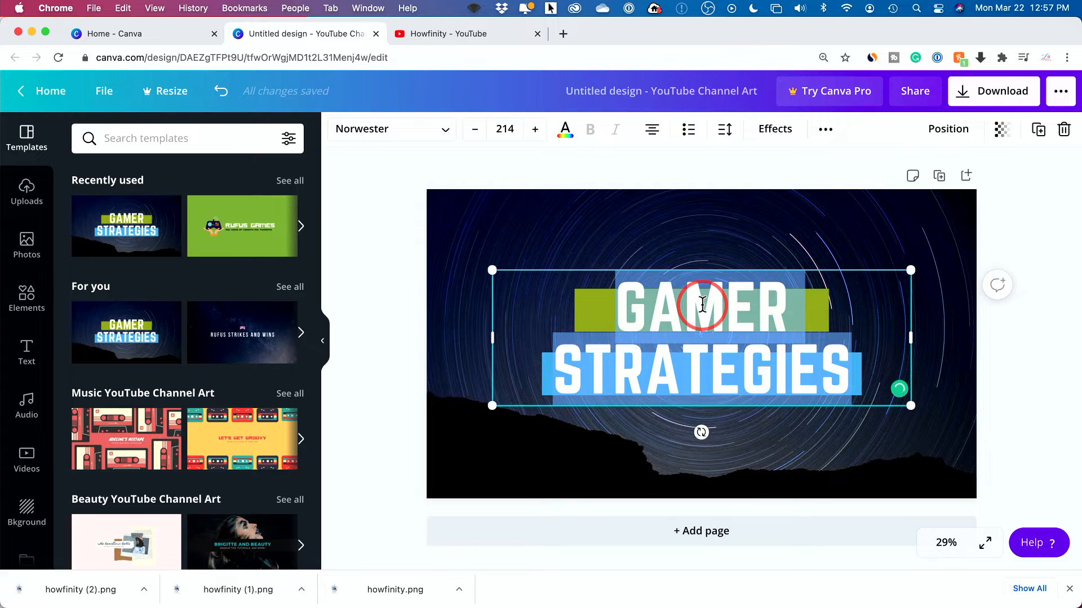
pyautogui.write('HOWFINITY')
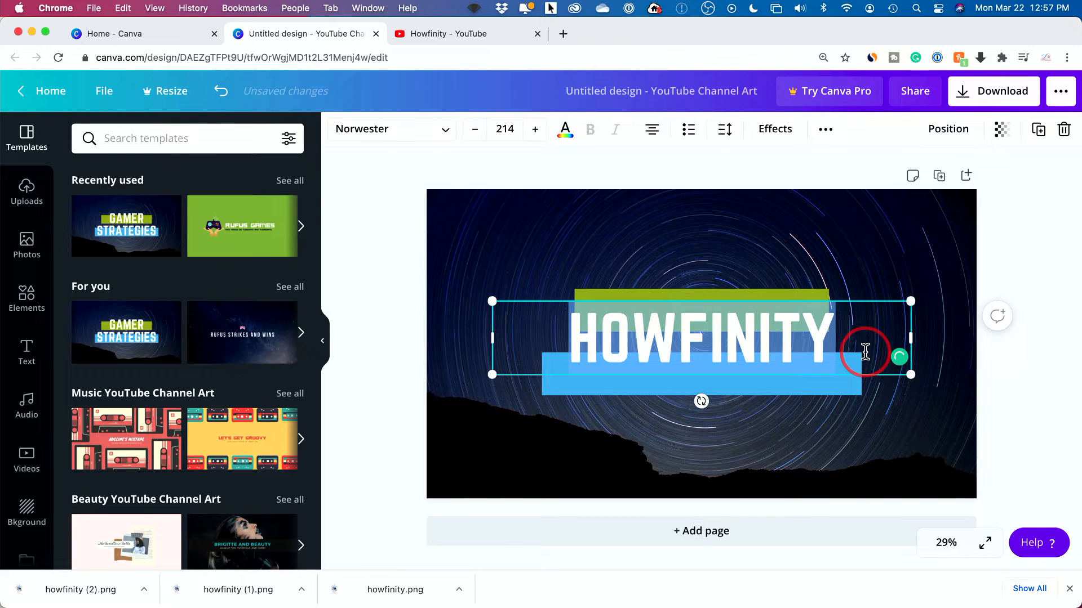
pyautogui.click(474, 130)
pyautogui.write('150')
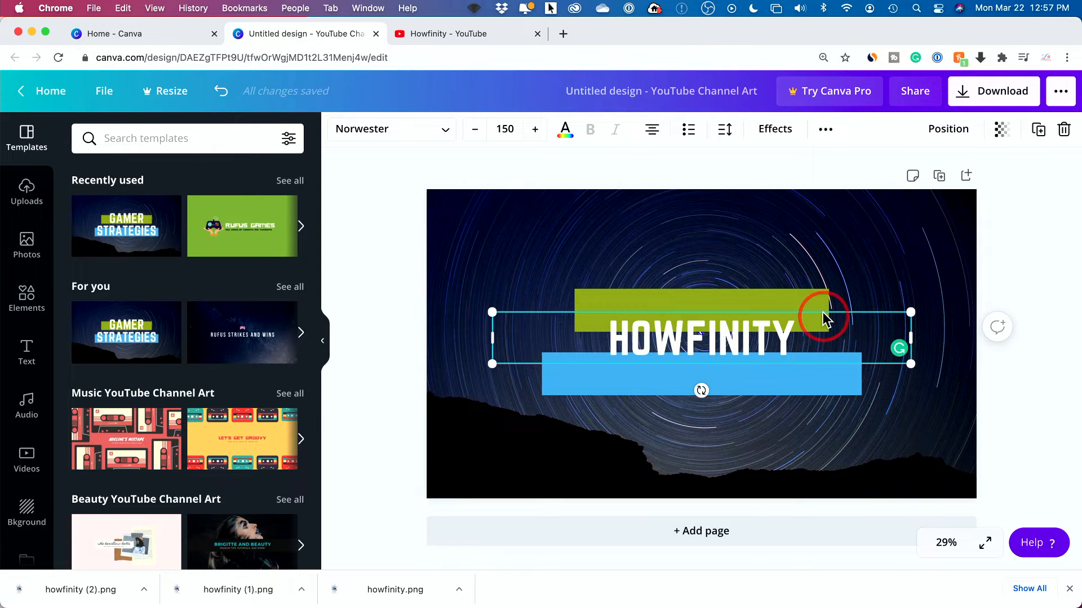
pyautogui.moveTo(701, 334); pyautogui.dragTo(701, 314)
pyautogui.write('howfinity')
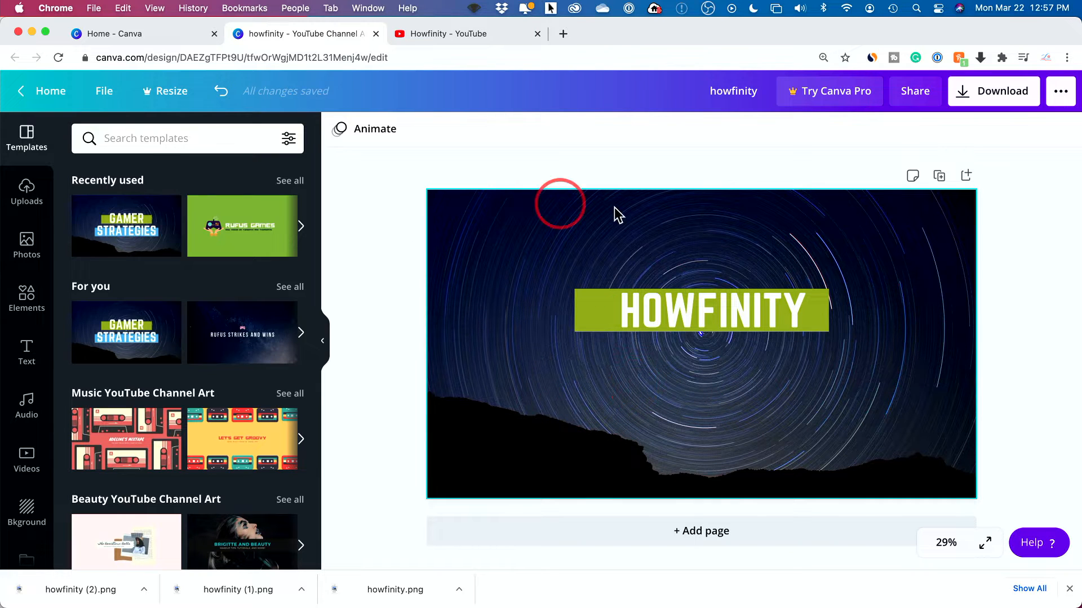
pyautogui.moveTo(454, 355)
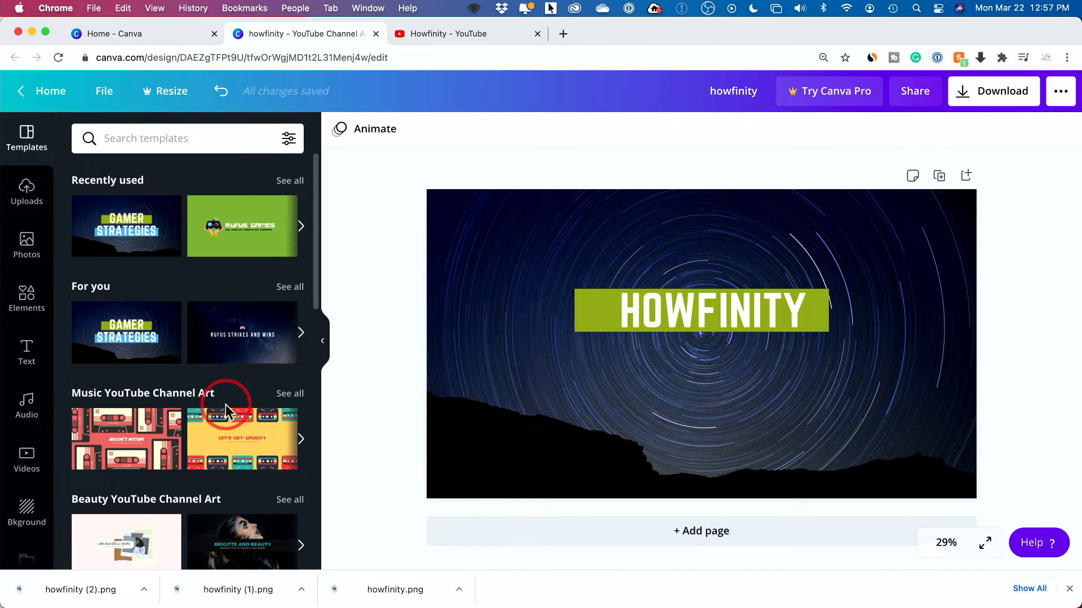
pyautogui.moveTo(97, 448)
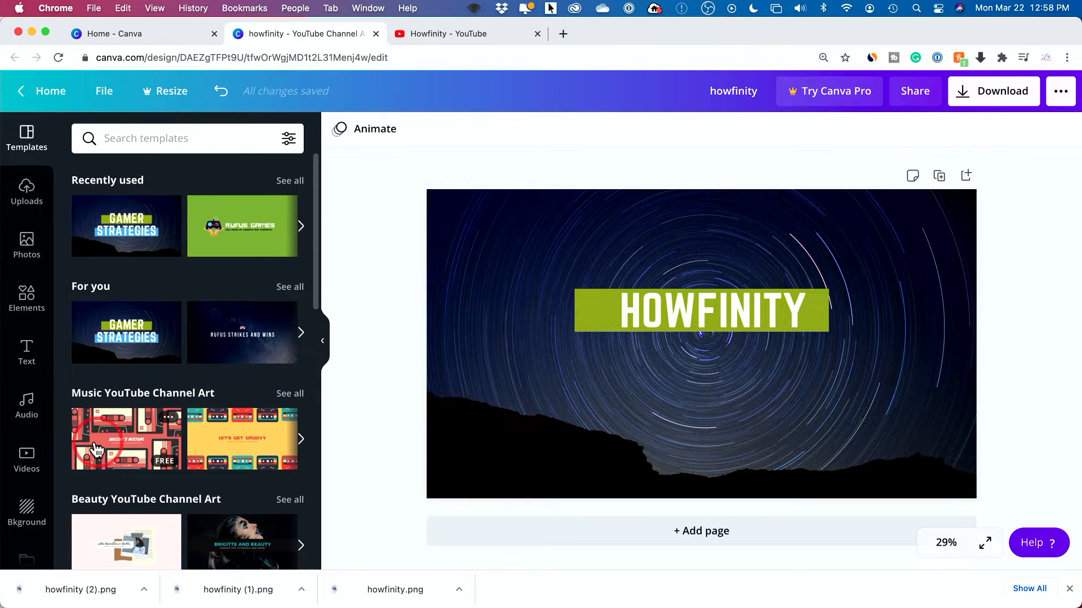
# Try the retro cassette template, then search the template library for 'cooking'.
pyautogui.click(126, 439)
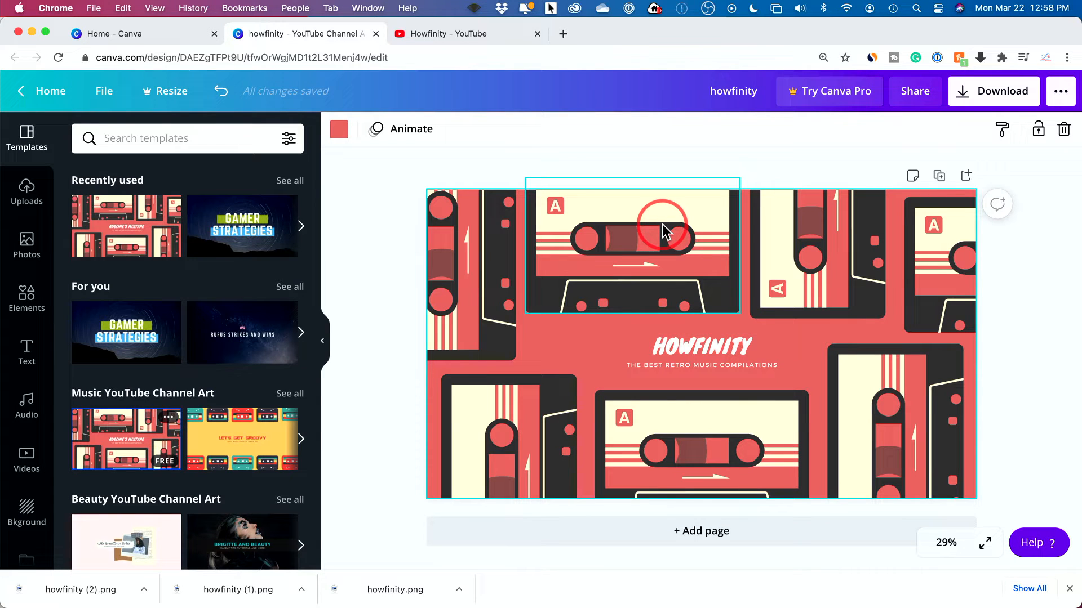
pyautogui.scroll(-3)
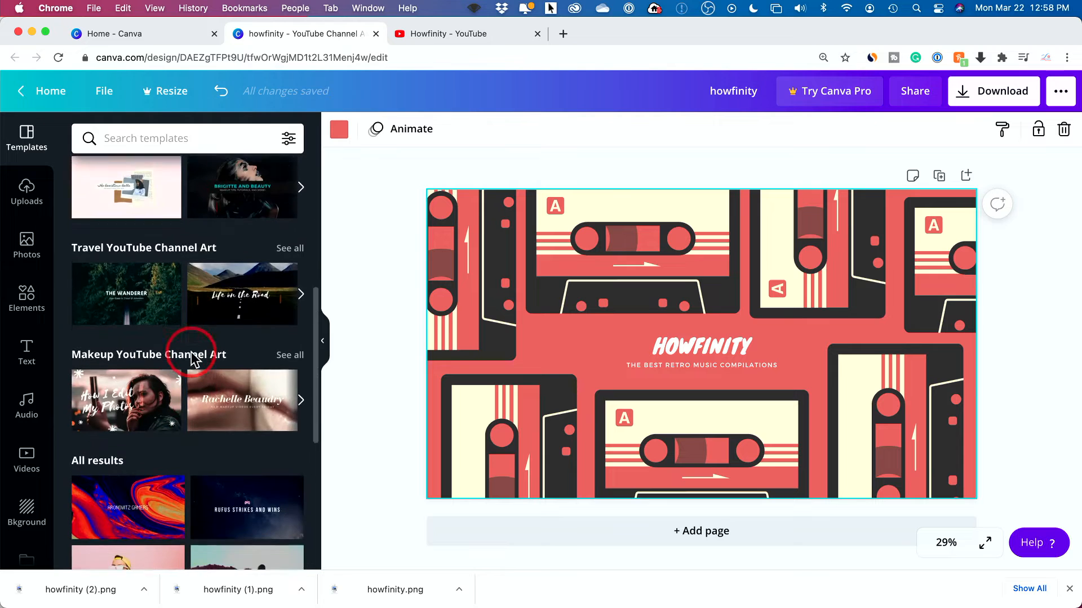
pyautogui.click(163, 138)
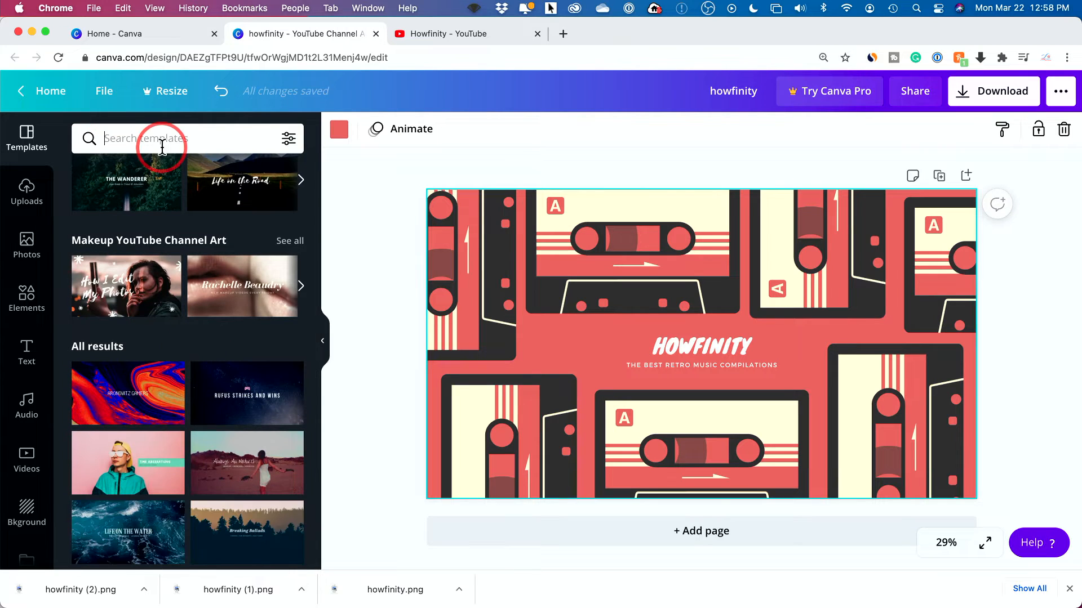
pyautogui.write('cooking')
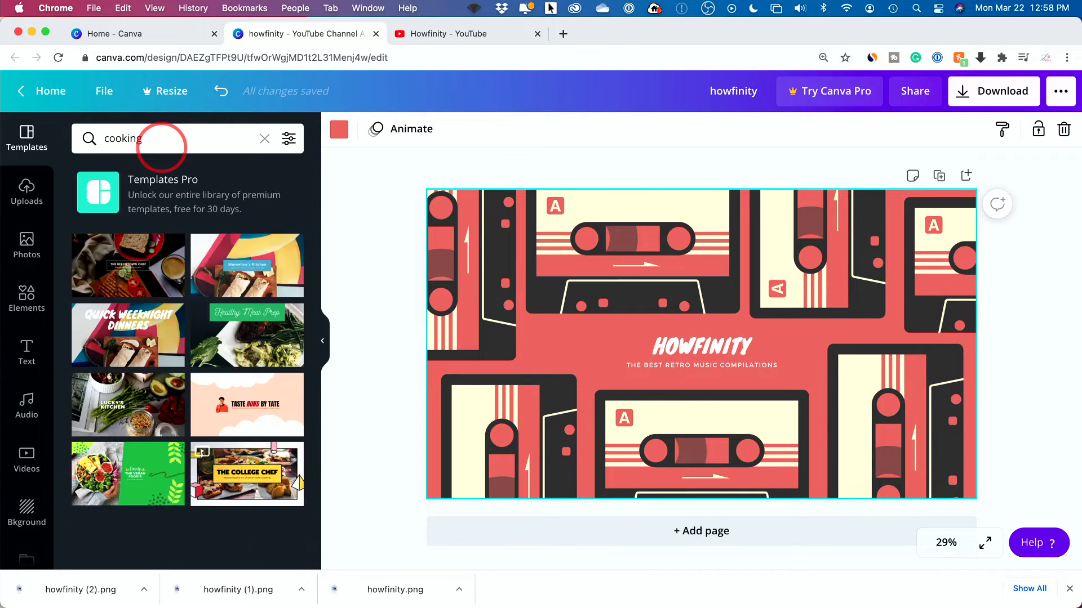
pyautogui.moveTo(246, 336)
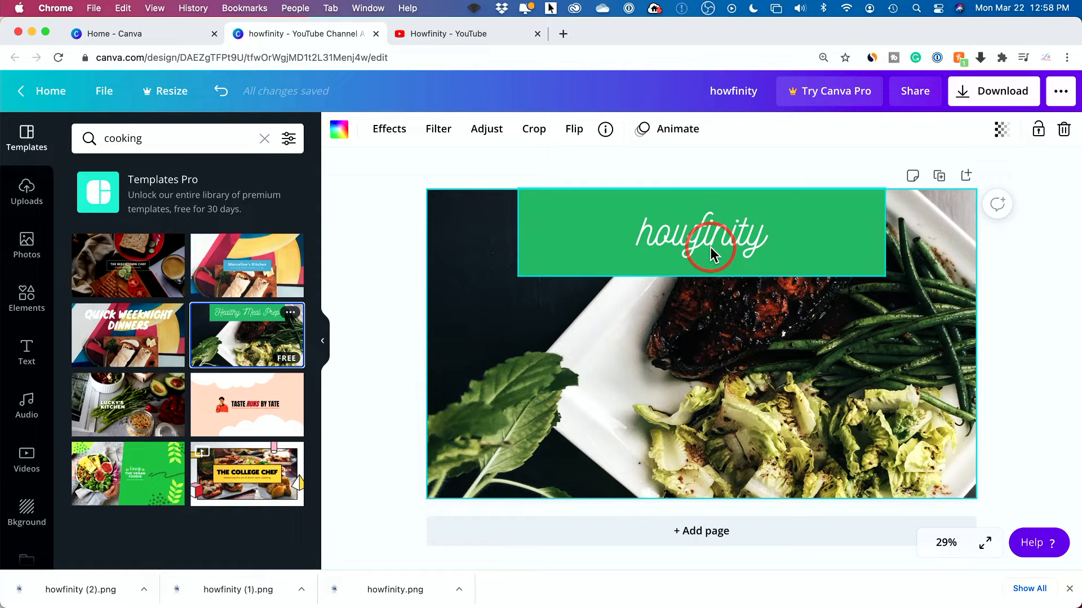
pyautogui.click(1059, 250)
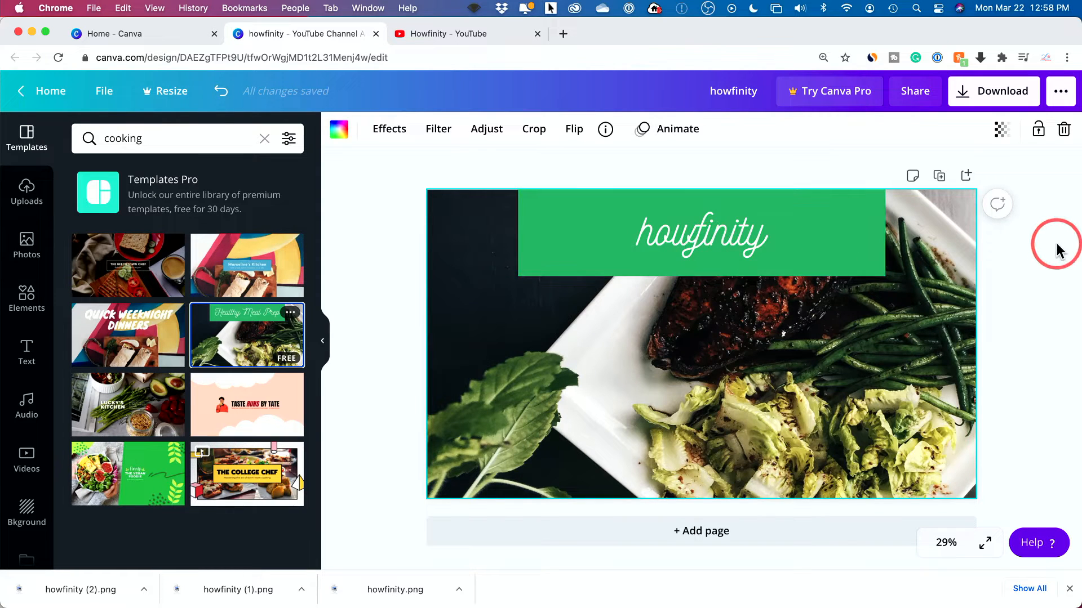
pyautogui.click(1063, 130)
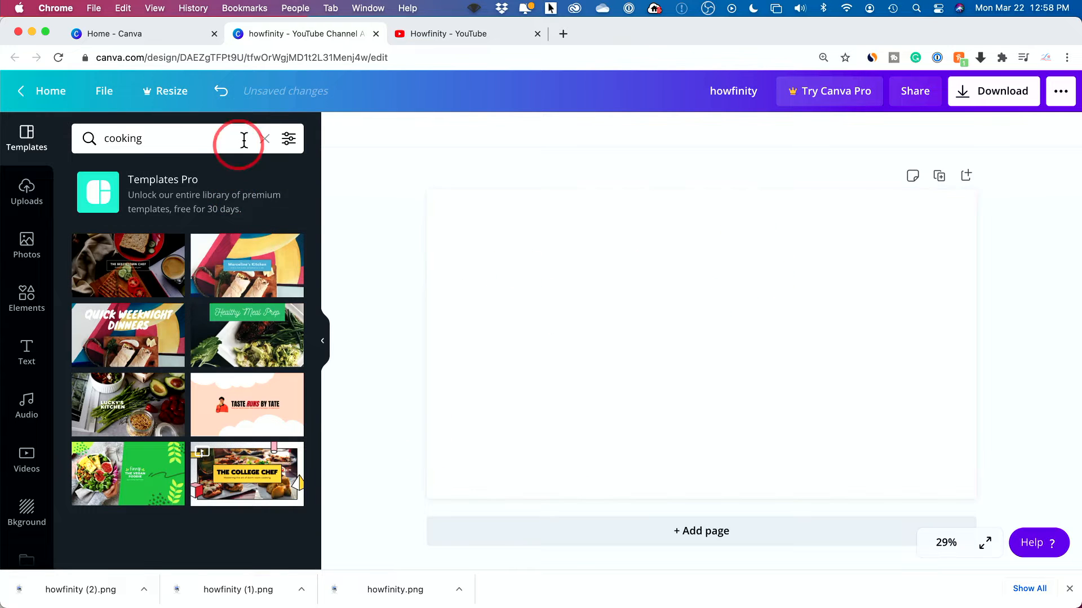
# Remove the cooking template elements, leaving the banner page blank.
pyautogui.click(266, 139)
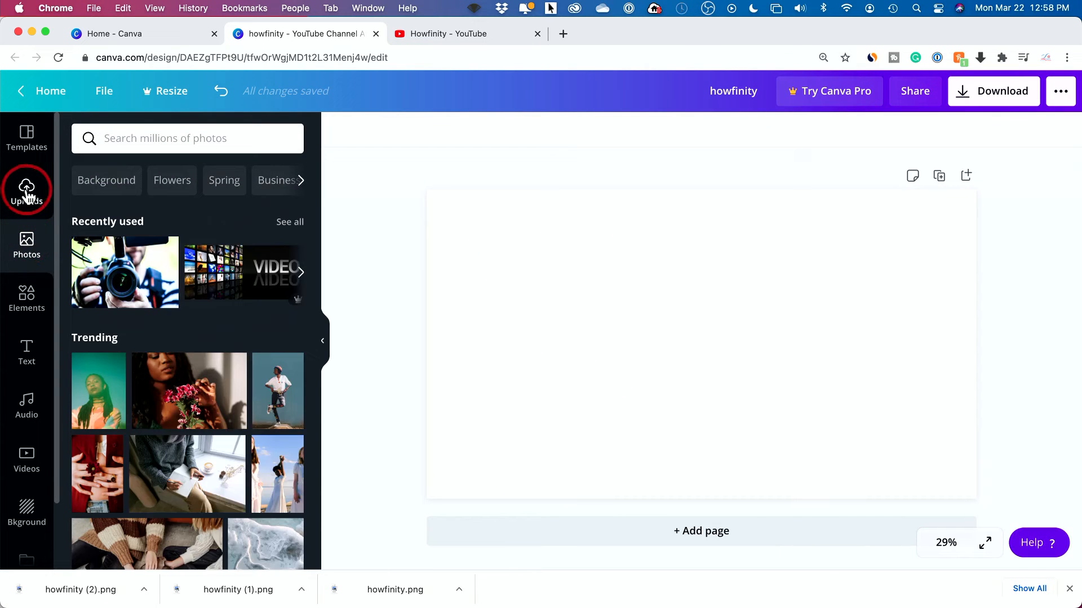
pyautogui.moveTo(26, 190)
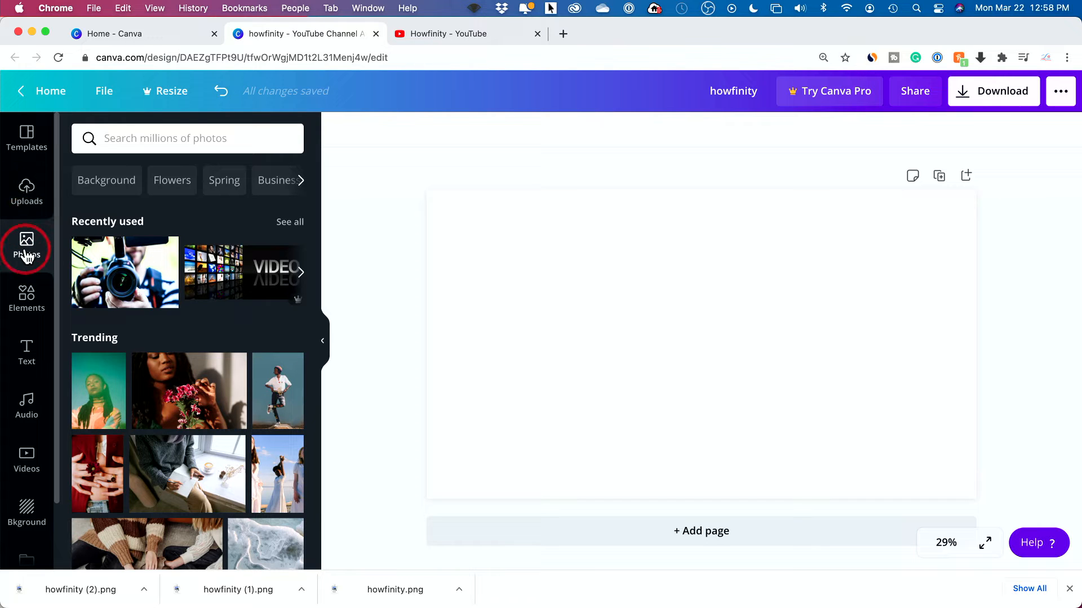
# Search stock photos for 'video' and scroll through the camera and filming results.
pyautogui.click(186, 138)
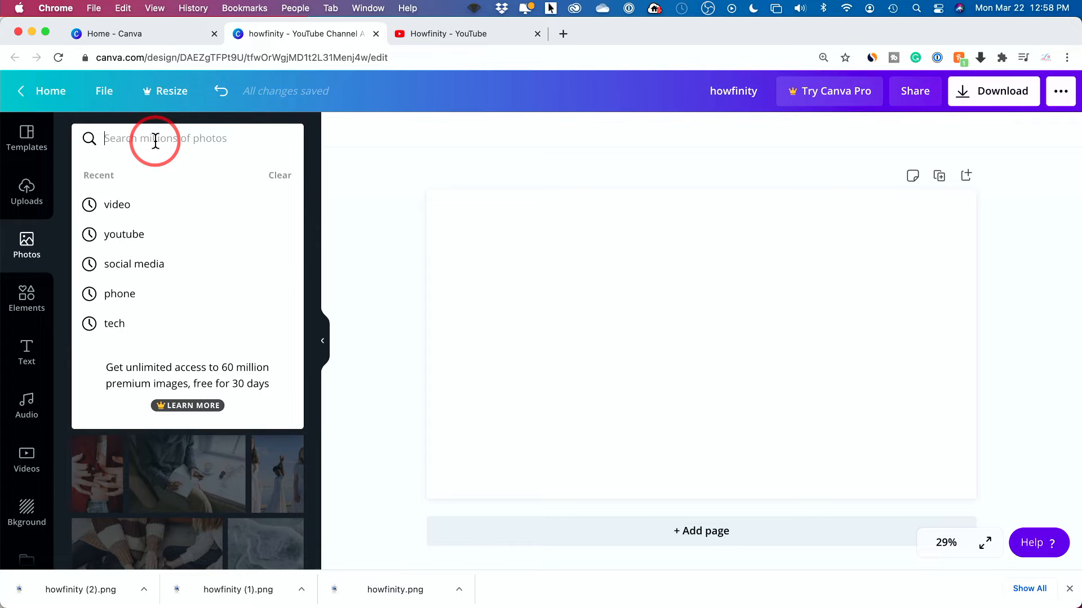
pyautogui.write('con')
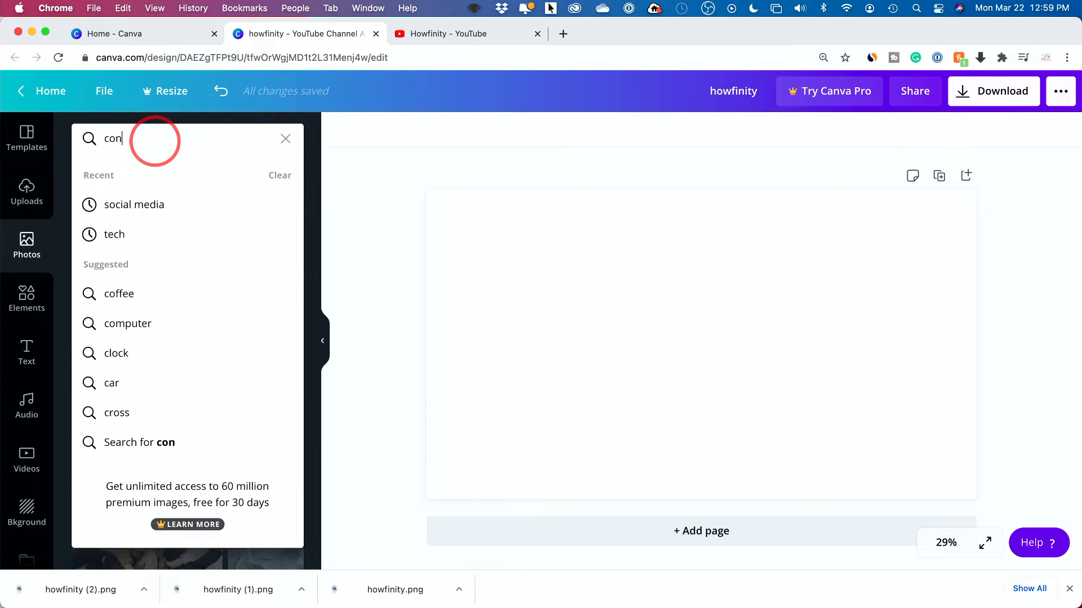
pyautogui.write('video')
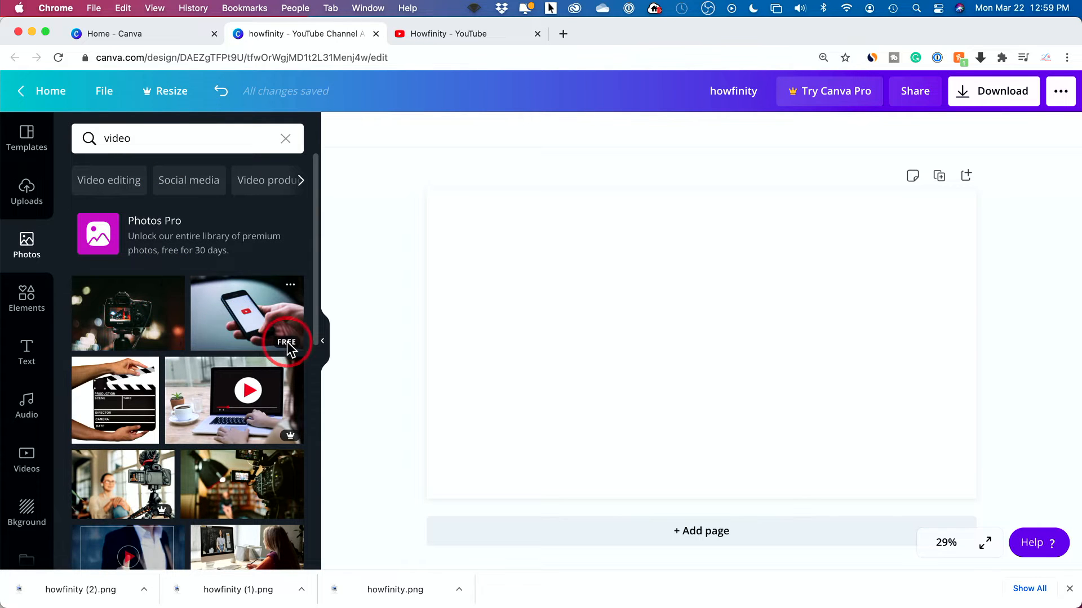
pyautogui.moveTo(127, 320)
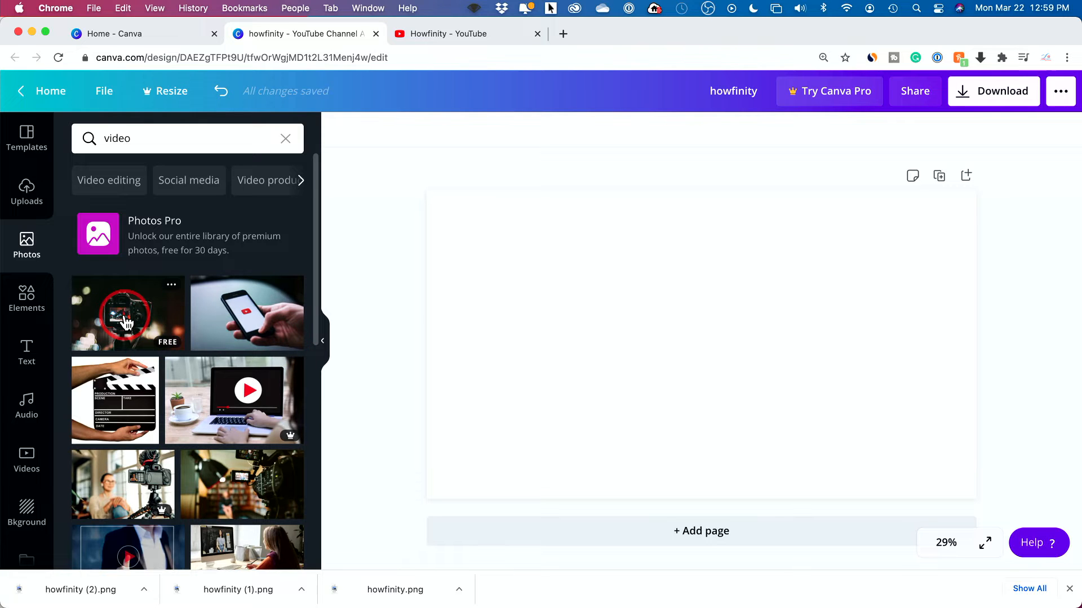
pyautogui.scroll(-3)
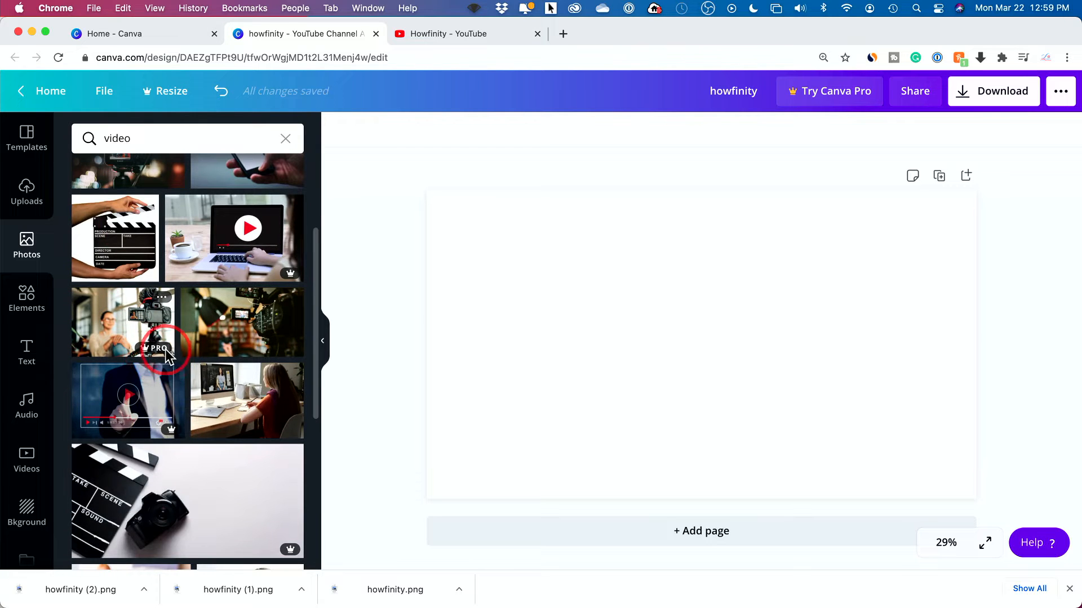
pyautogui.moveTo(158, 352)
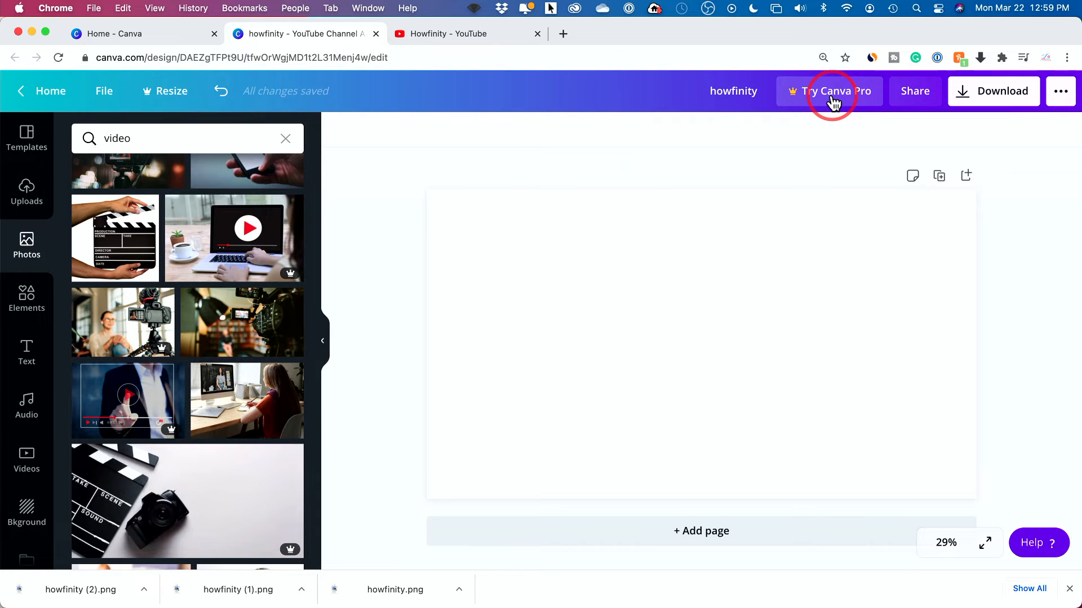
pyautogui.scroll(-3)
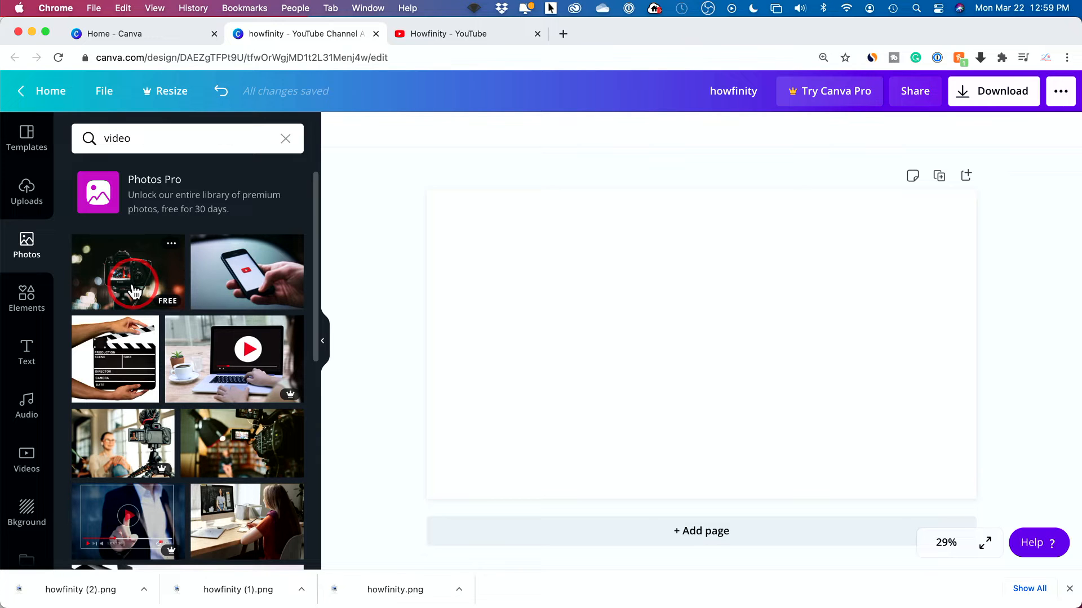
pyautogui.moveTo(840, 95)
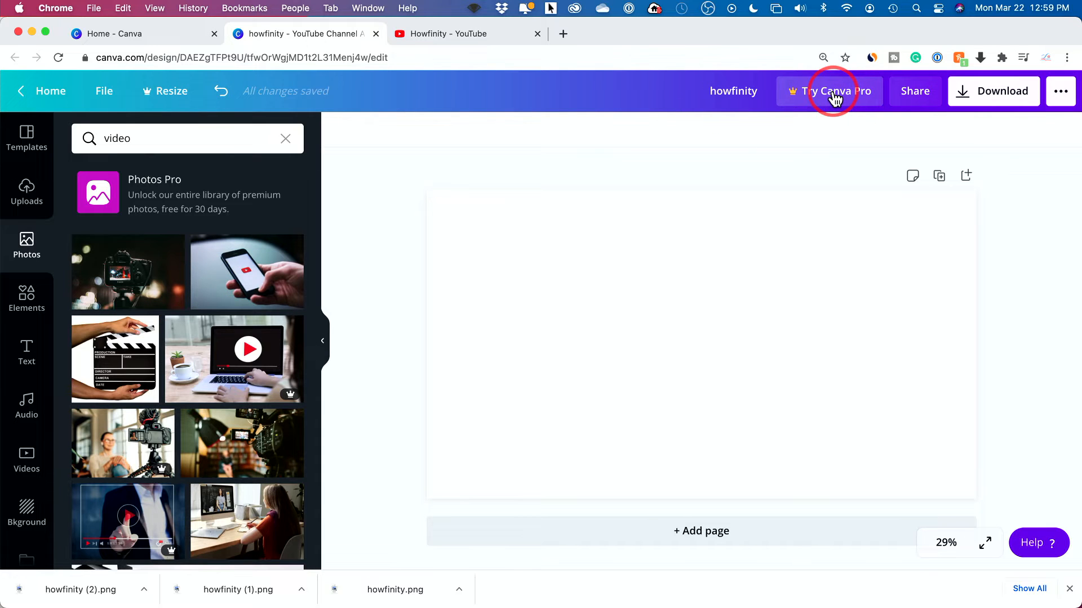
pyautogui.moveTo(280, 273)
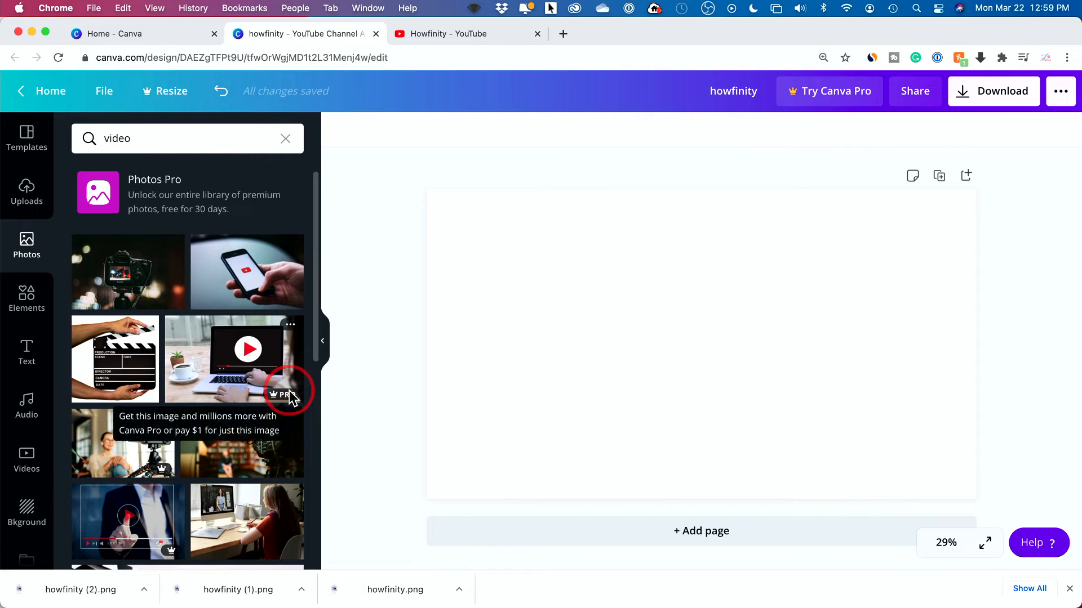
pyautogui.moveTo(275, 372)
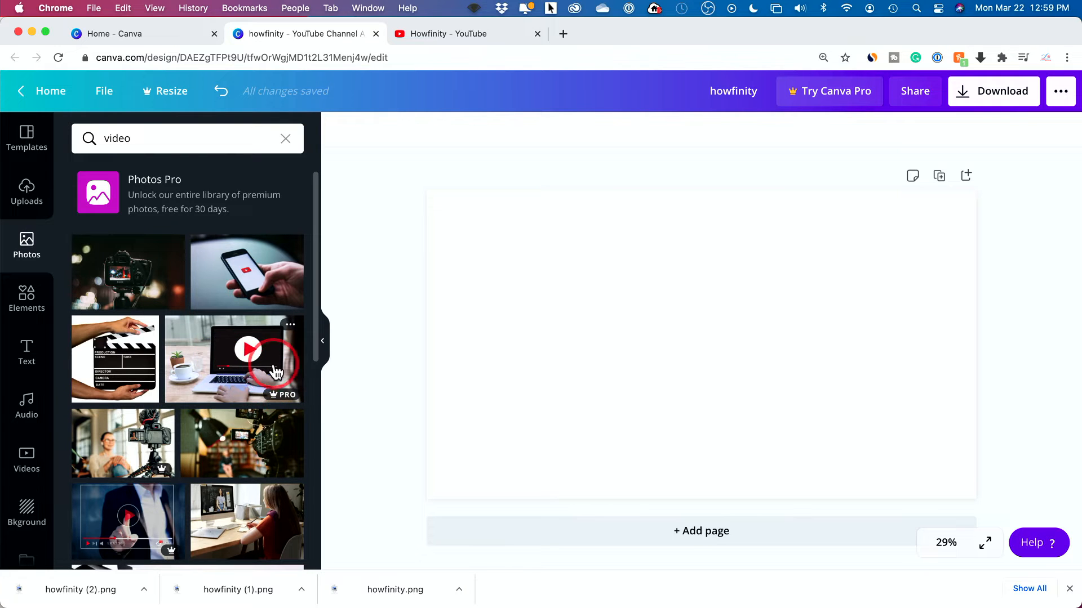
# Add the bokeh camera photo and set it as the banner background.
pyautogui.click(128, 271)
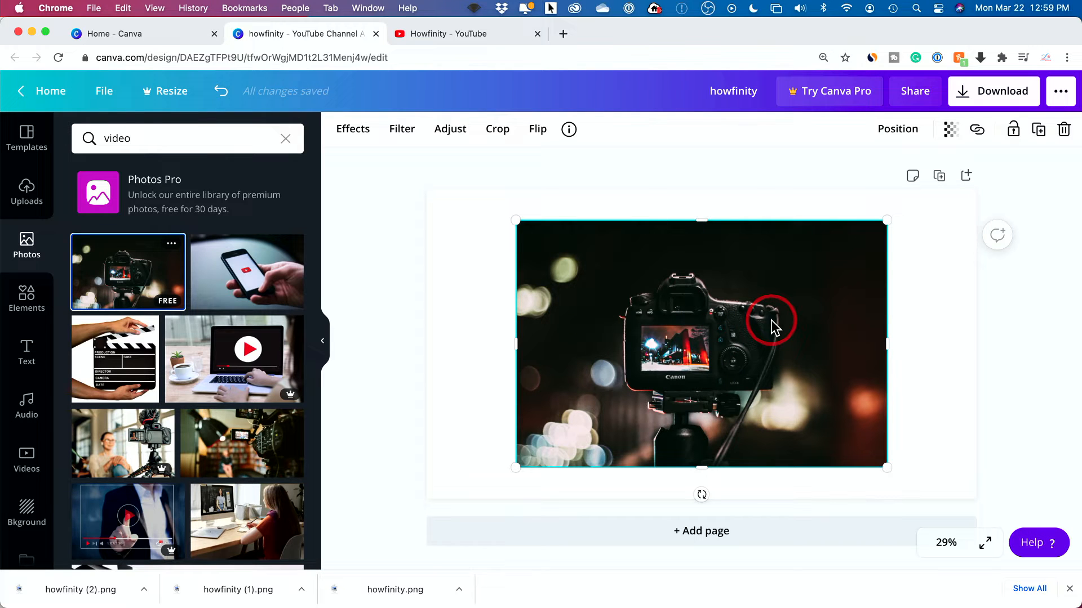
pyautogui.rightClick(771, 320)
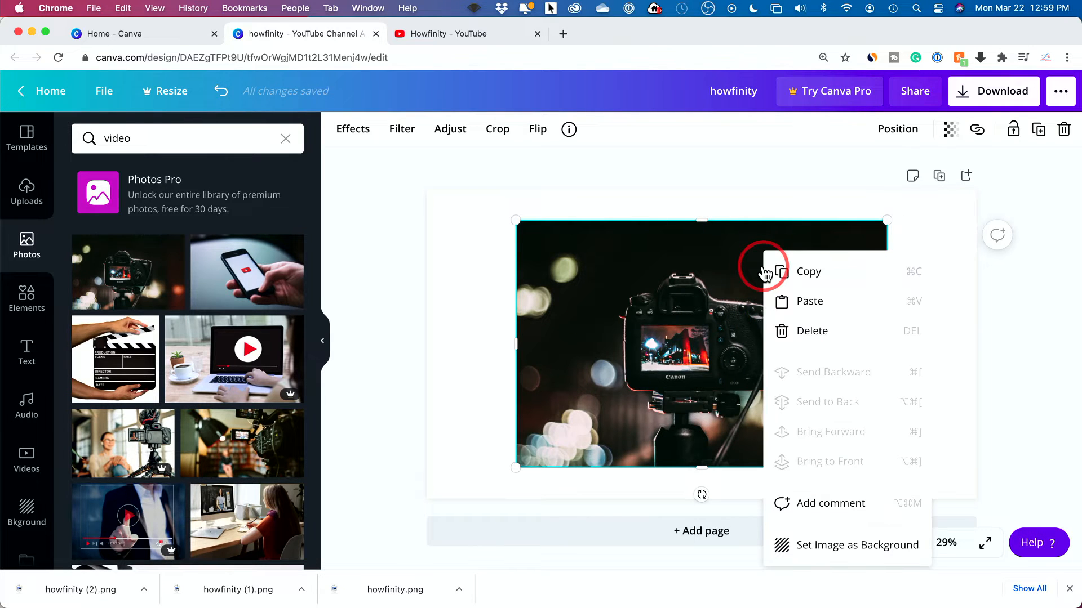
pyautogui.moveTo(859, 545)
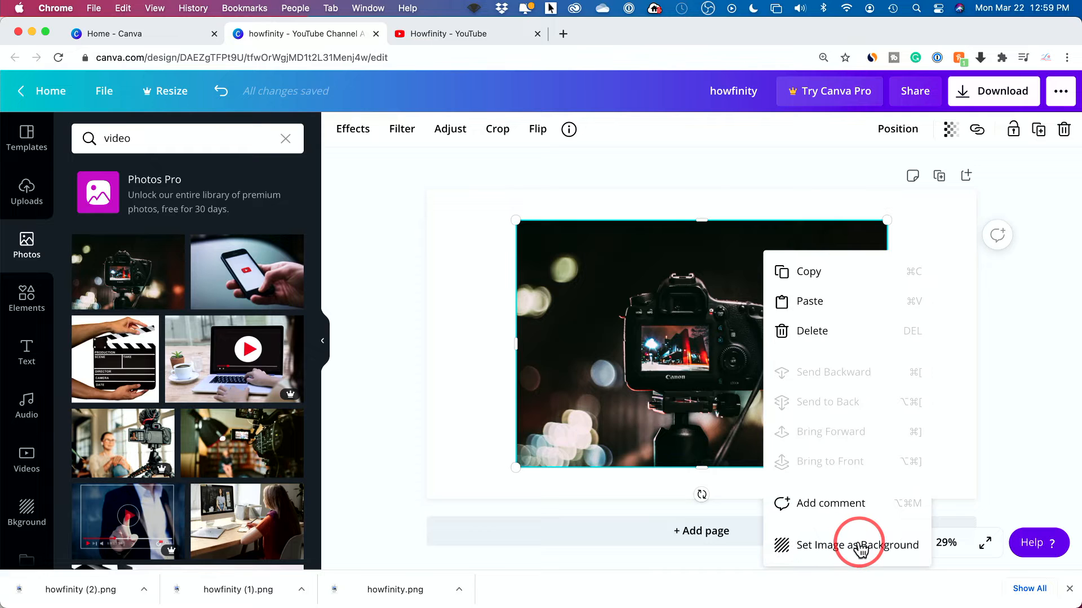
pyautogui.click(856, 545)
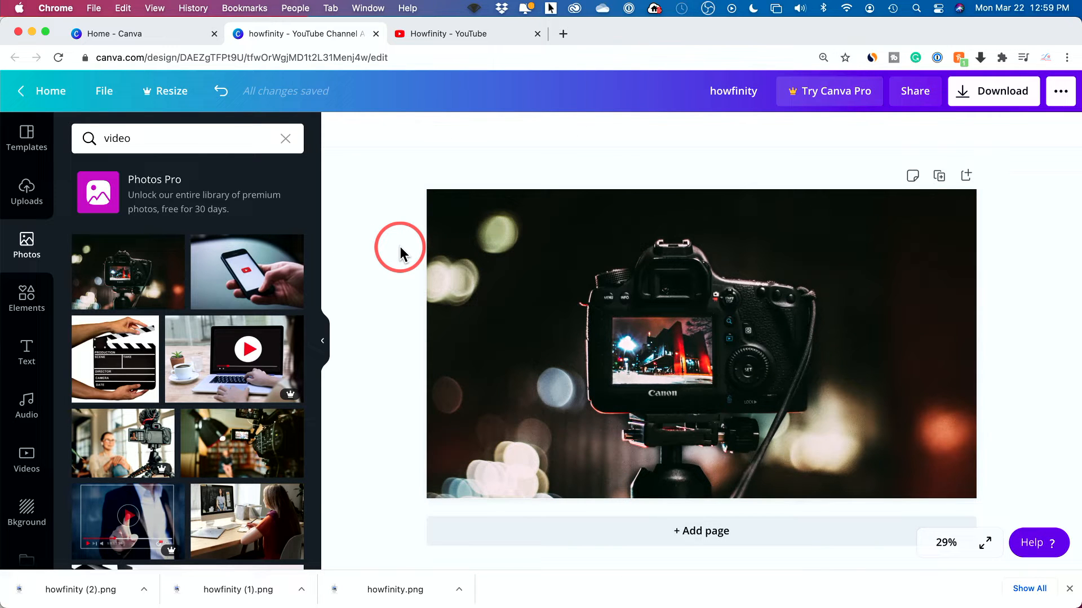
pyautogui.moveTo(27, 245)
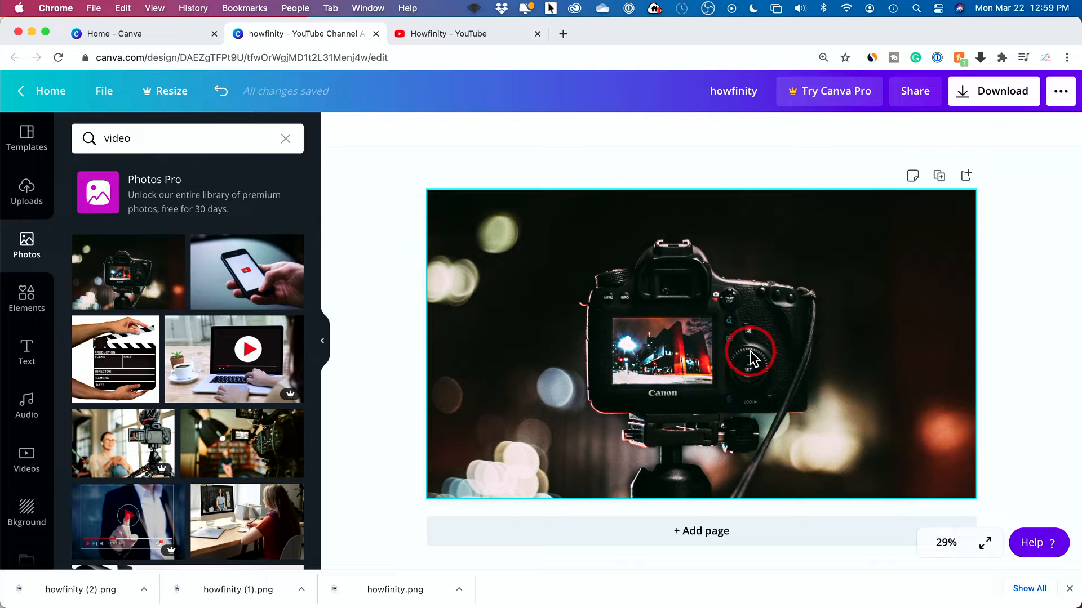
pyautogui.moveTo(652, 345)
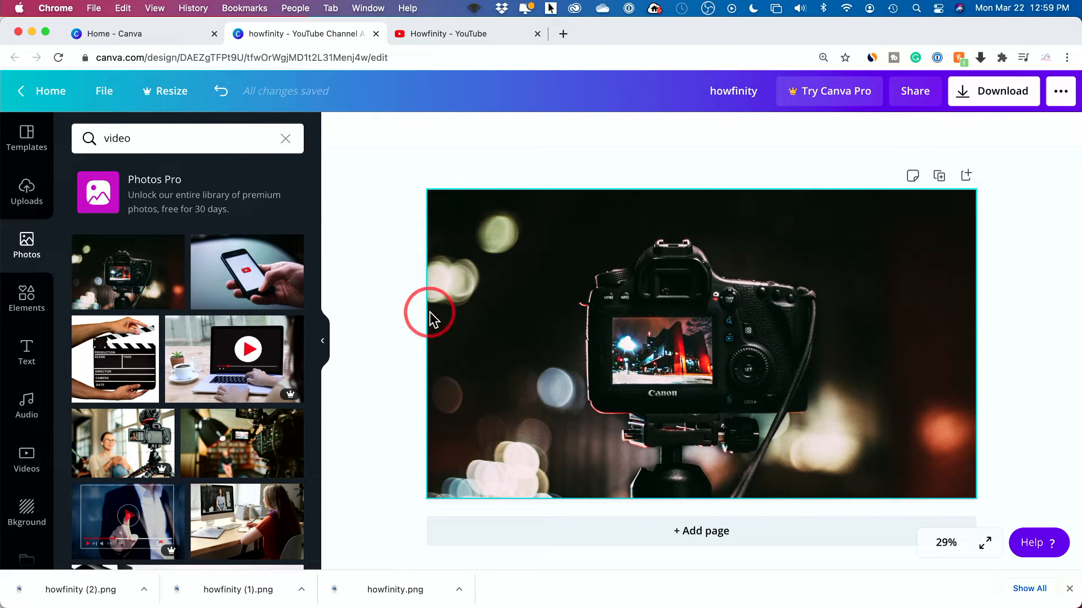
pyautogui.moveTo(876, 307)
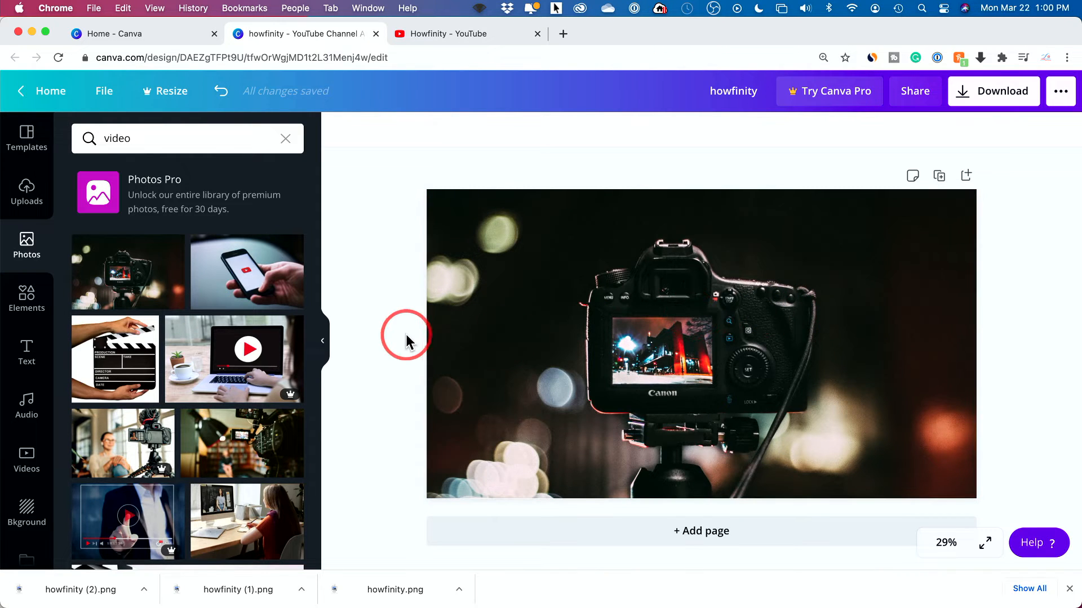
# Add a square shape and stretch it into a thin full-width grey band.
pyautogui.click(26, 298)
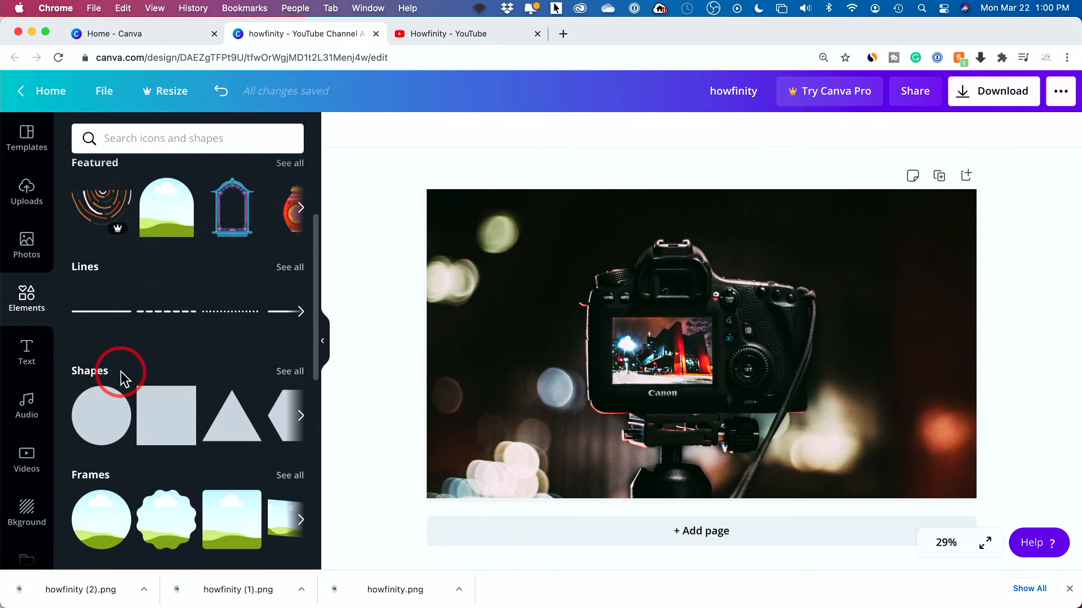
pyautogui.scroll(-3)
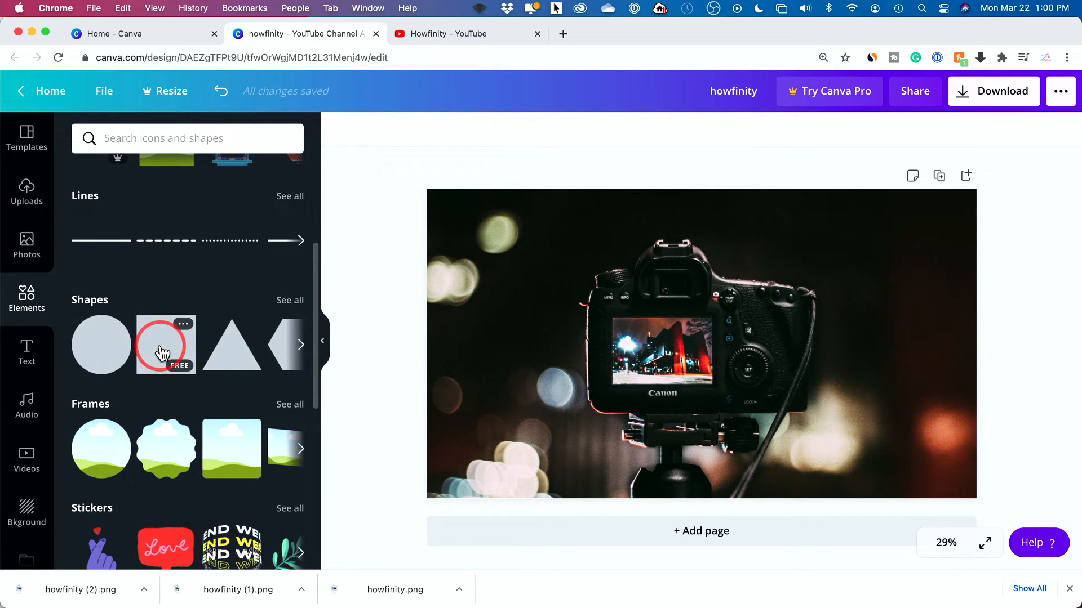
pyautogui.click(166, 344)
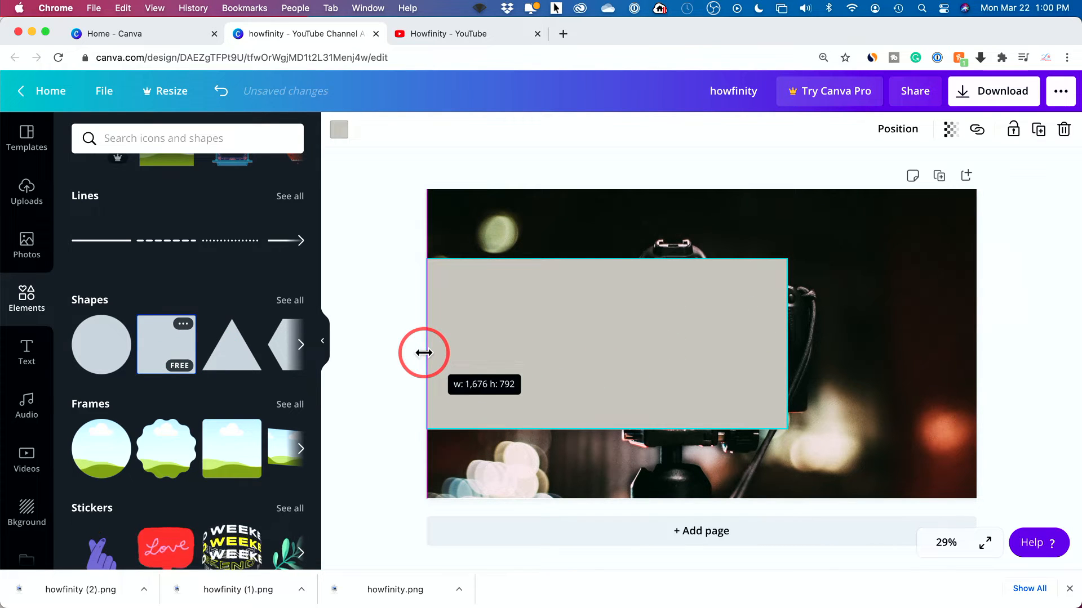
pyautogui.moveTo(424, 353); pyautogui.dragTo(997, 344)
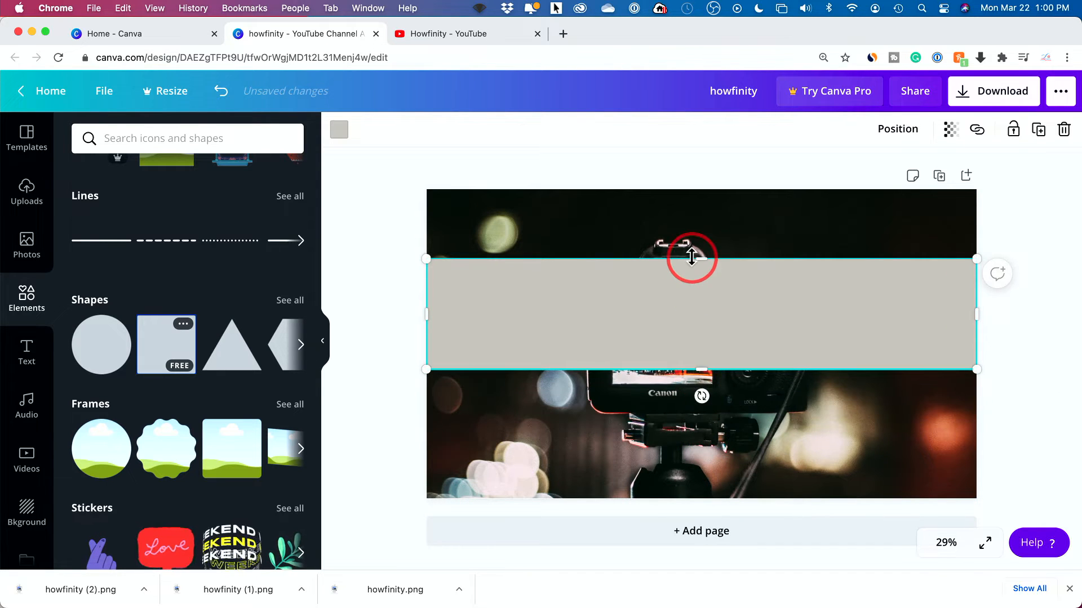
pyautogui.moveTo(691, 259); pyautogui.dragTo(722, 309)
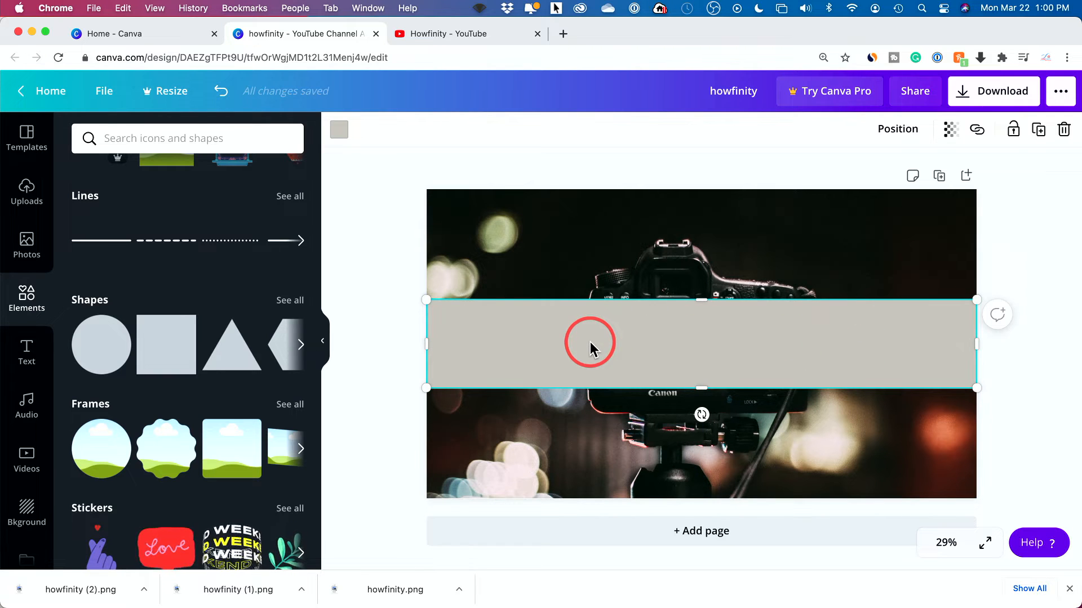
pyautogui.moveTo(394, 170)
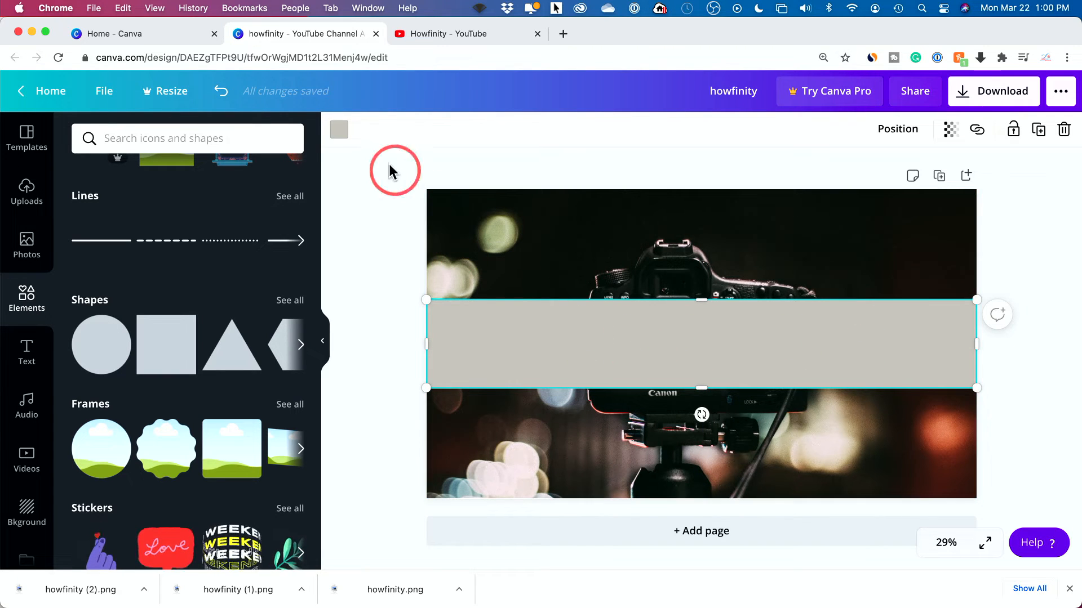
pyautogui.moveTo(338, 129)
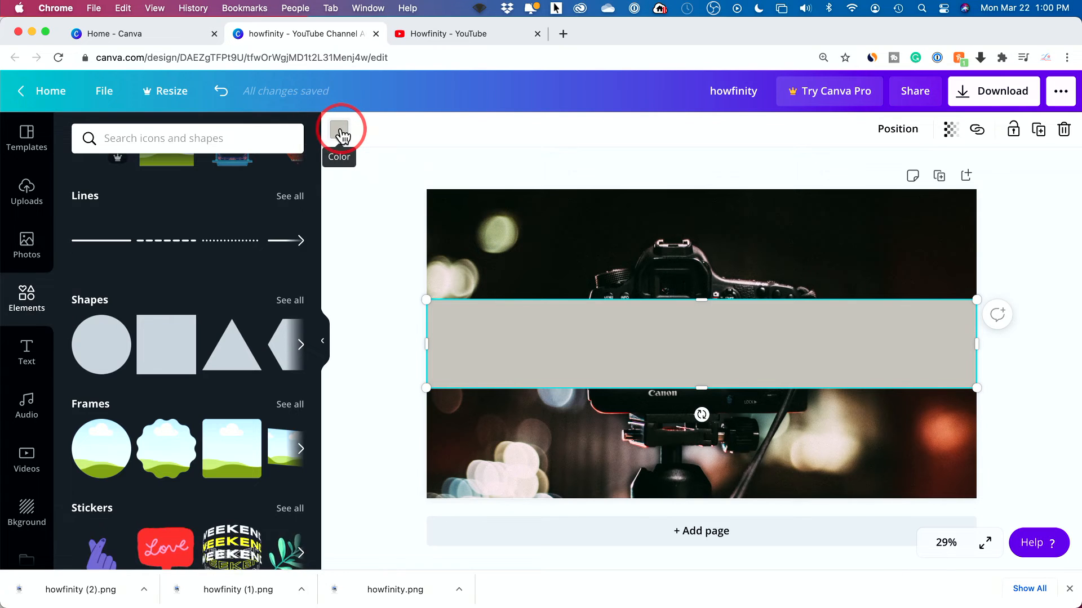
# Color the band dark blue, then deepen it to navy in the custom picker.
pyautogui.click(338, 129)
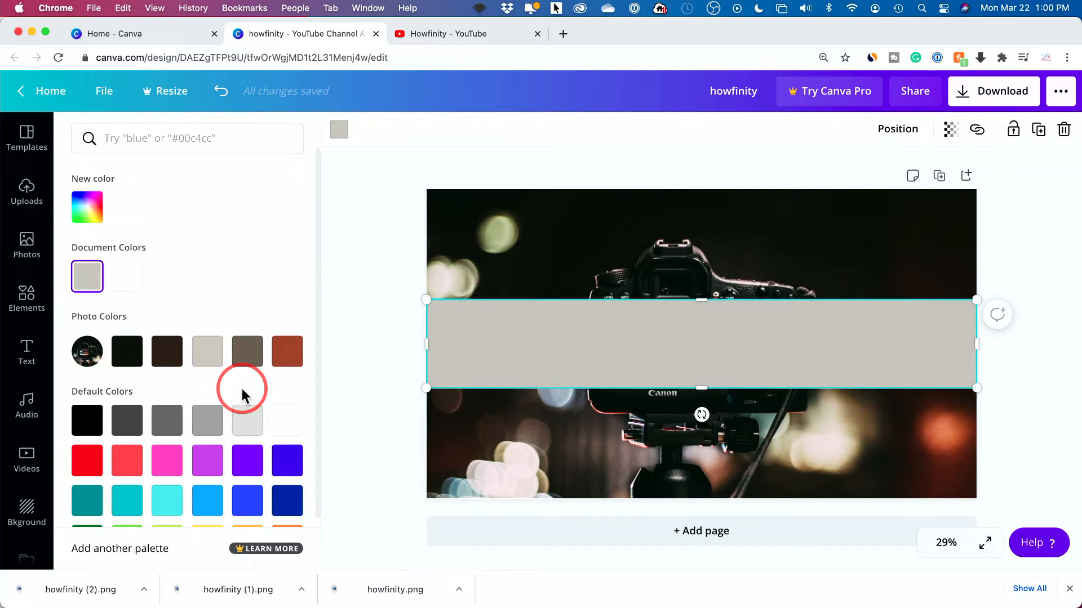
pyautogui.scroll(-3)
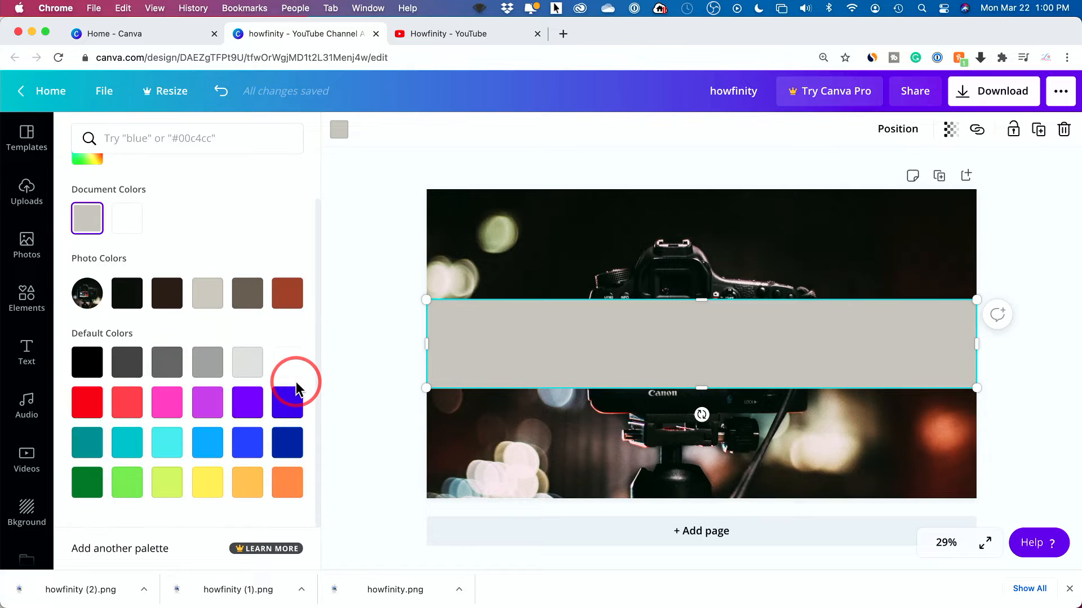
pyautogui.click(287, 443)
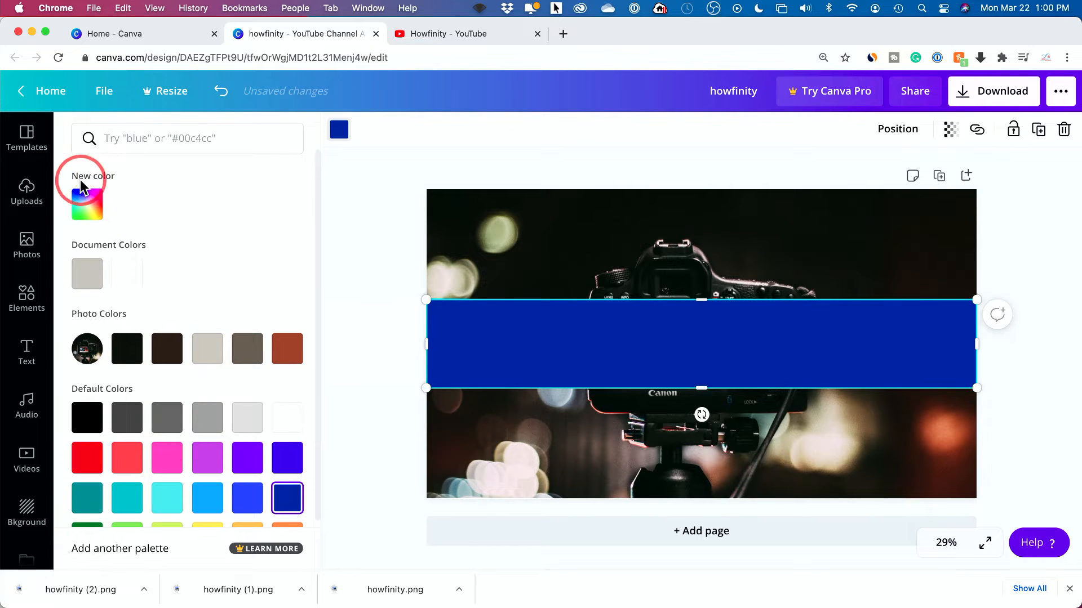
pyautogui.click(86, 203)
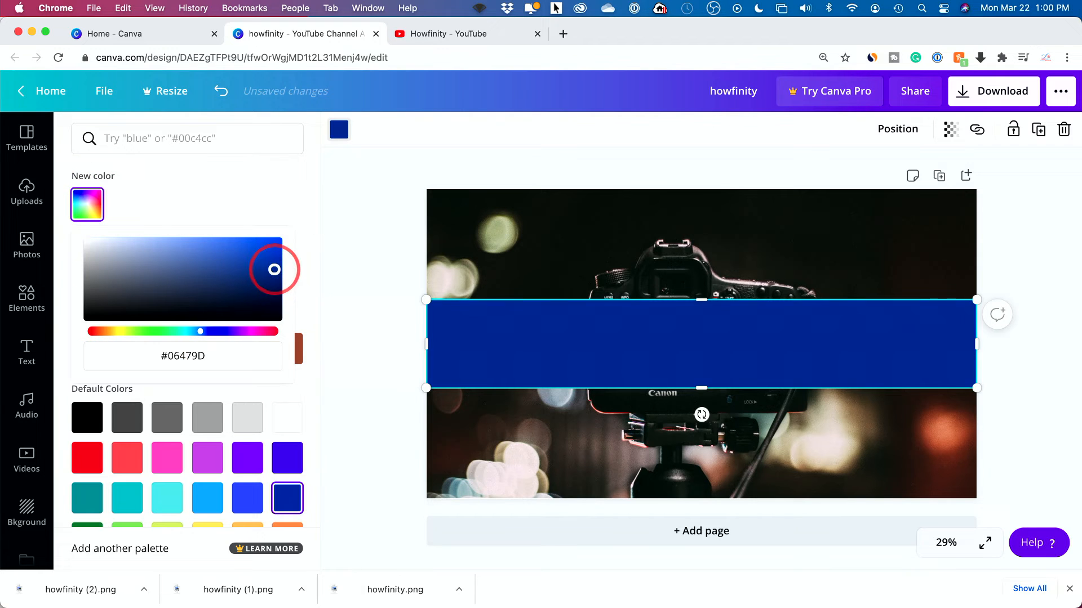
pyautogui.moveTo(274, 270); pyautogui.dragTo(273, 283)
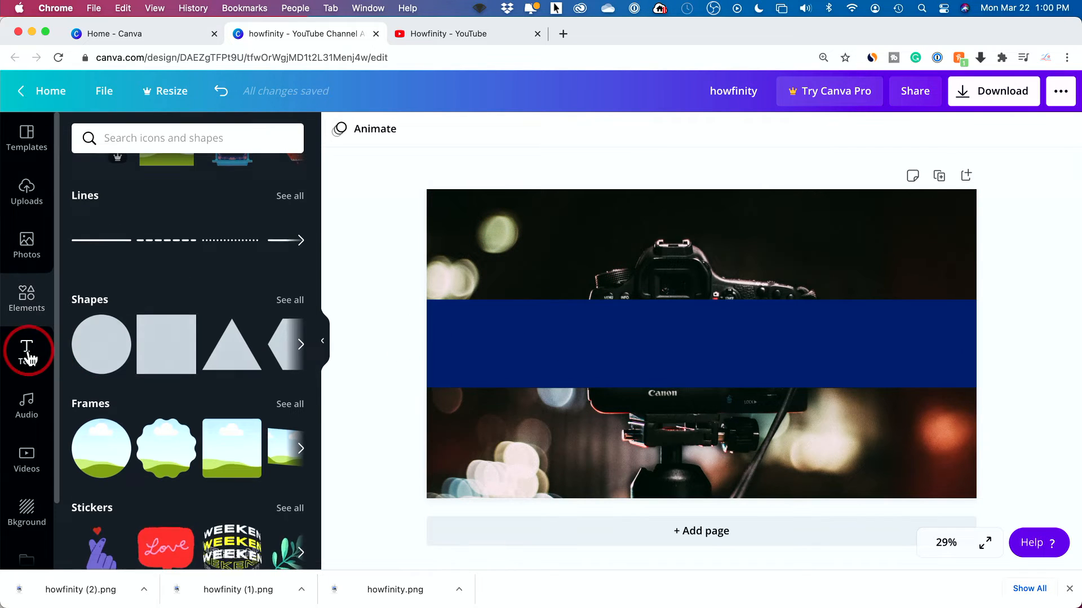
# Add the yellow HUGE SALE font combination from the Text panel onto the band.
pyautogui.click(27, 348)
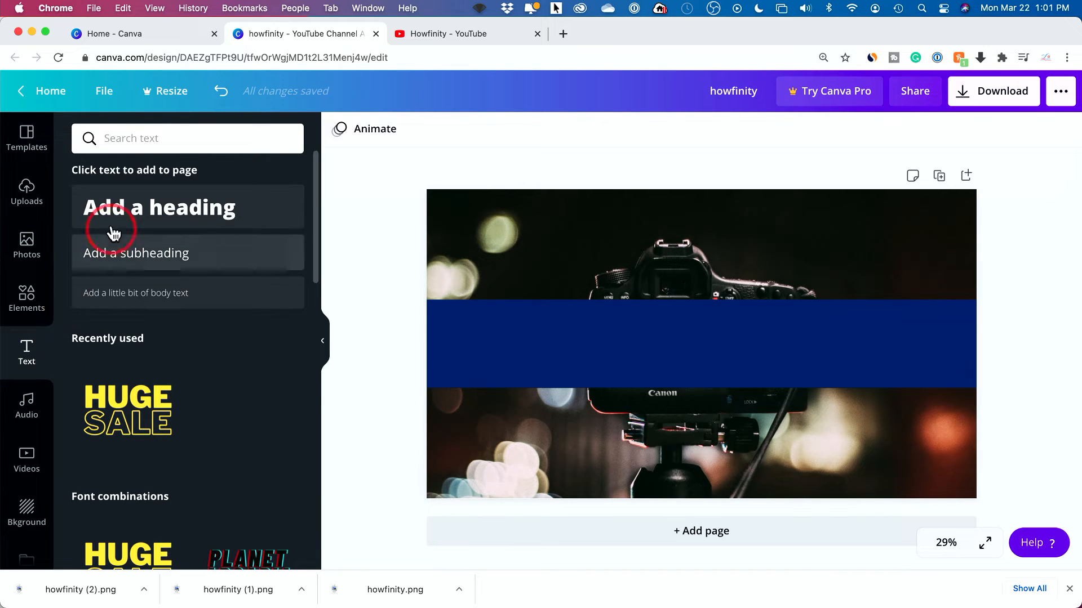
pyautogui.moveTo(216, 174)
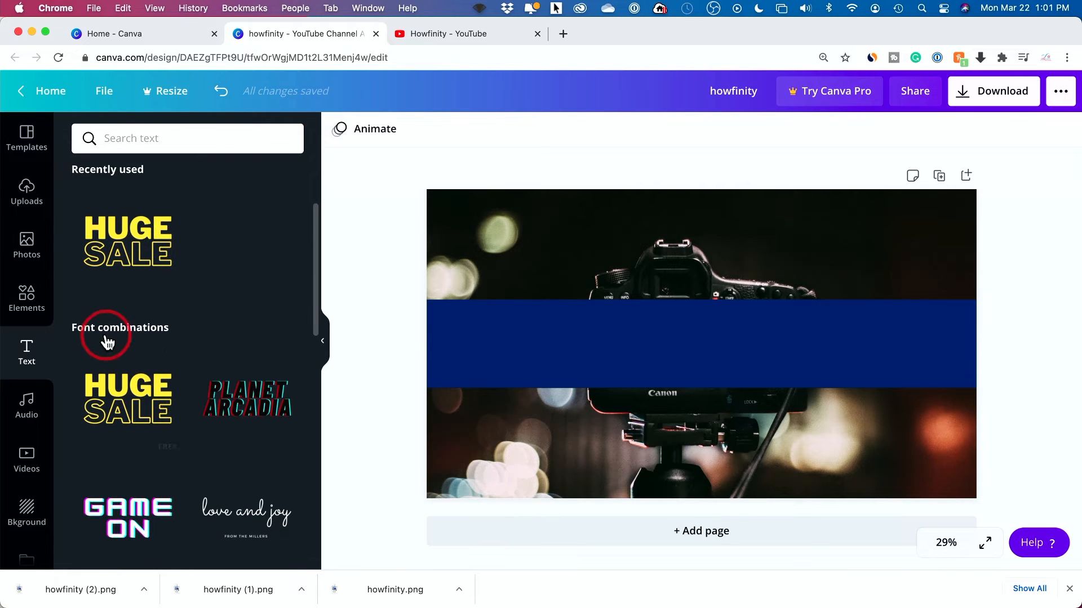
pyautogui.scroll(-3)
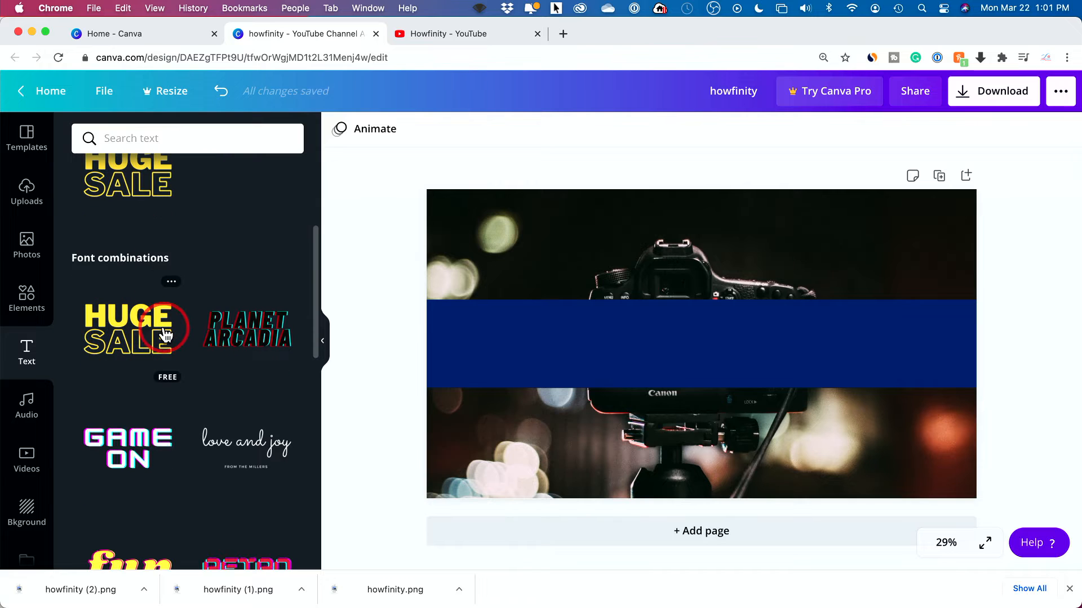
pyautogui.moveTo(120, 331)
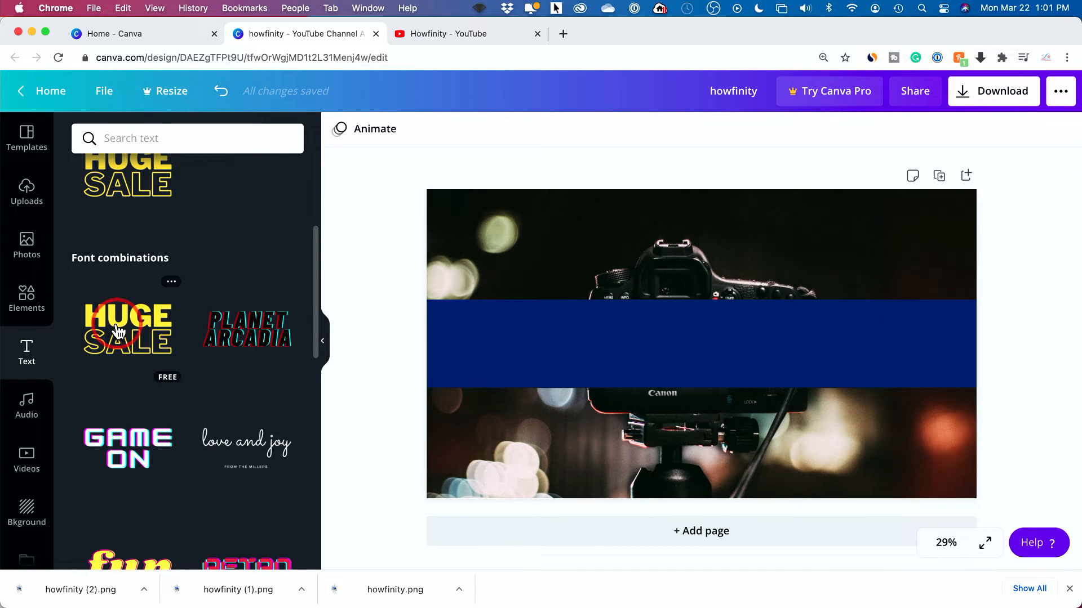
pyautogui.click(128, 329)
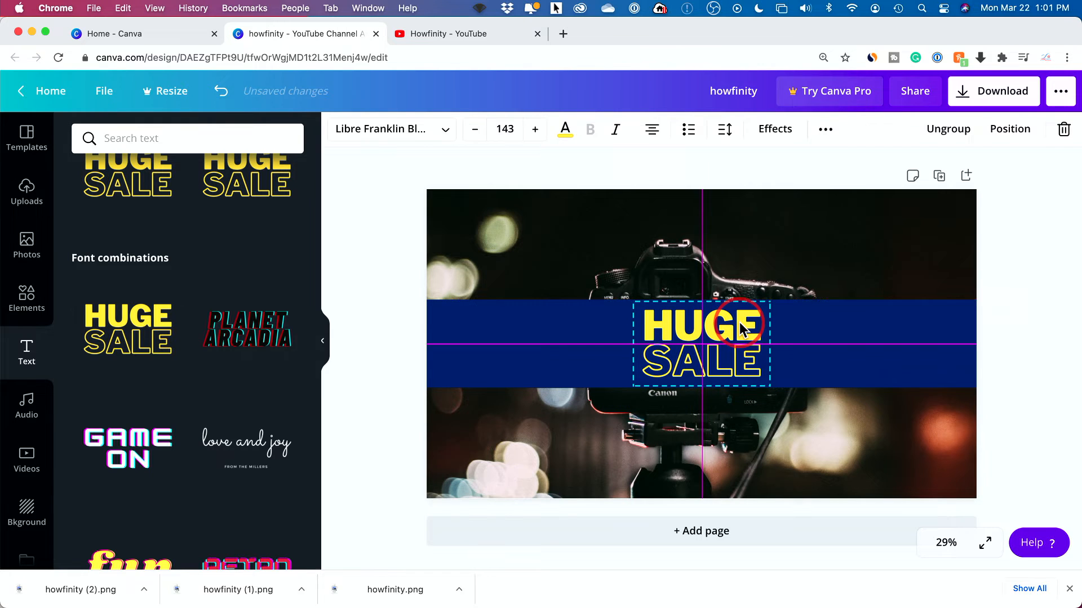
pyautogui.click(701, 324)
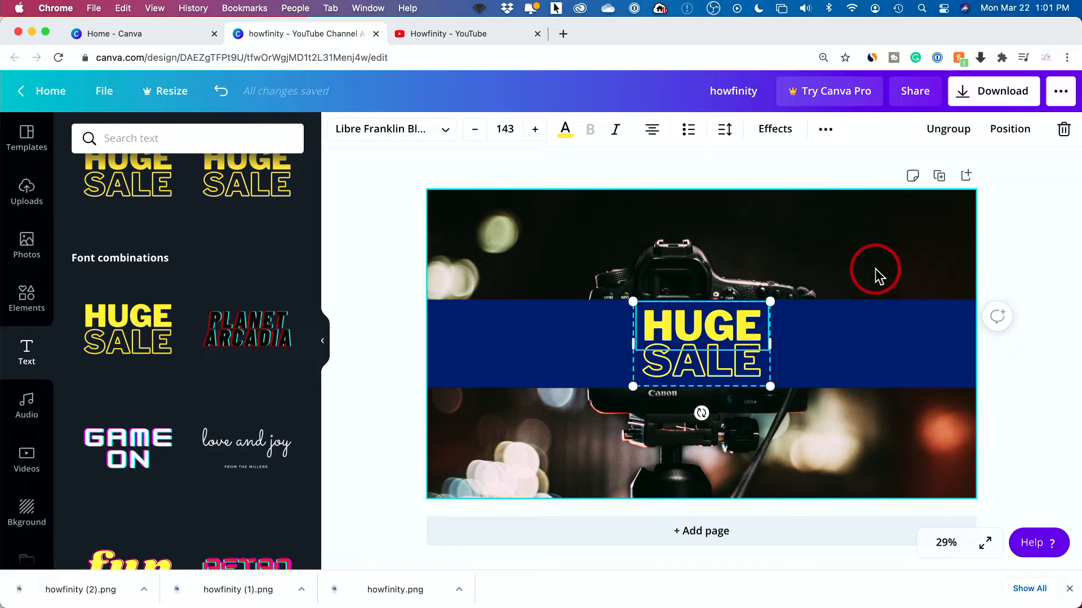
pyautogui.moveTo(481, 221)
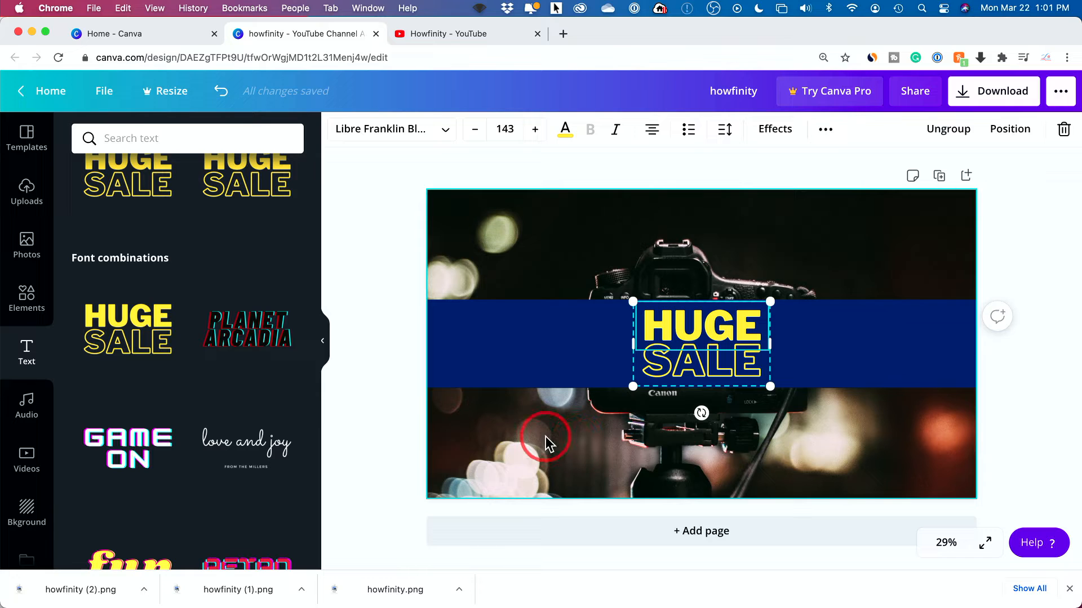
pyautogui.moveTo(854, 454)
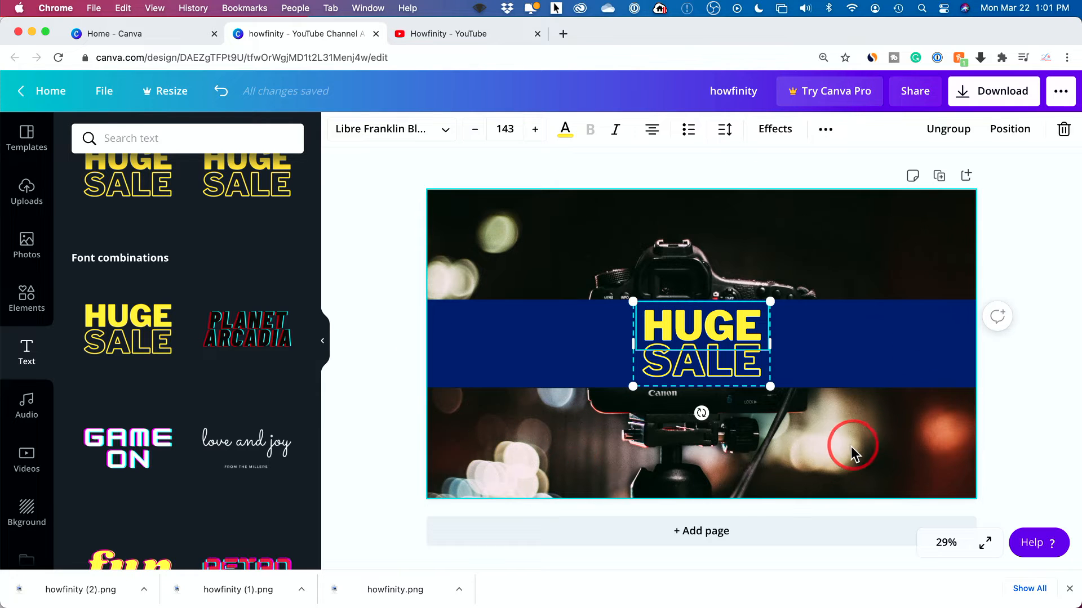
pyautogui.moveTo(583, 445)
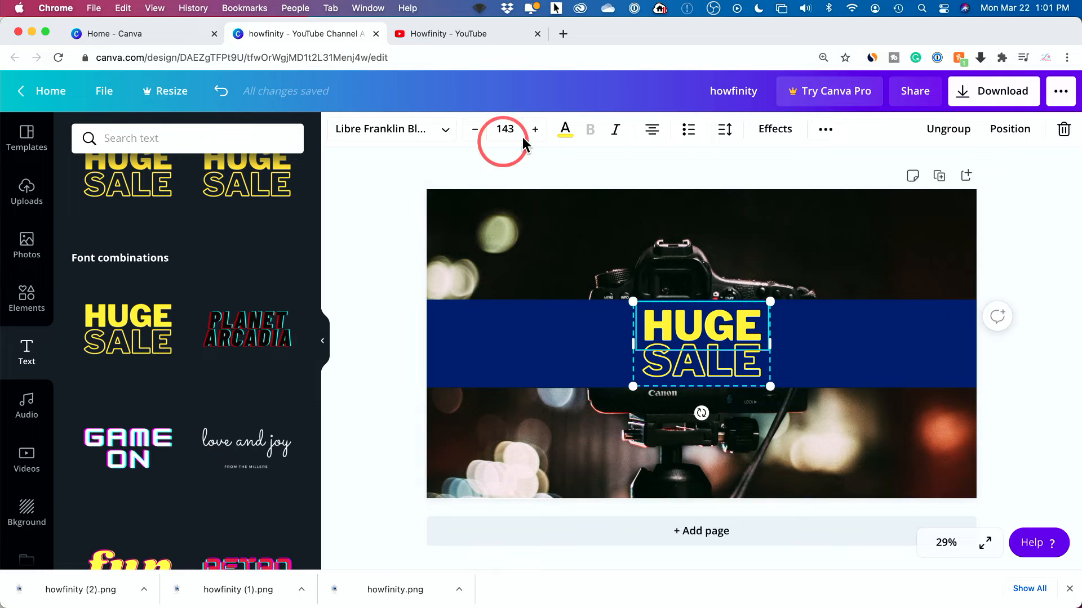
pyautogui.moveTo(701, 530)
pyautogui.write('HOWFINITY')
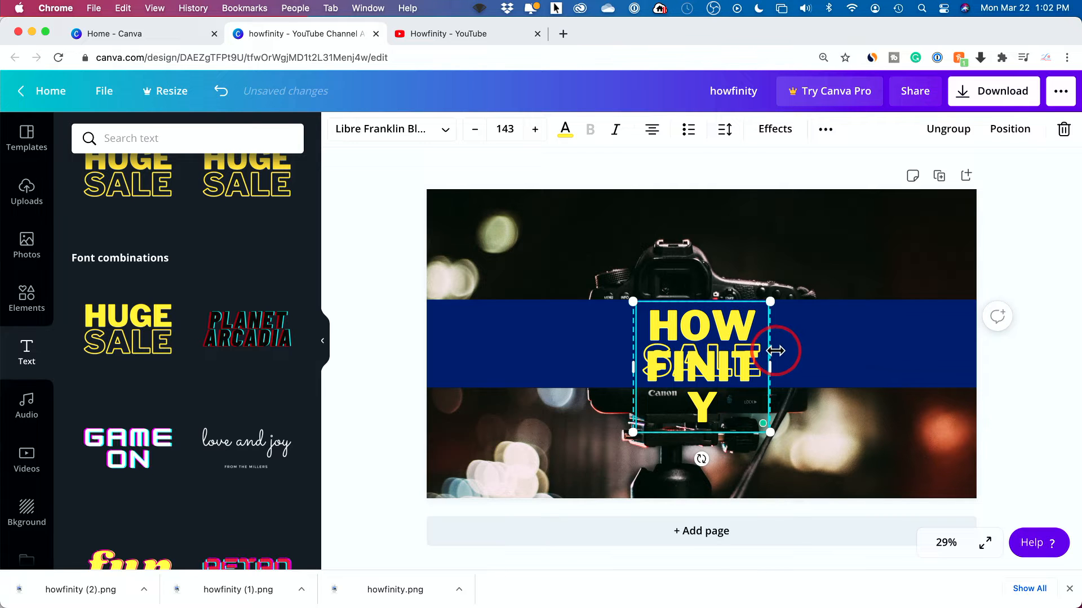
# Change the heading to HOWFINITY, undoing a stray move and widening it onto one line.
pyautogui.moveTo(770, 351); pyautogui.dragTo(966, 345)
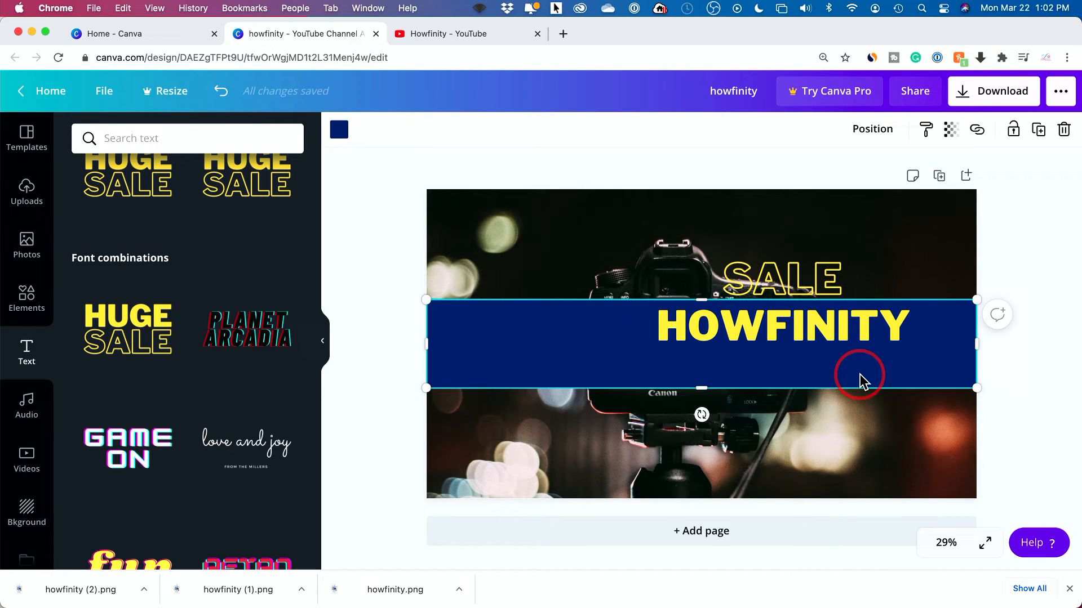
pyautogui.moveTo(255, 110)
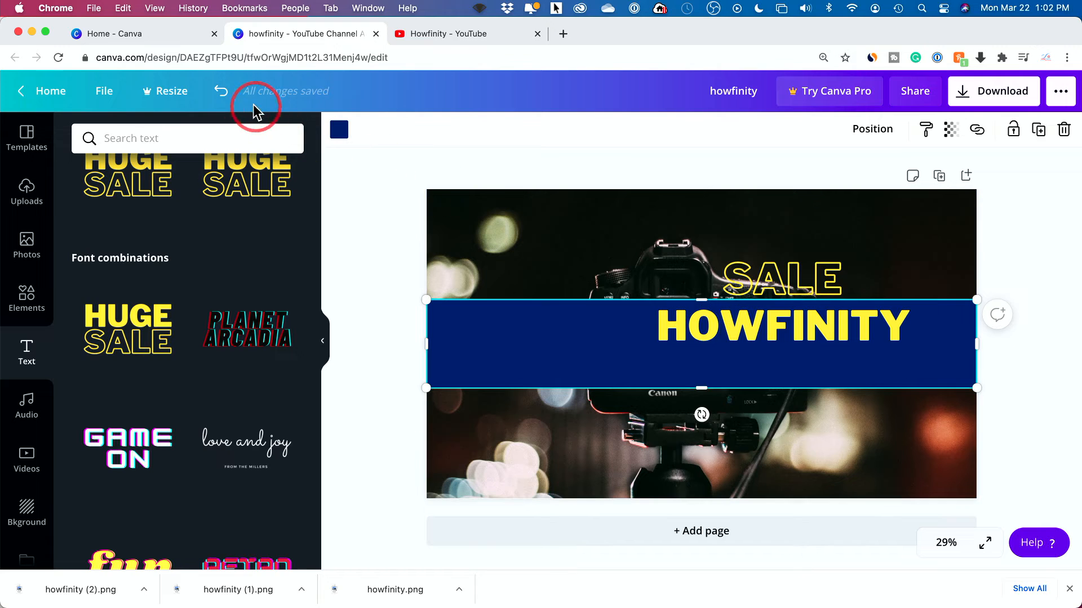
pyautogui.click(221, 90)
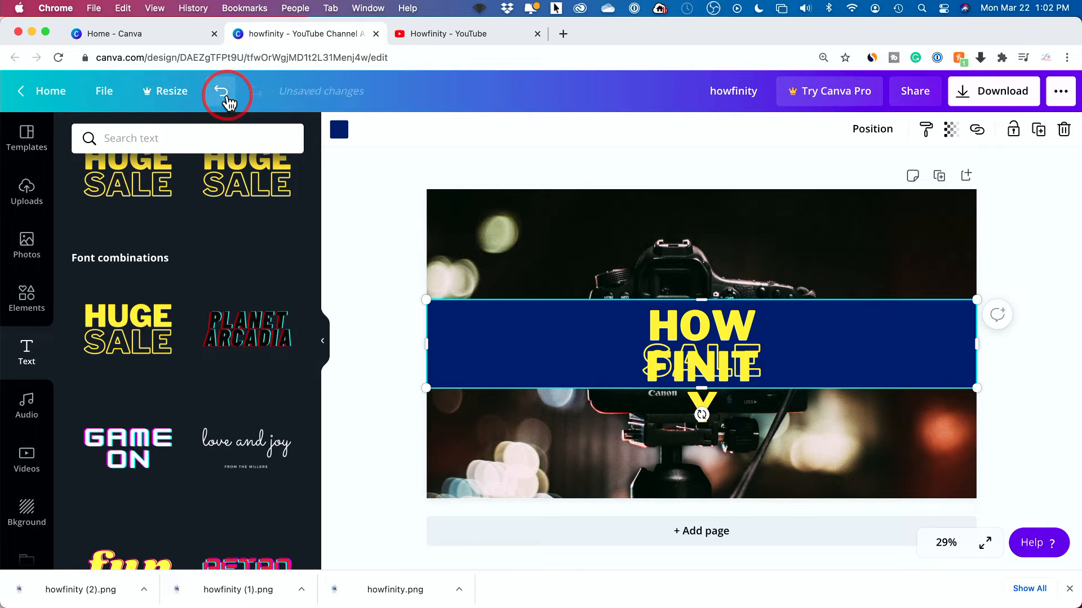
pyautogui.click(219, 90)
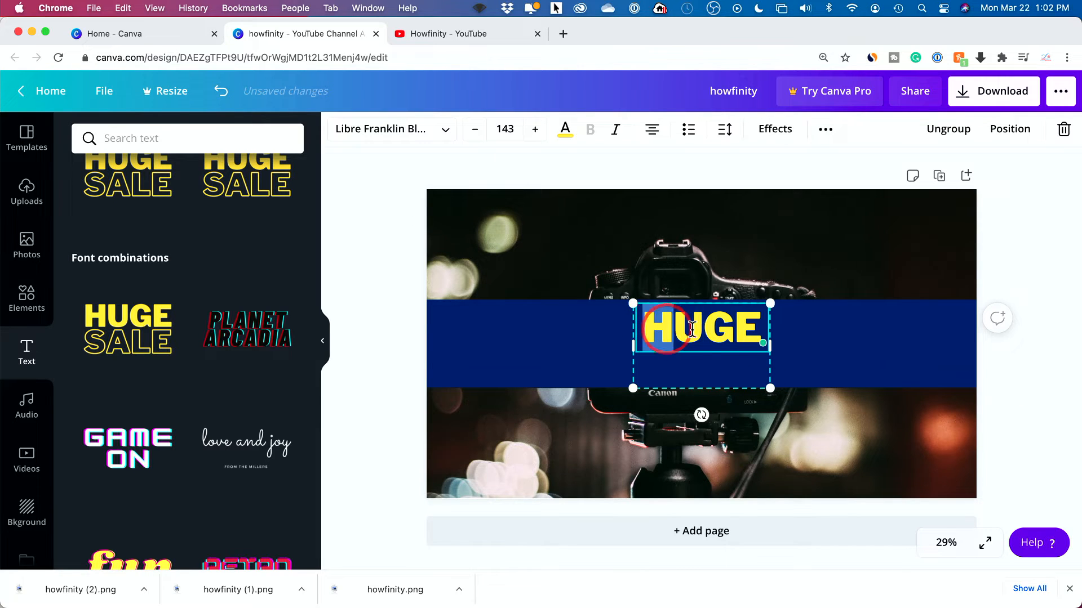
pyautogui.write('HOW FINI')
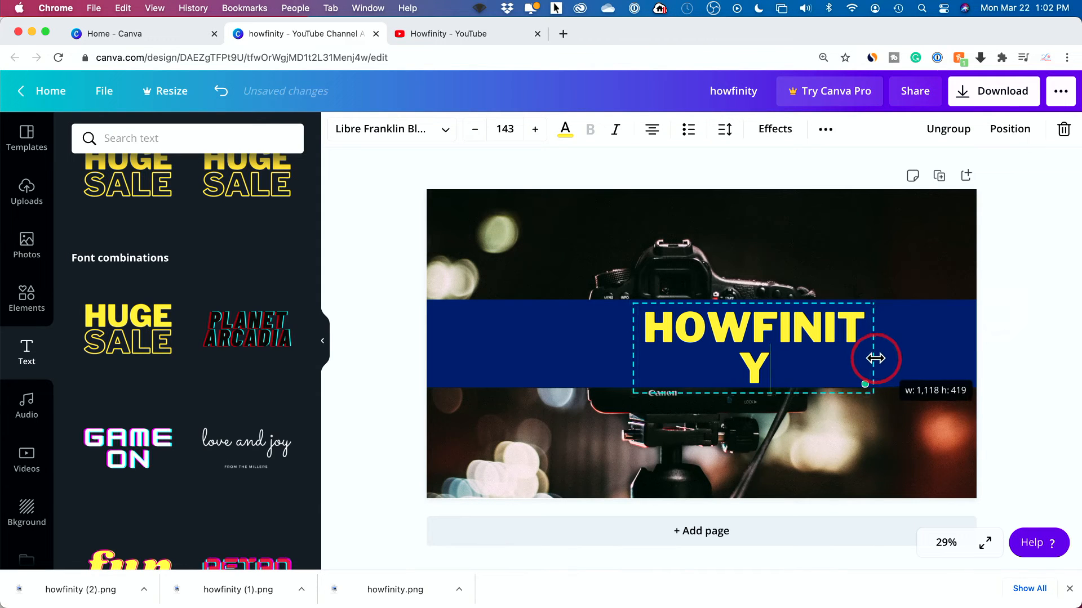
pyautogui.moveTo(875, 359); pyautogui.dragTo(580, 350)
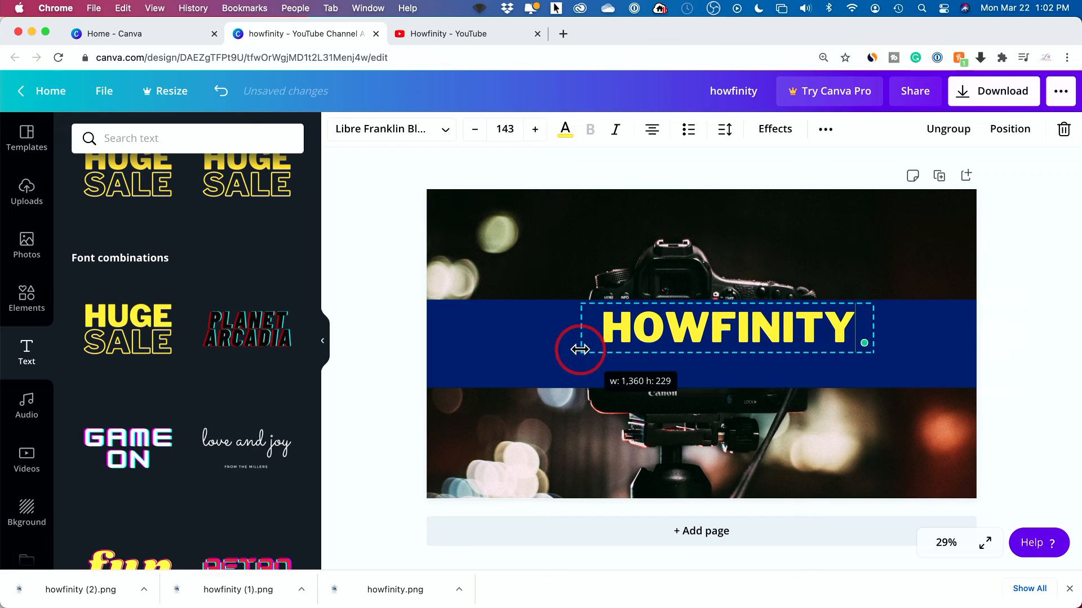
pyautogui.click(918, 343)
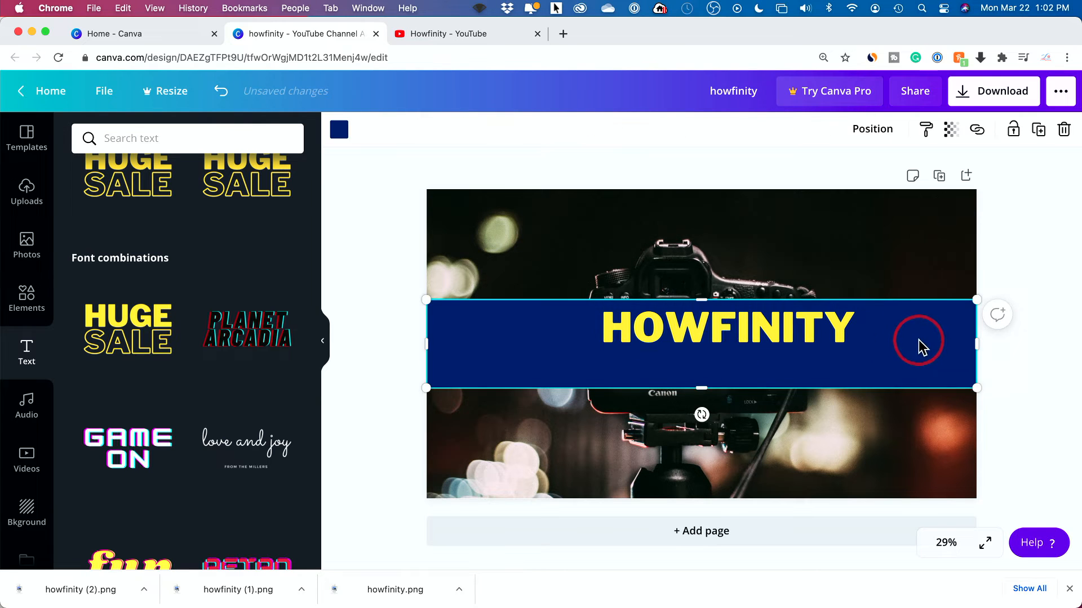
pyautogui.click(728, 327)
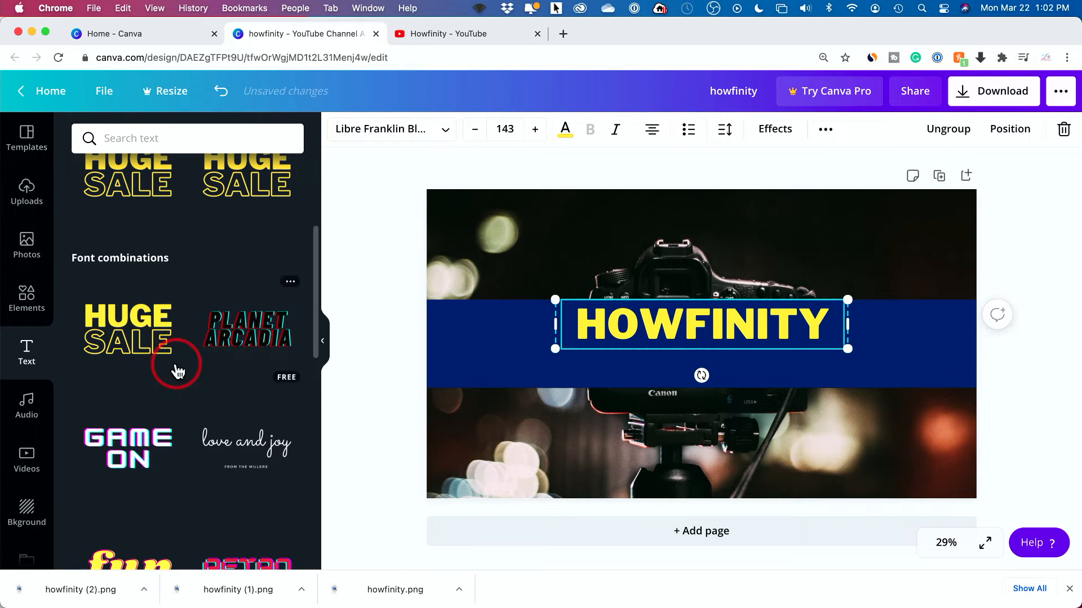
# Add another HUGE SALE text combination and type the tagline text.
pyautogui.click(128, 330)
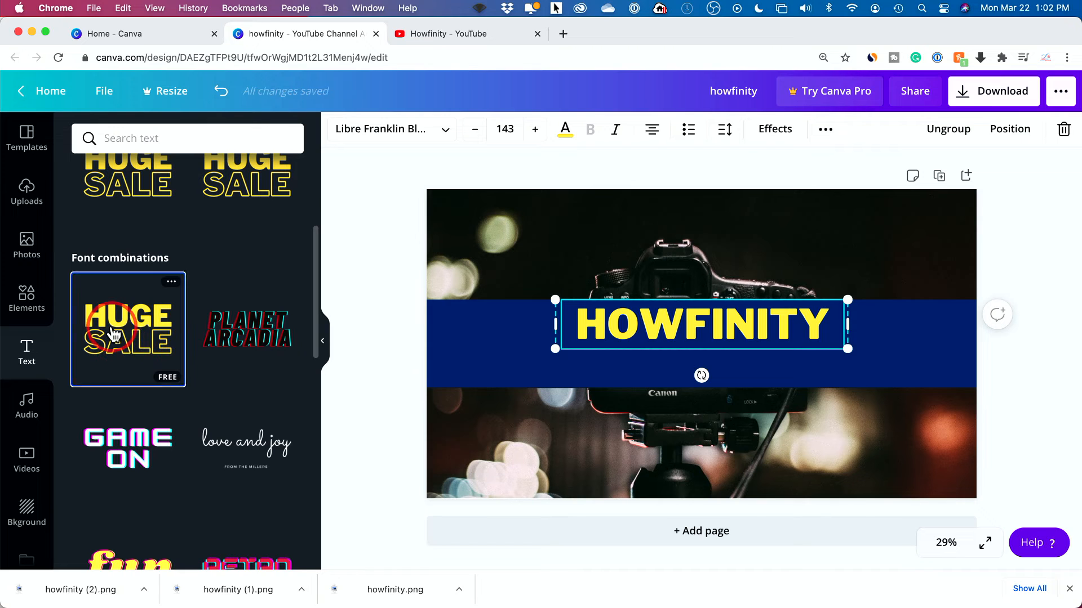
pyautogui.click(128, 330)
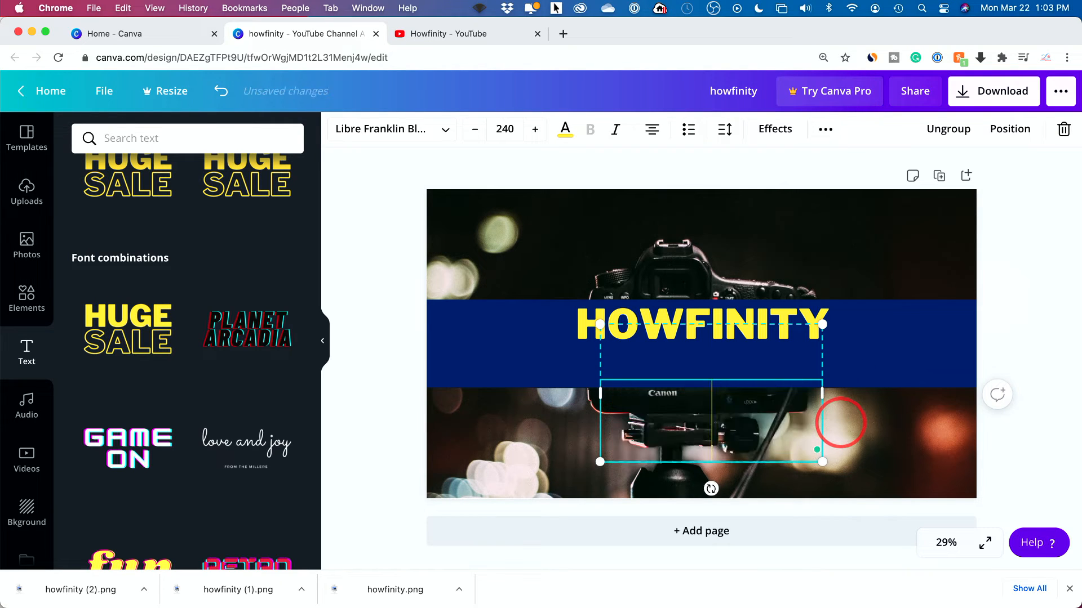
pyautogui.write('CONTE')
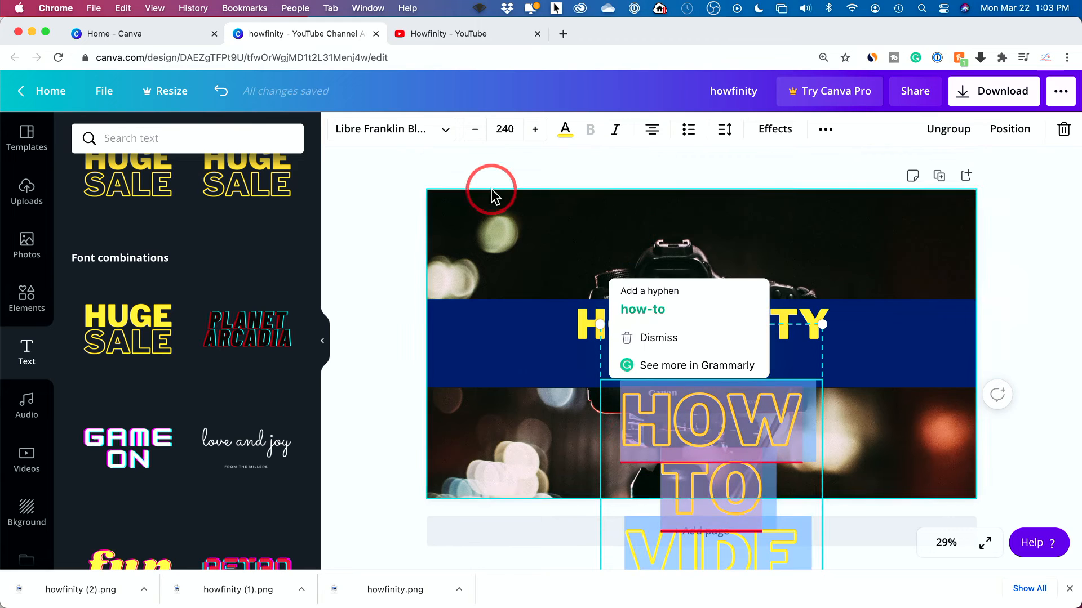
# Set the tagline size to 80 and drag it up beneath HOWFINITY.
pyautogui.click(503, 129)
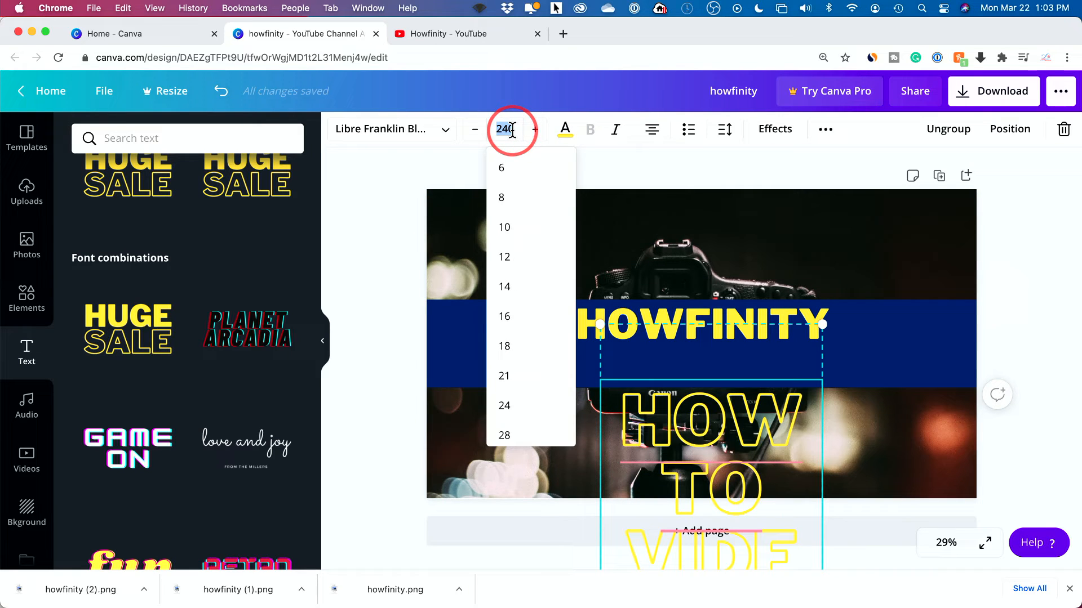
pyautogui.write('80')
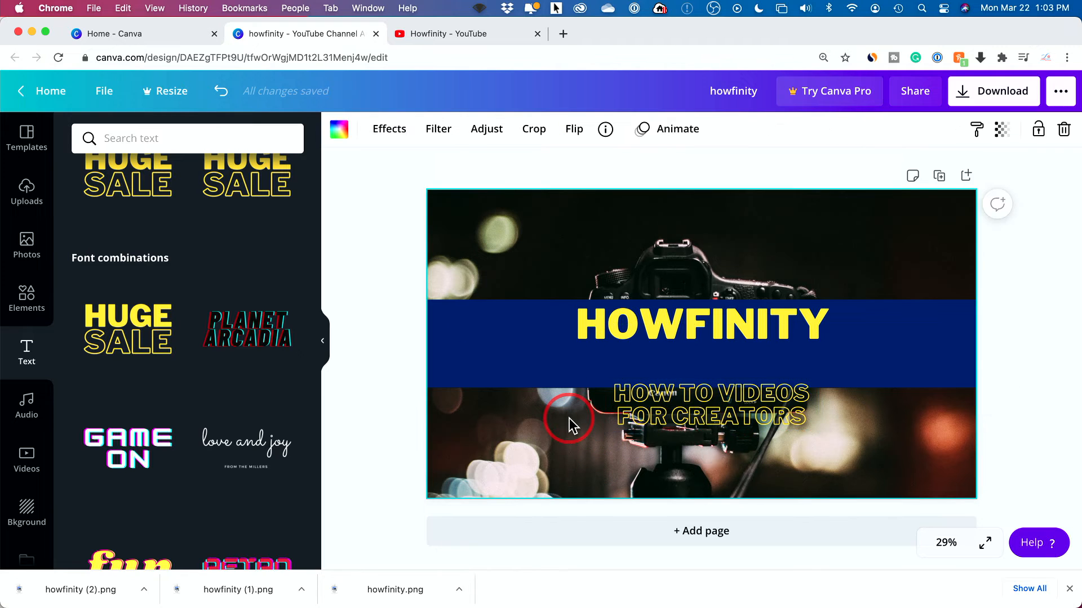
pyautogui.moveTo(690, 404); pyautogui.dragTo(700, 362)
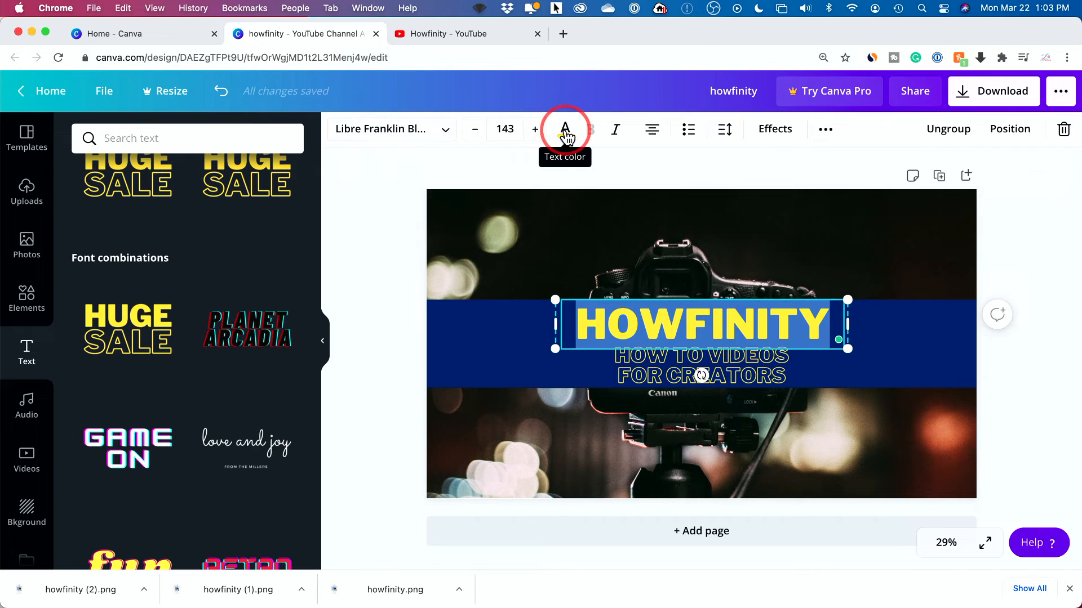
# Colour the HOWFINITY text white and drag the navy band's edge to enlarge it.
pyautogui.click(564, 130)
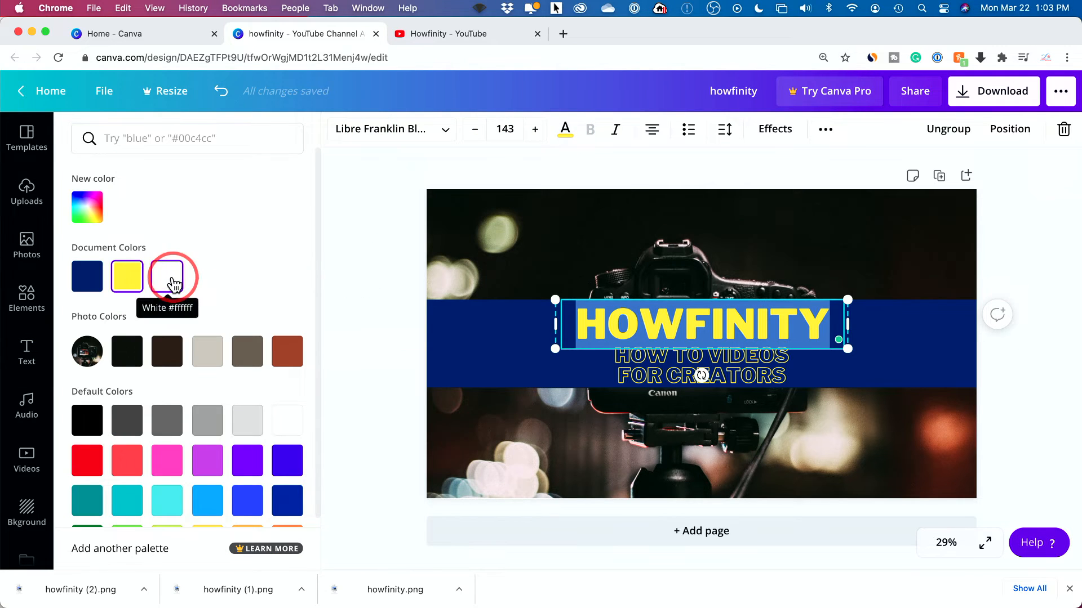
pyautogui.click(172, 276)
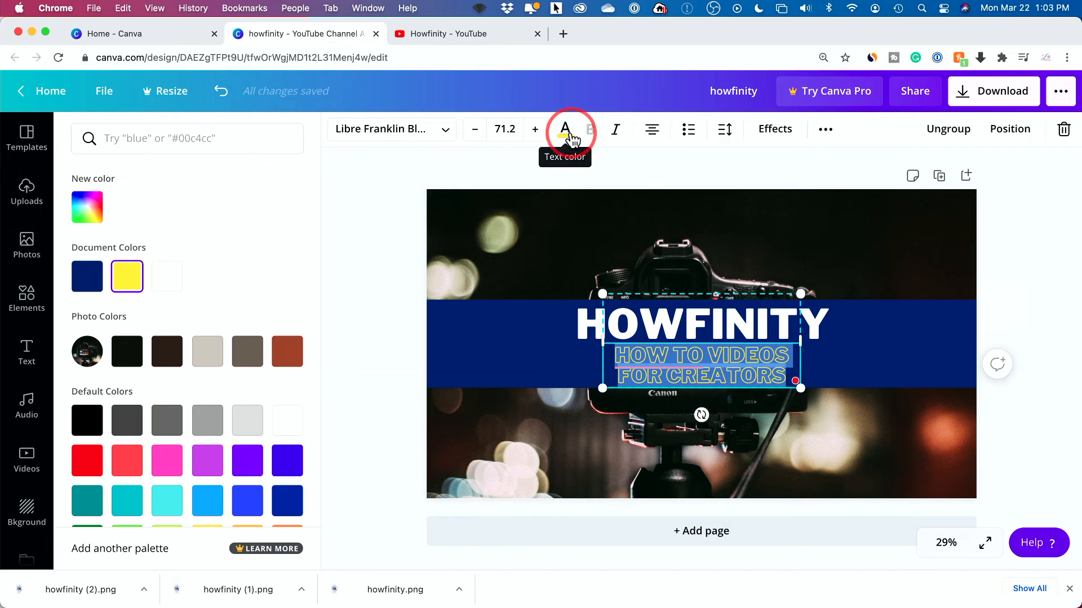
pyautogui.click(27, 351)
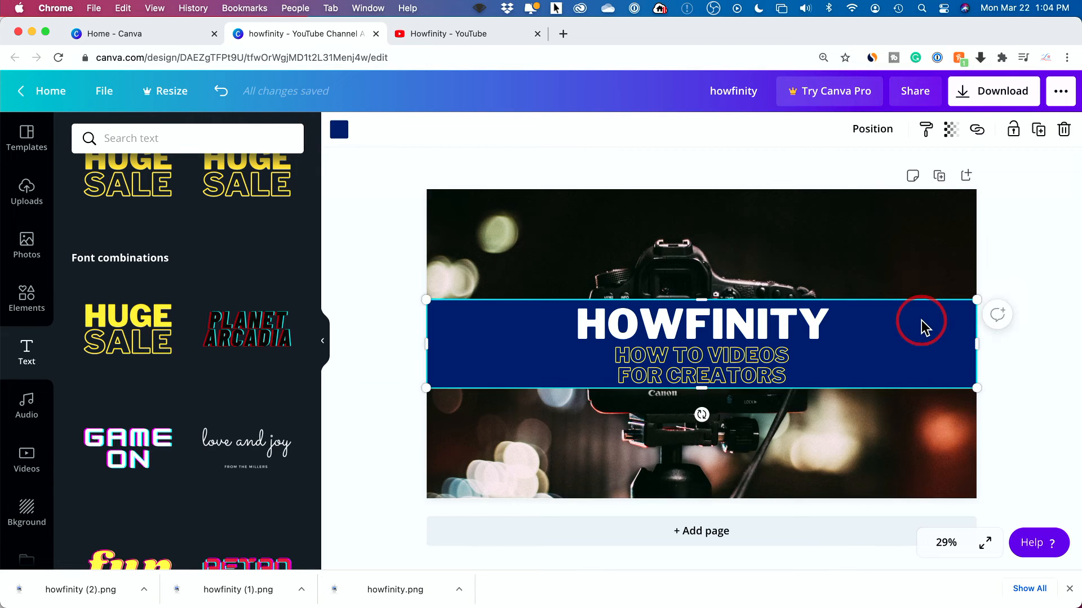
pyautogui.moveTo(921, 324); pyautogui.dragTo(701, 293)
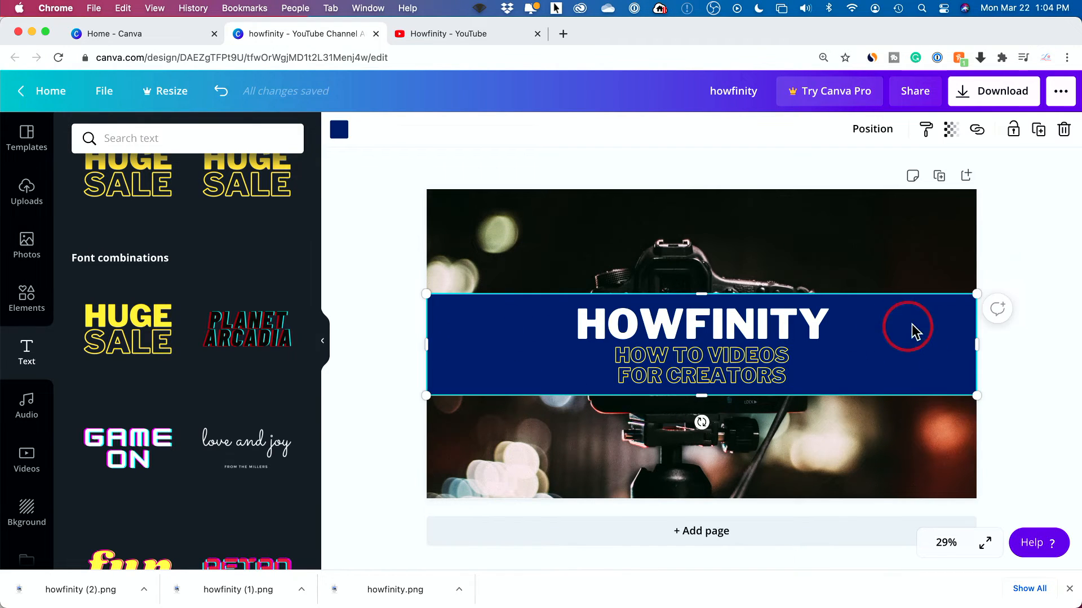
pyautogui.moveTo(935, 335)
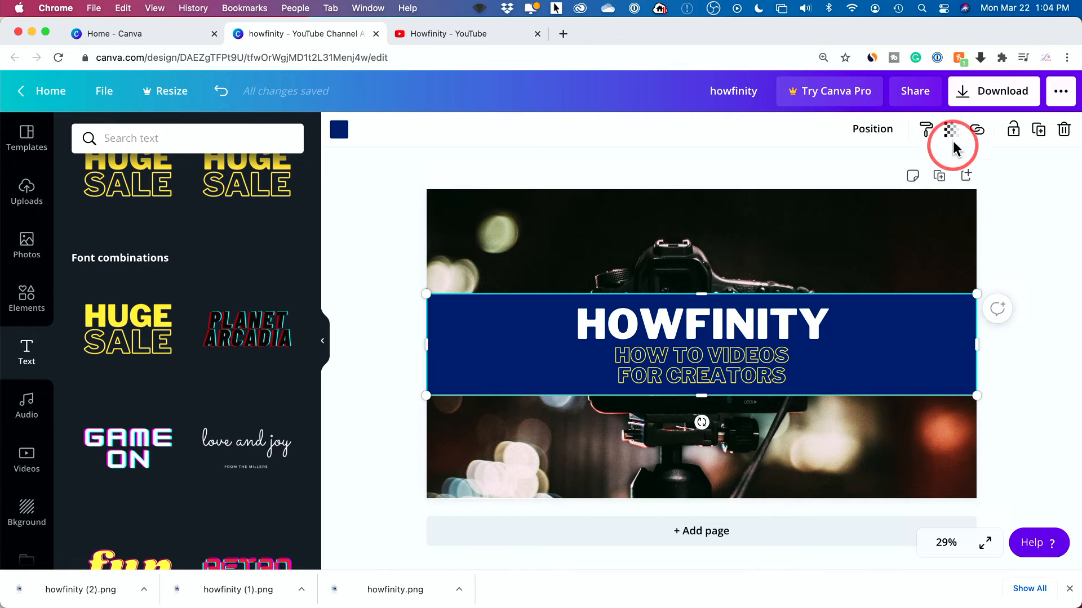
# Set the navy band's transparency to about 91.
pyautogui.click(950, 130)
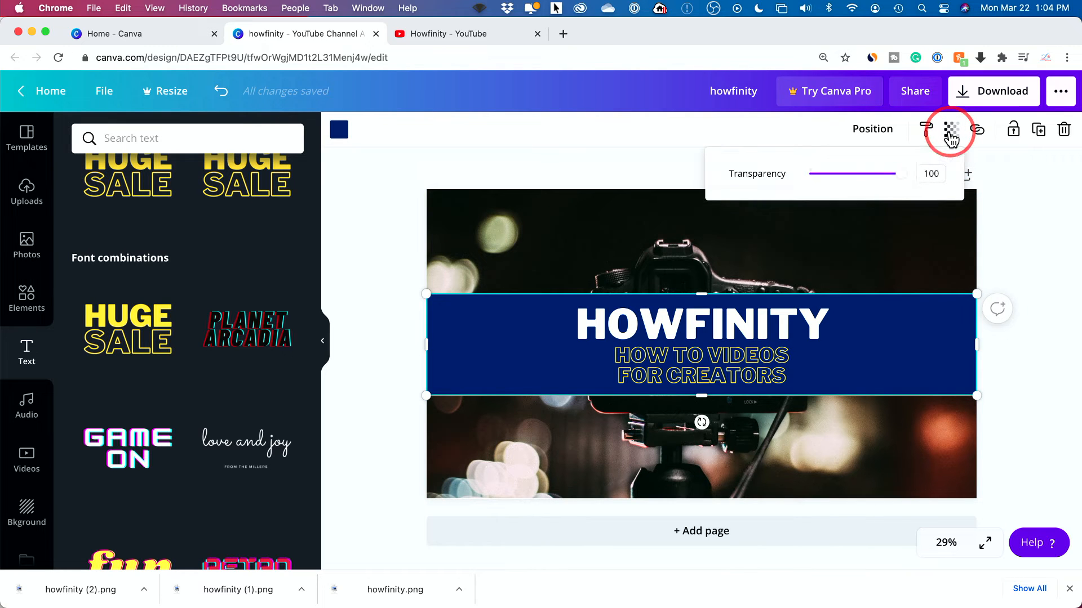
pyautogui.moveTo(900, 173); pyautogui.dragTo(832, 173)
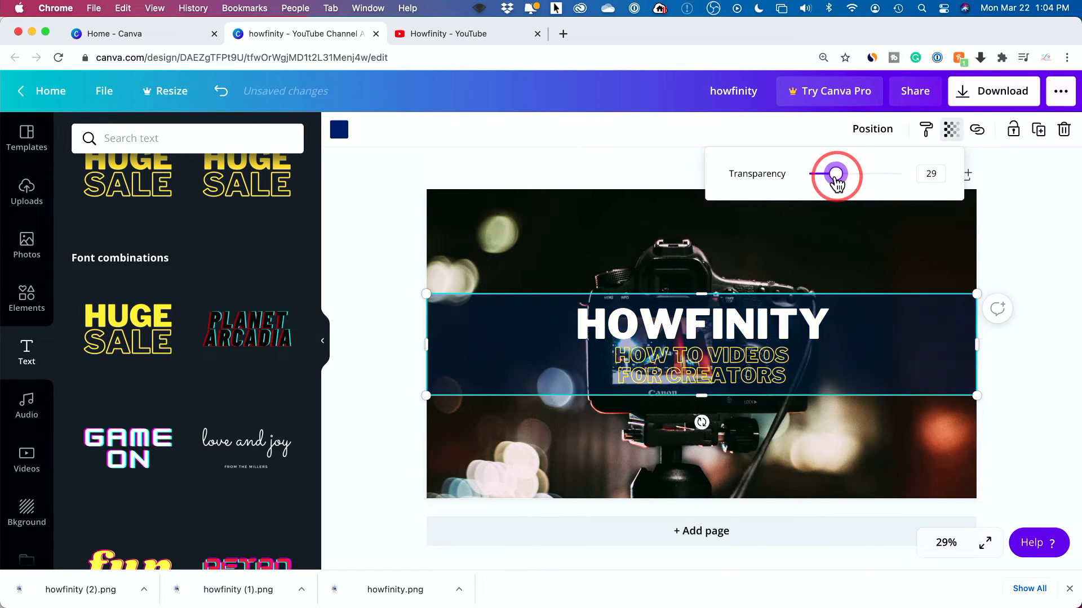
pyautogui.moveTo(835, 174); pyautogui.dragTo(889, 175)
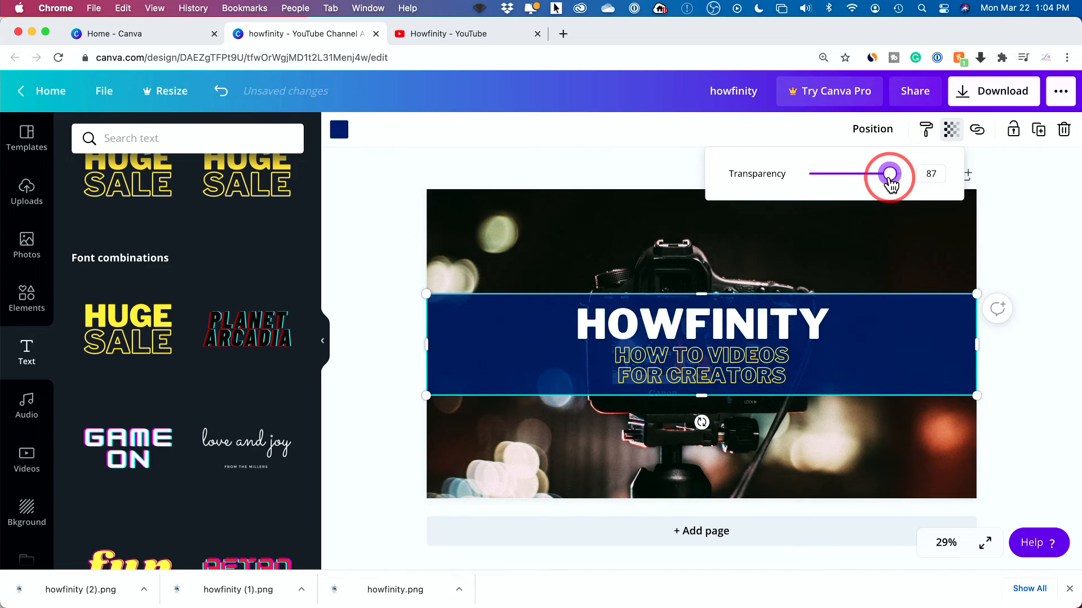
pyautogui.moveTo(906, 173); pyautogui.dragTo(910, 173)
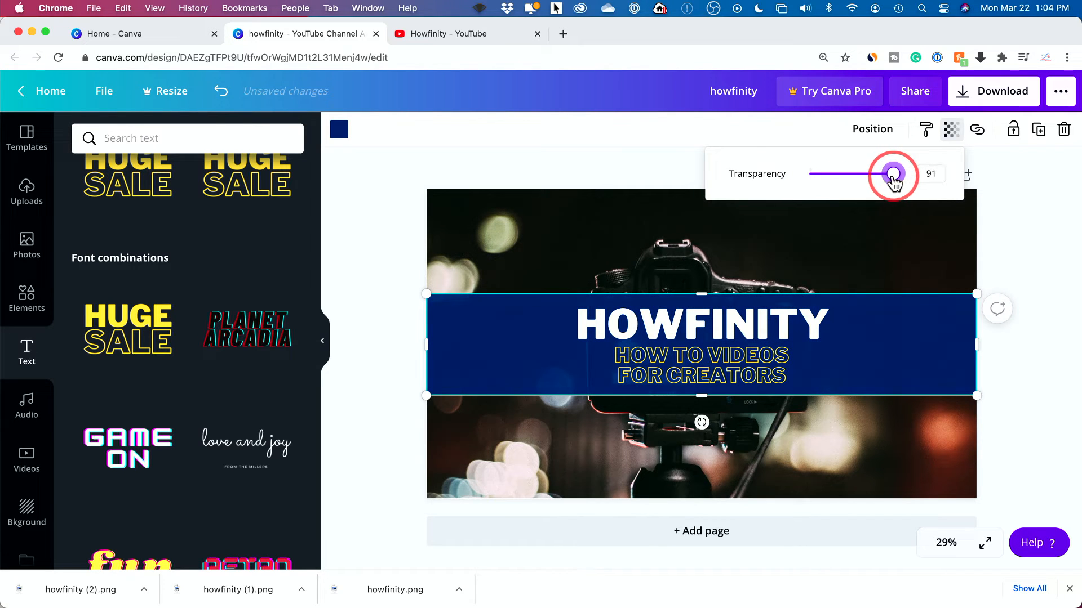
pyautogui.moveTo(895, 173); pyautogui.dragTo(890, 173)
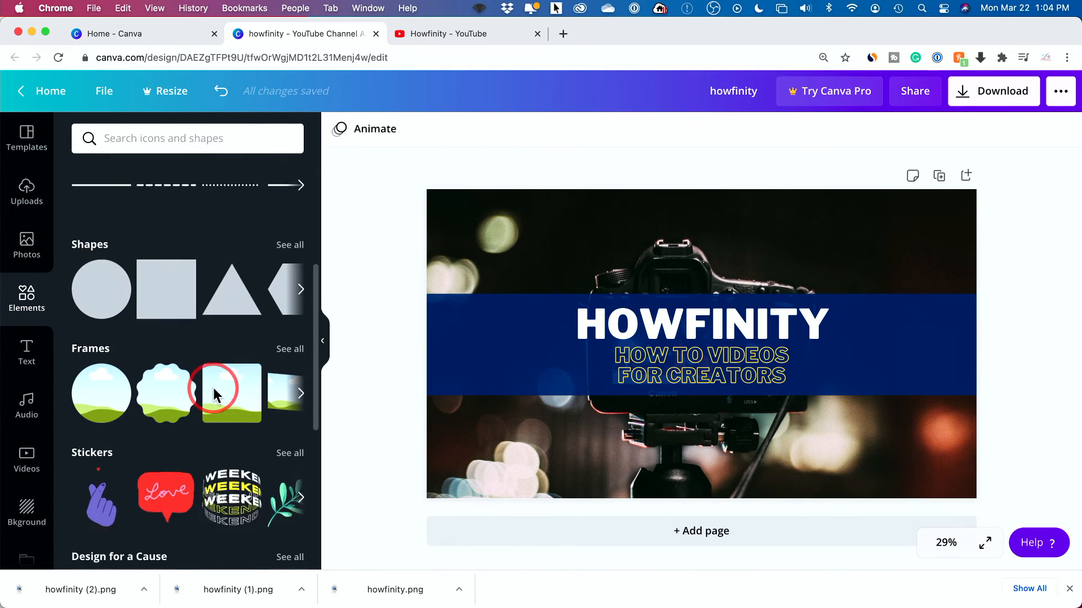
# Search the elements library for 'subscribe', then for 'Youtube like'.
pyautogui.scroll(-3)
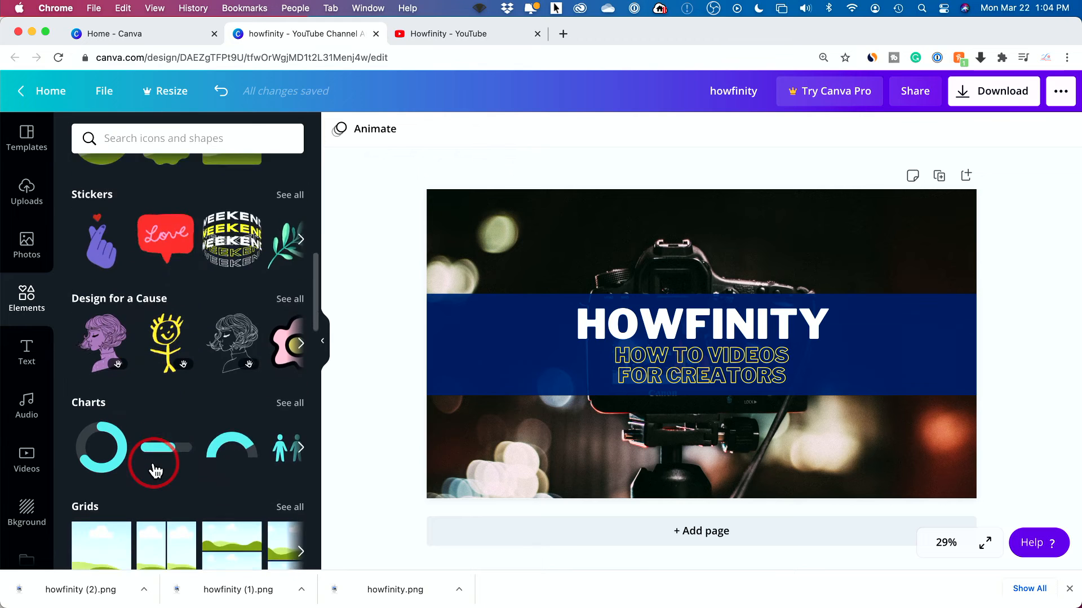
pyautogui.click(187, 138)
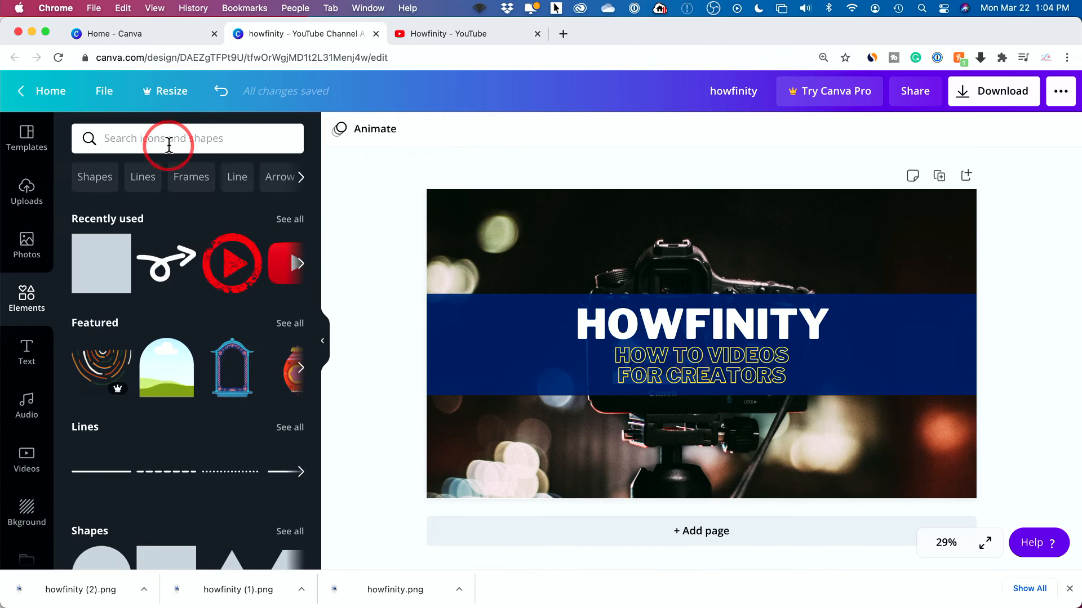
pyautogui.write('suc')
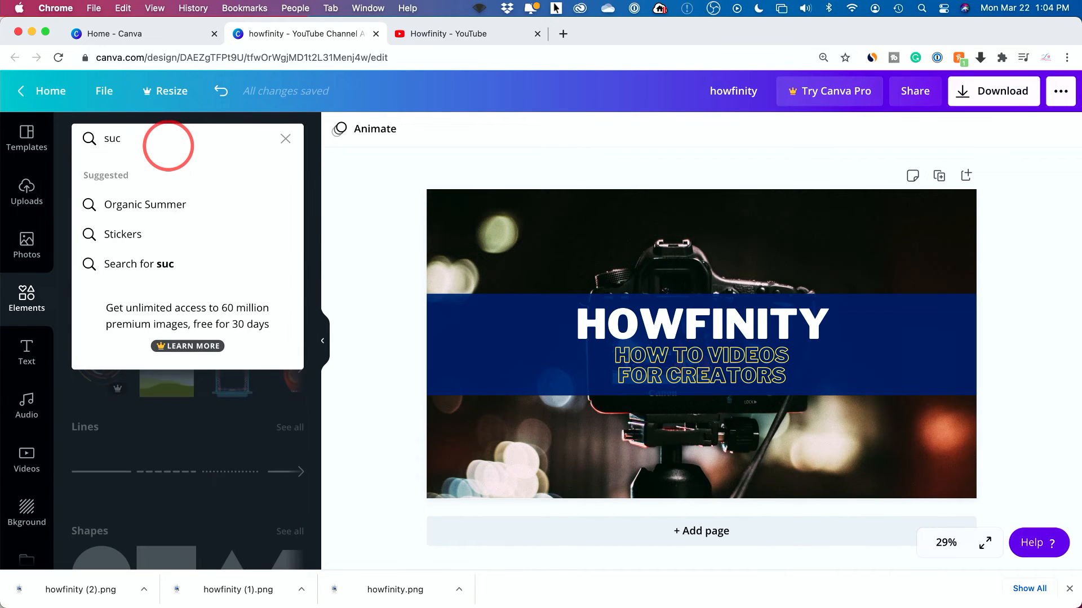
pyautogui.write('sub')
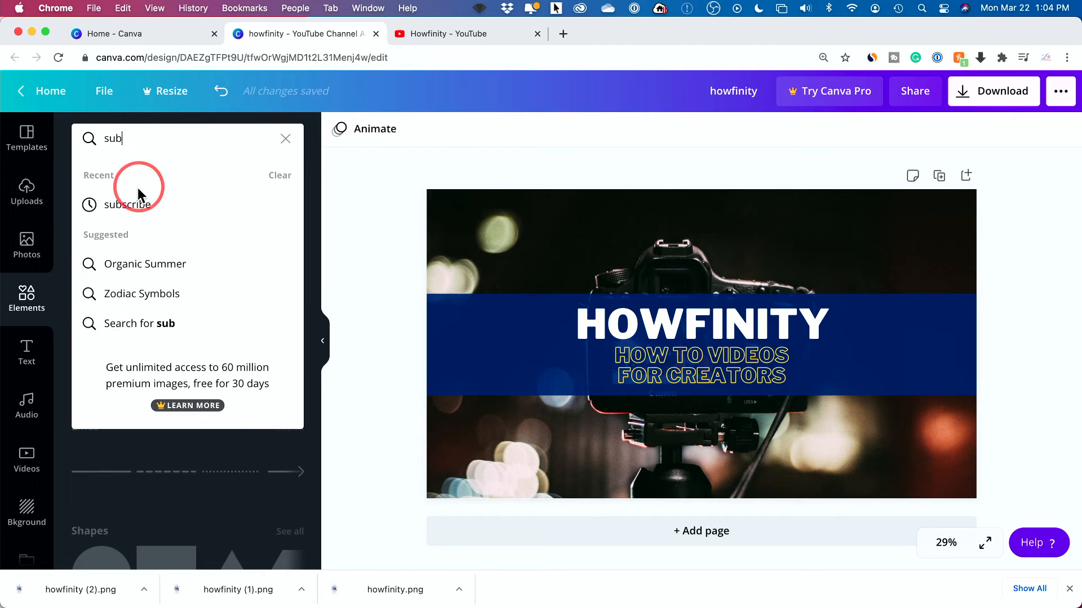
pyautogui.click(126, 205)
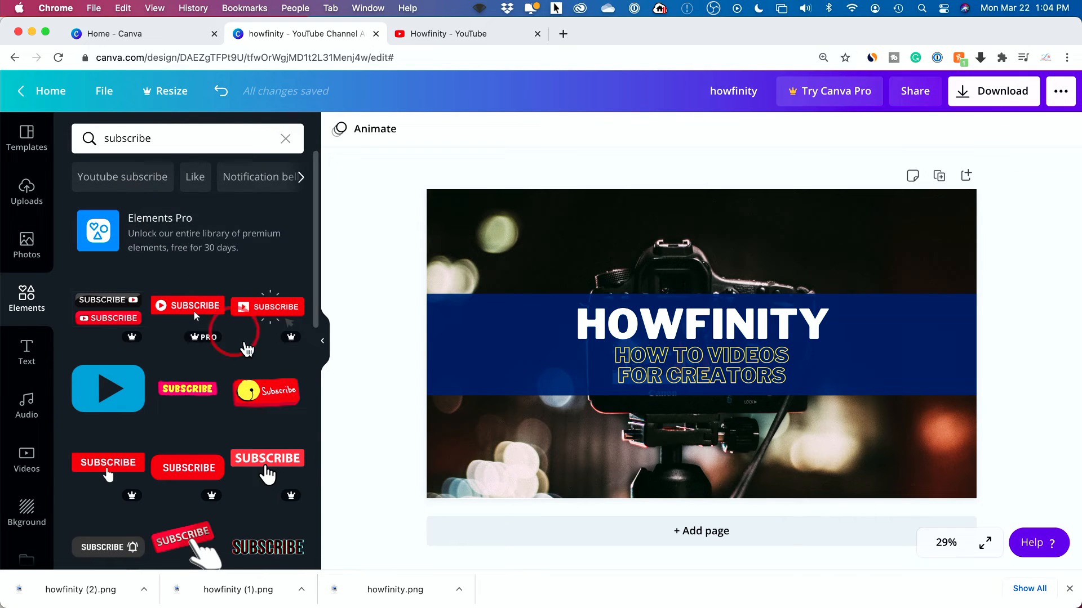
pyautogui.scroll(-3)
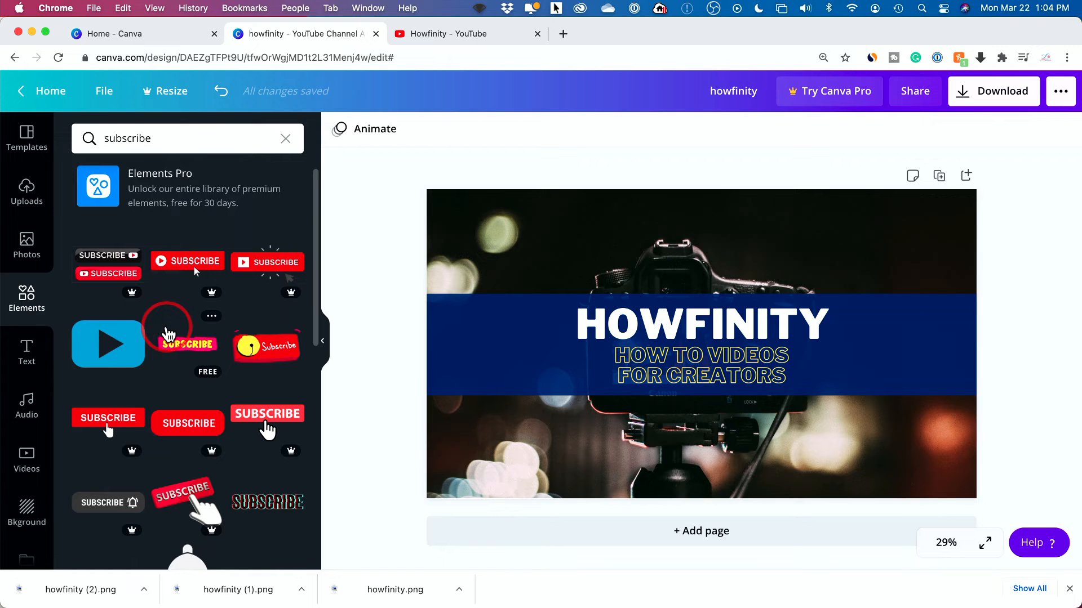
pyautogui.scroll(-3)
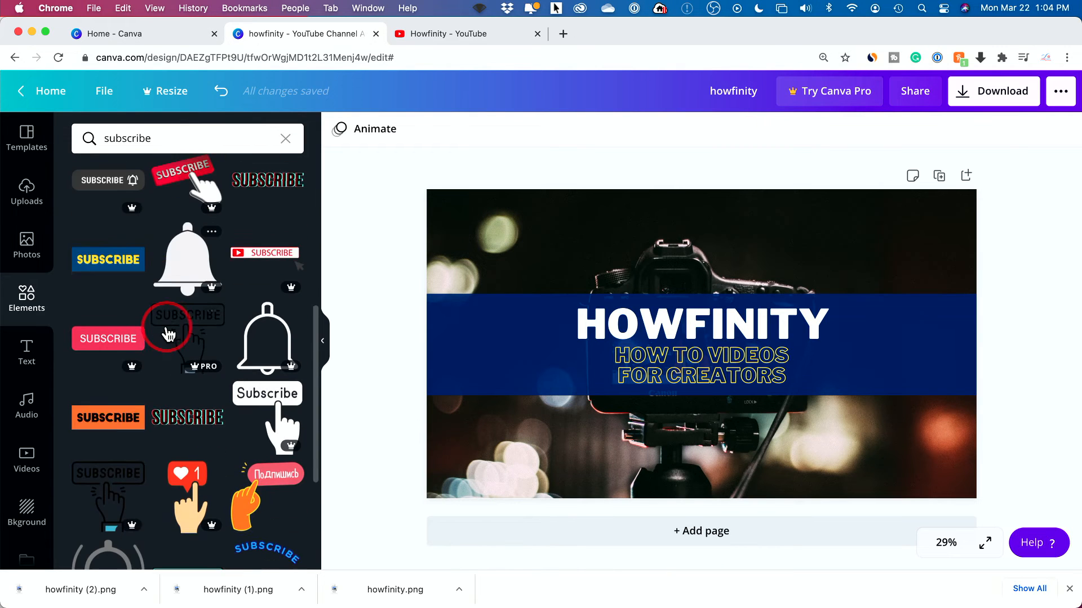
pyautogui.write('Youtube like')
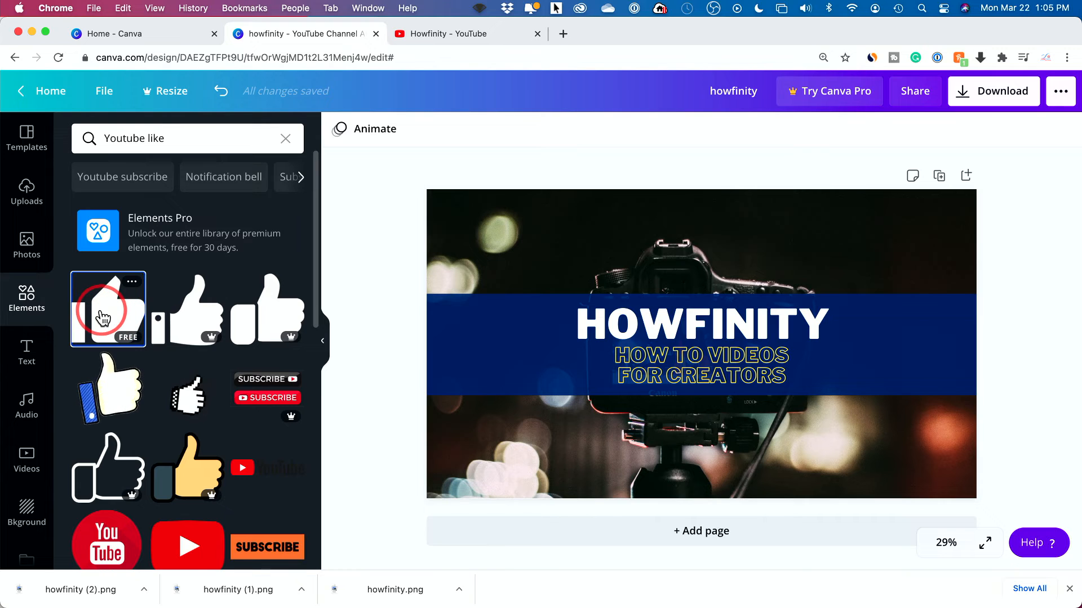
# Add the free thumbs-up element and try a brownish colour on it.
pyautogui.click(107, 309)
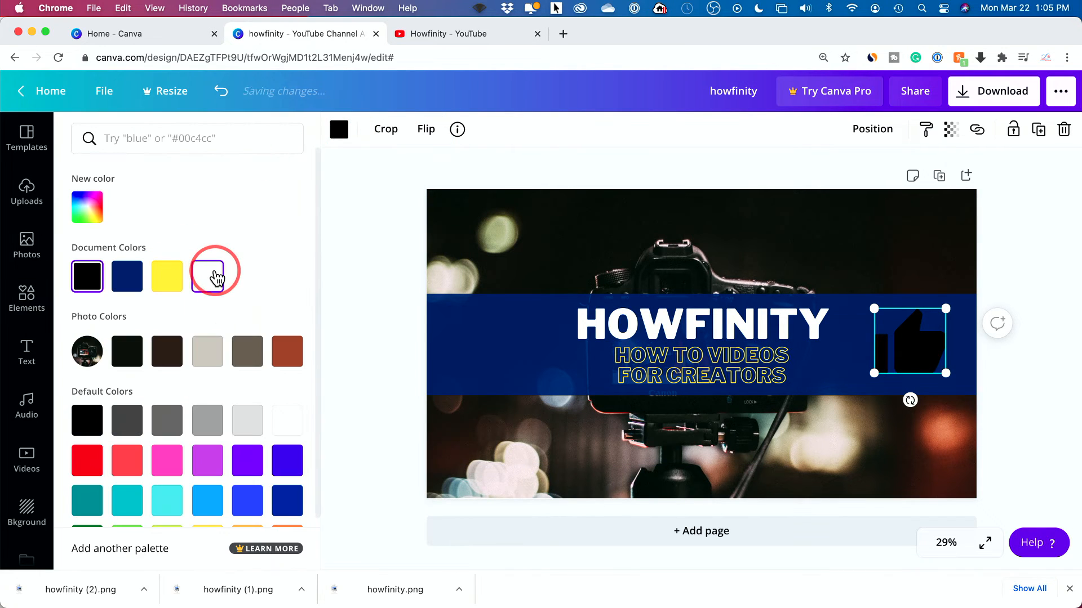
pyautogui.click(286, 351)
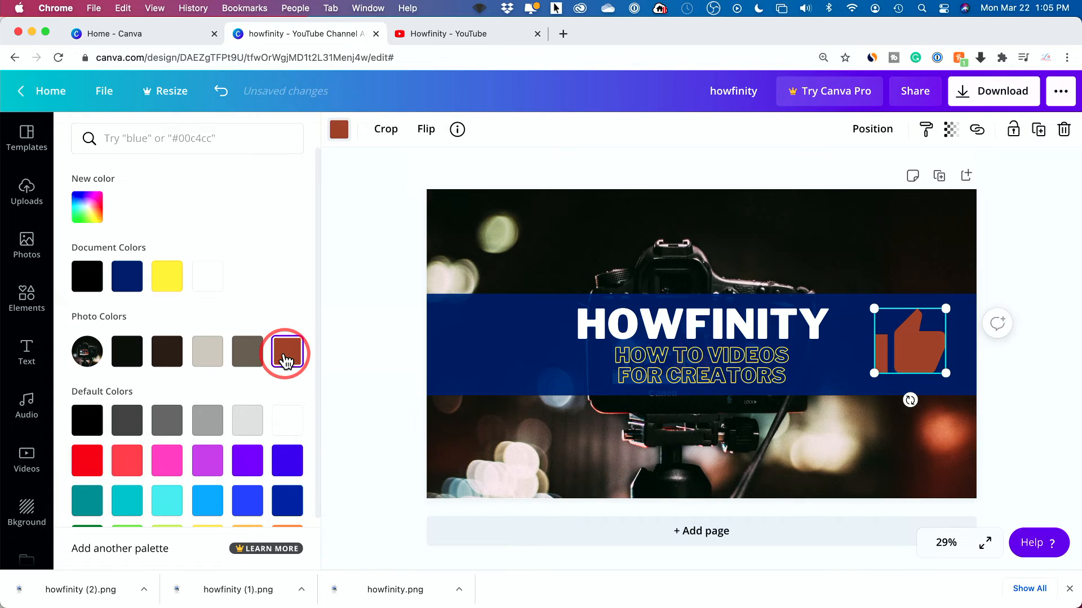
pyautogui.write('Youtube like')
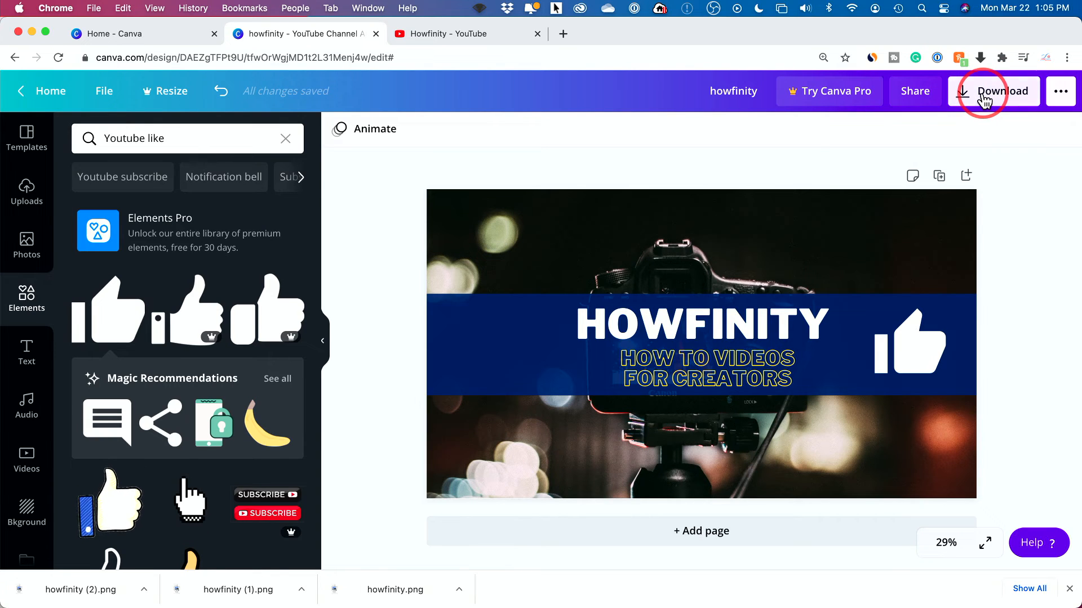
# Export the banner as a PNG and dismiss the 'Design downloaded' popup.
pyautogui.click(1001, 90)
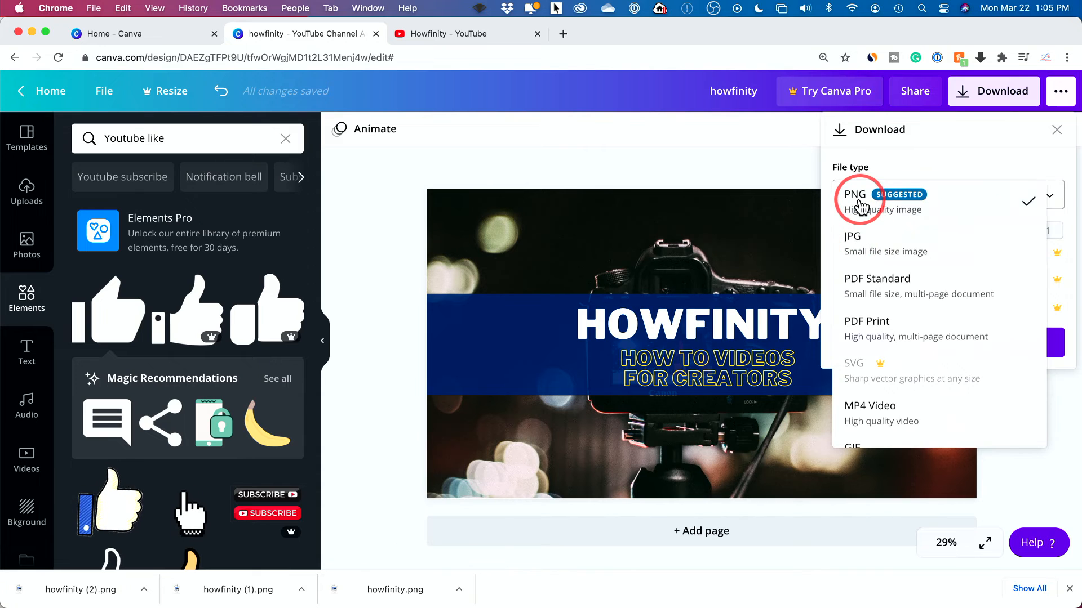
pyautogui.click(858, 201)
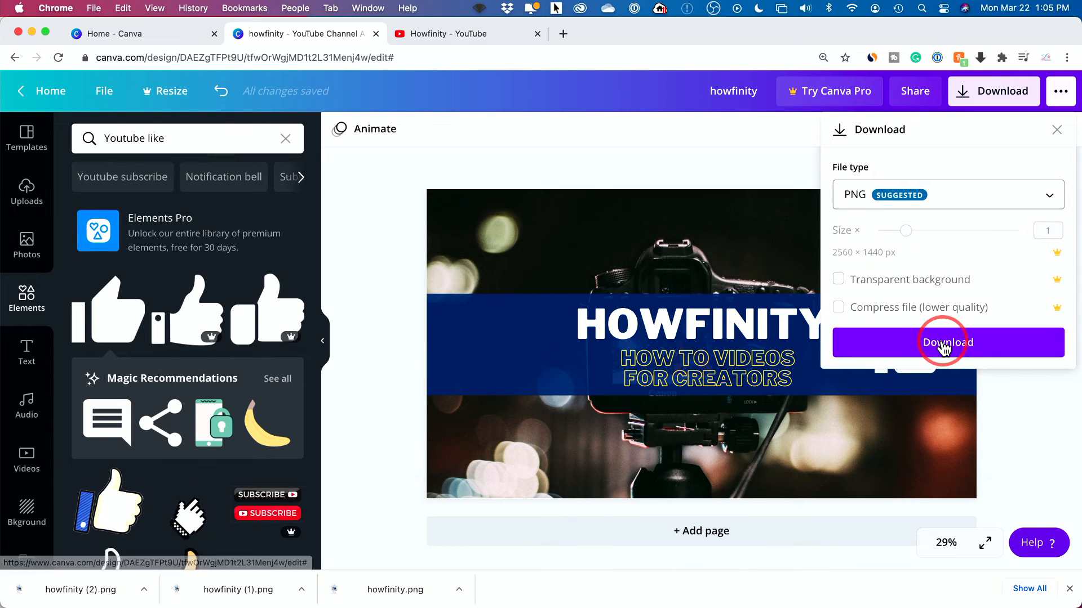
pyautogui.click(948, 343)
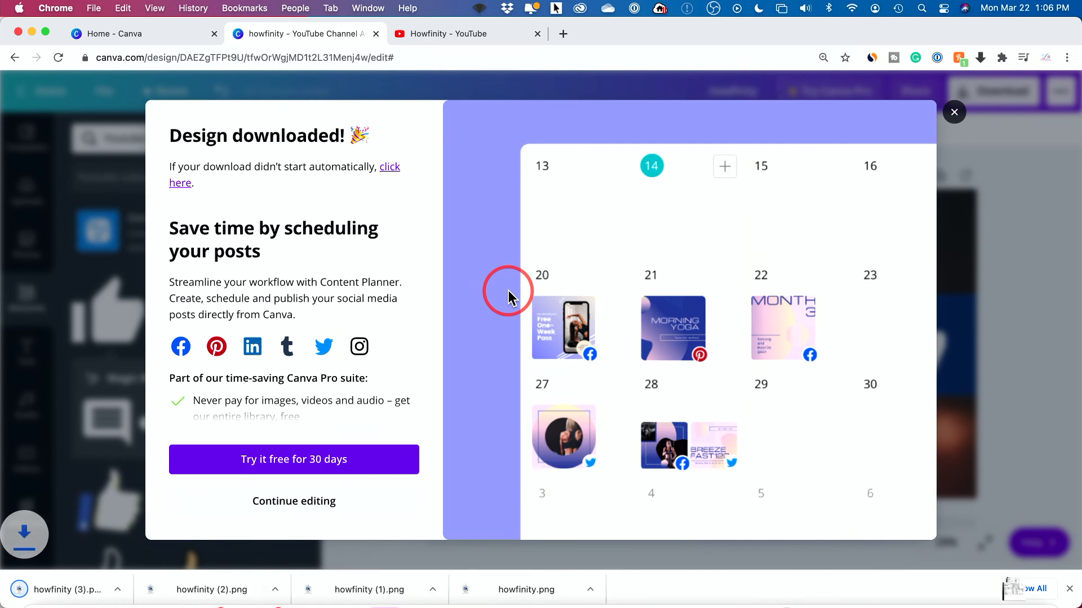
pyautogui.click(954, 111)
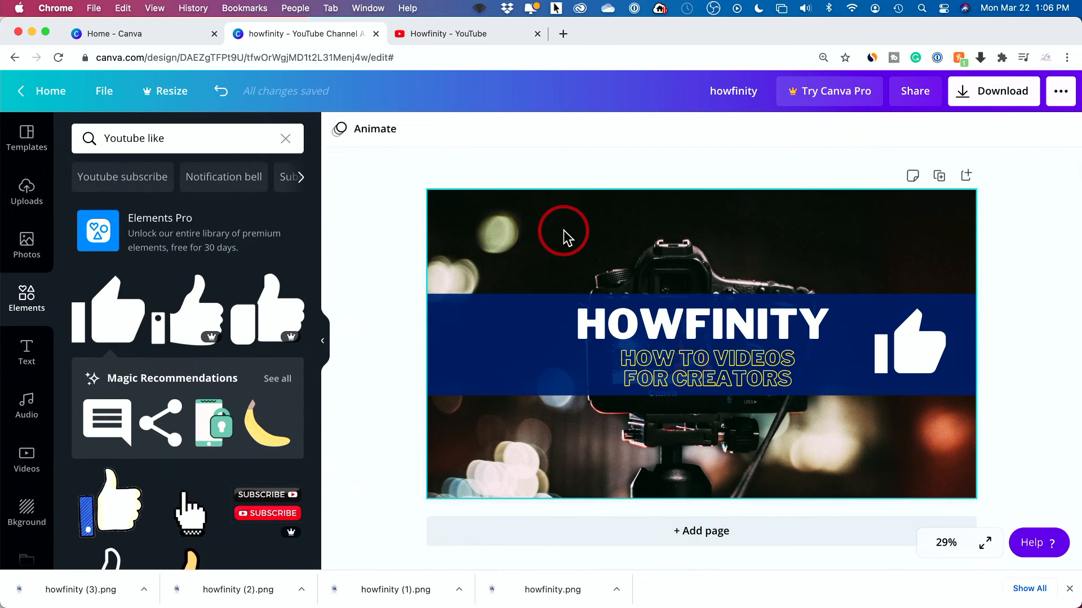
# Switch to the Howfinity YouTube tab and toggle the account and channel tools menus.
pyautogui.click(463, 34)
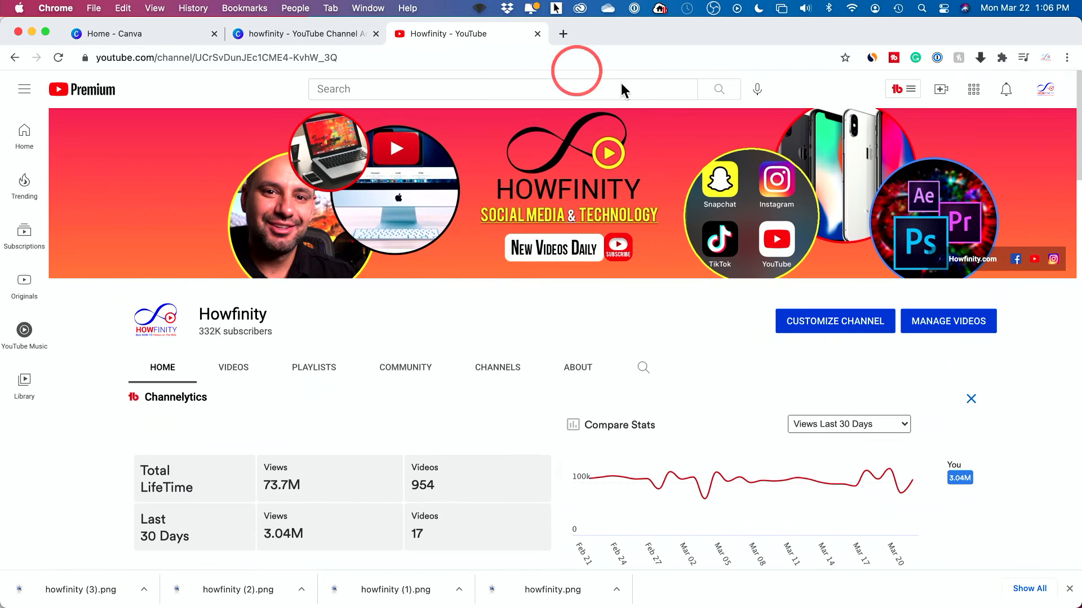
pyautogui.click(1045, 89)
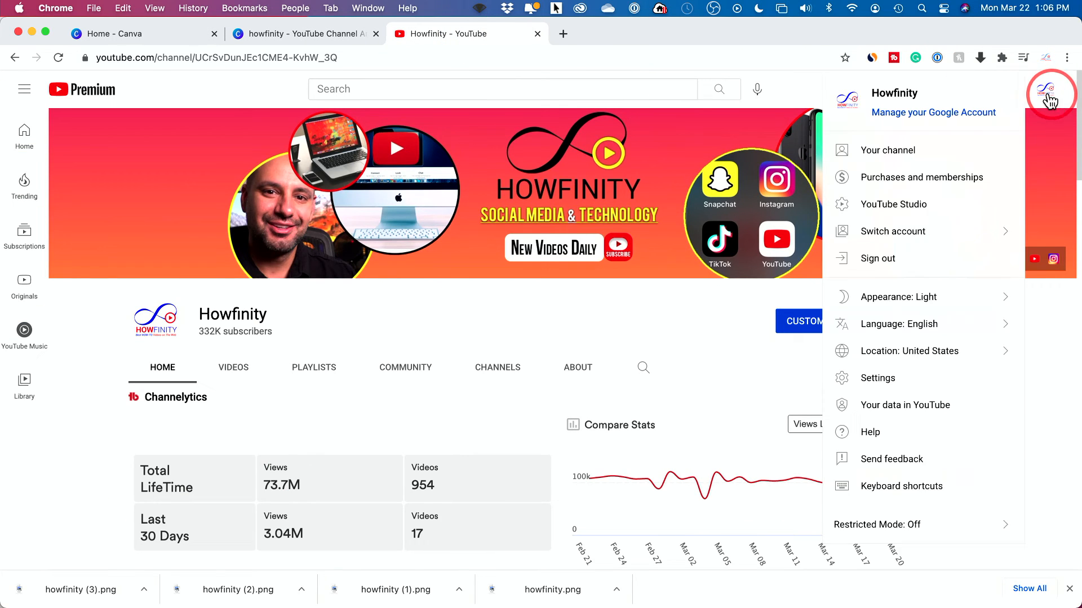
pyautogui.moveTo(878, 156)
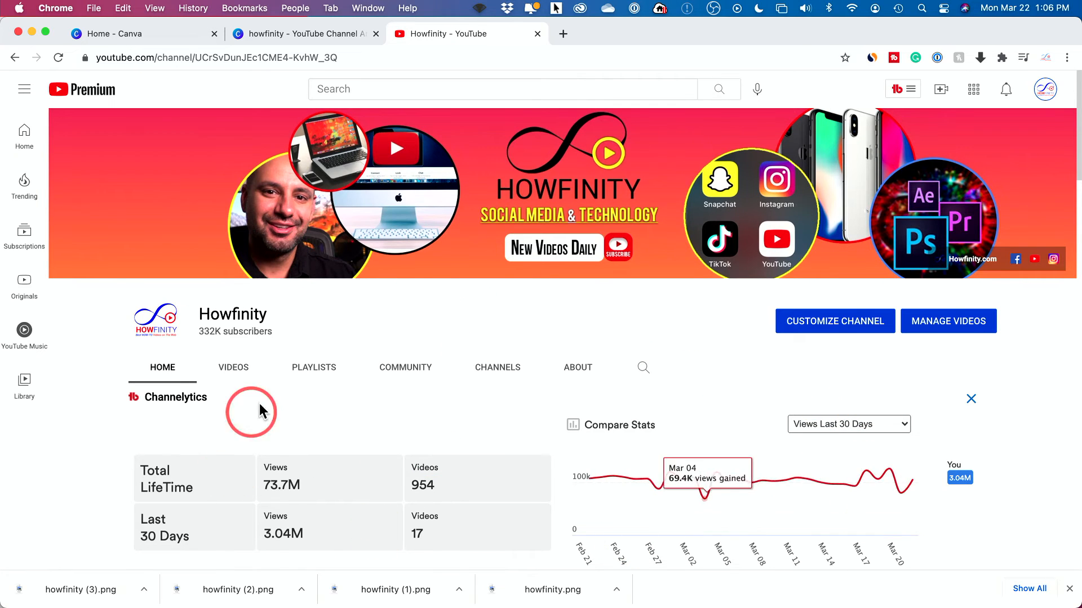
pyautogui.moveTo(324, 486)
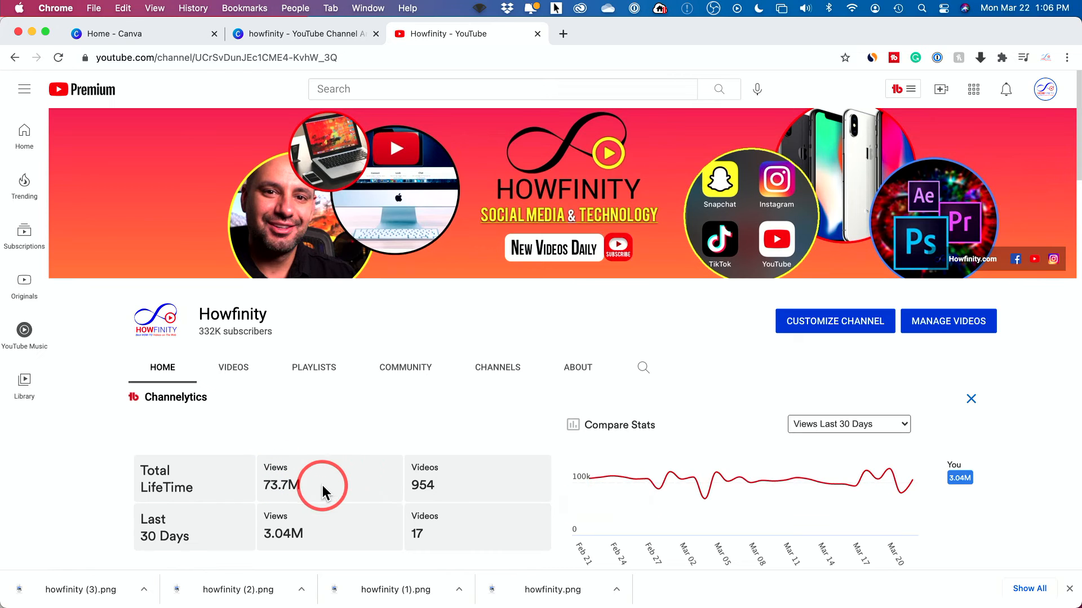
pyautogui.moveTo(588, 478)
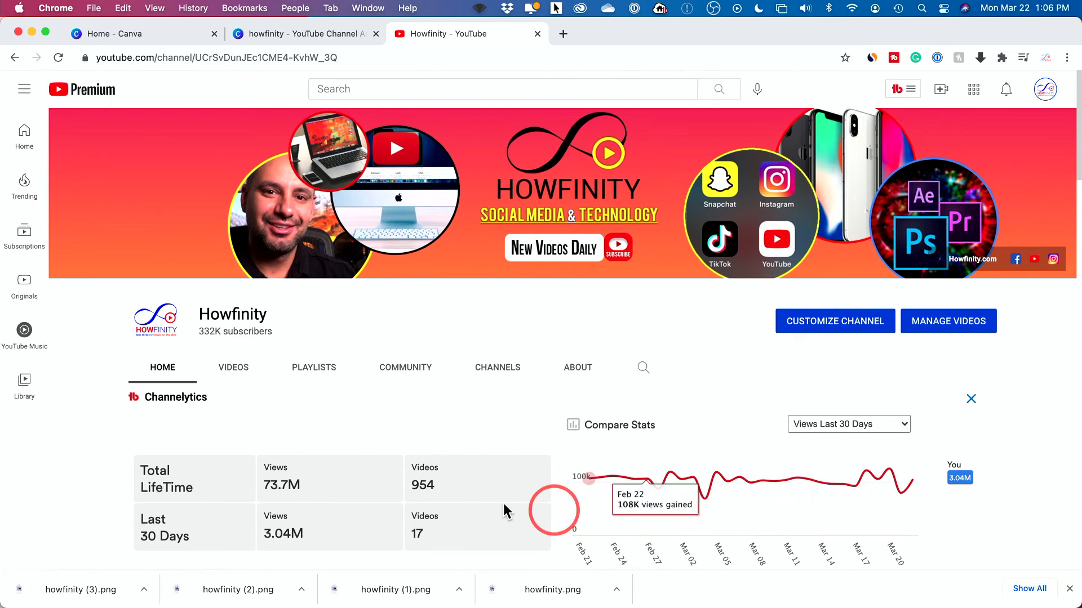
pyautogui.moveTo(686, 414)
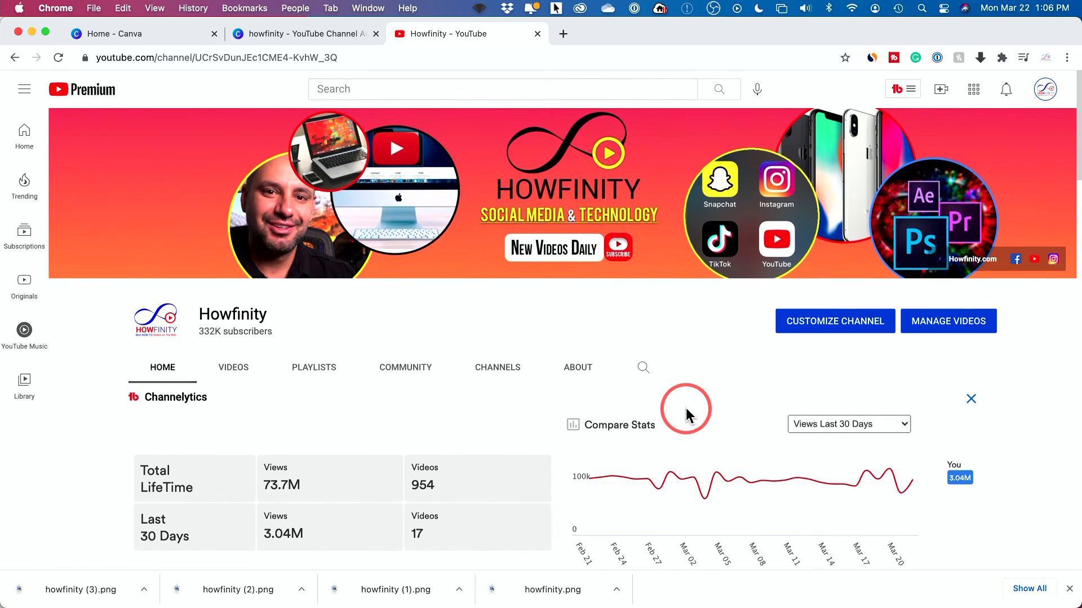
pyautogui.click(911, 89)
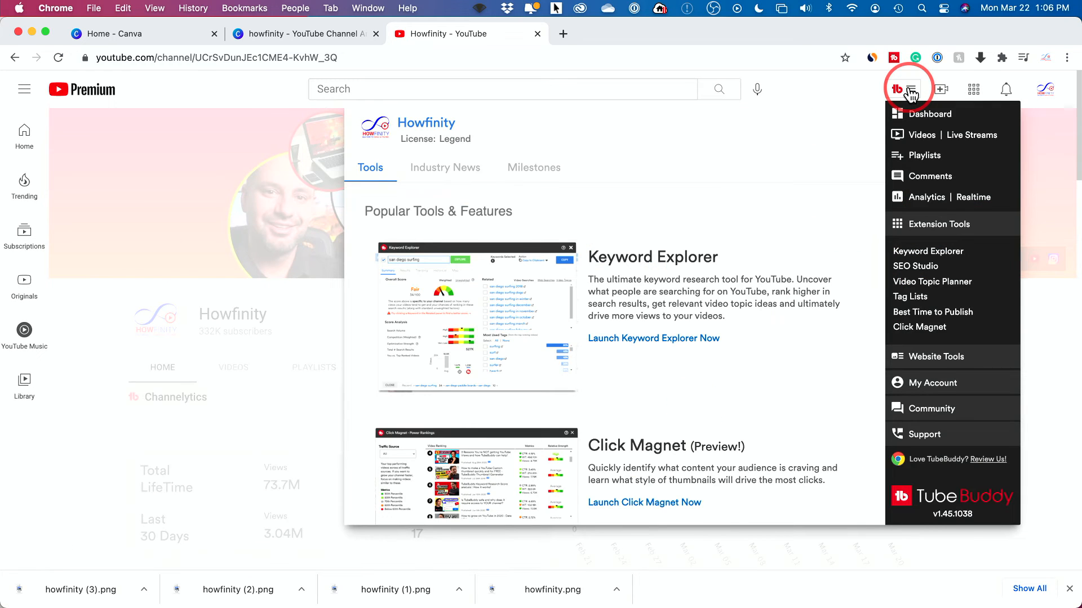
pyautogui.click(911, 89)
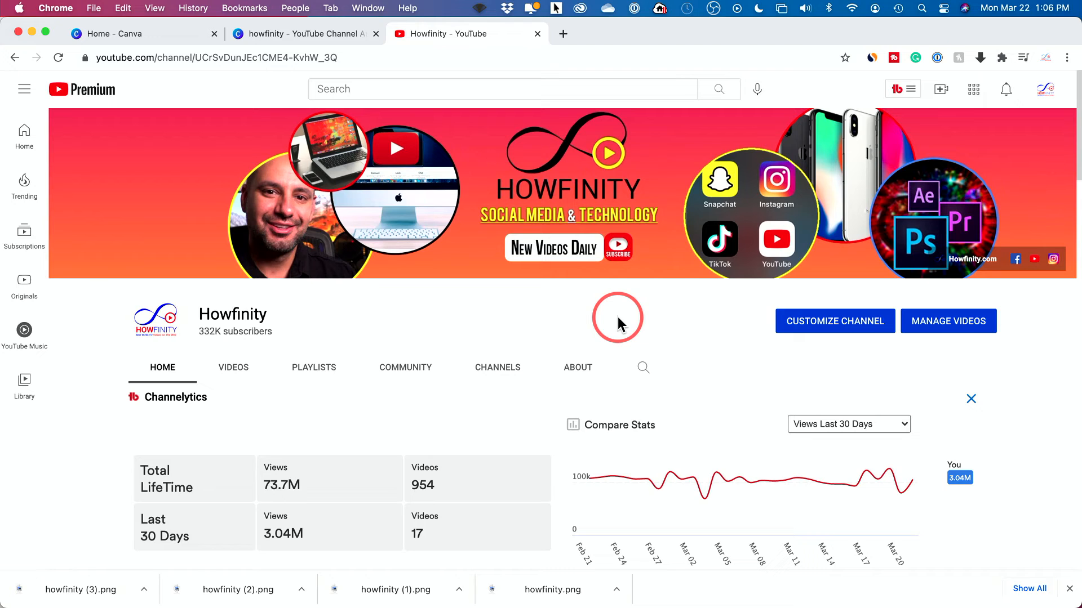
pyautogui.click(894, 89)
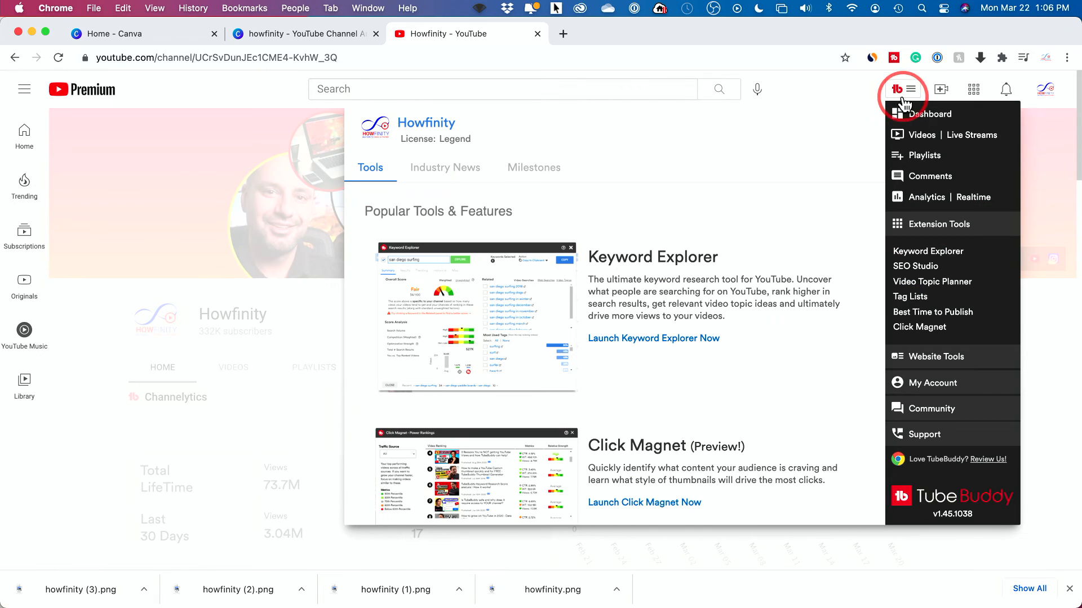
pyautogui.moveTo(918, 273)
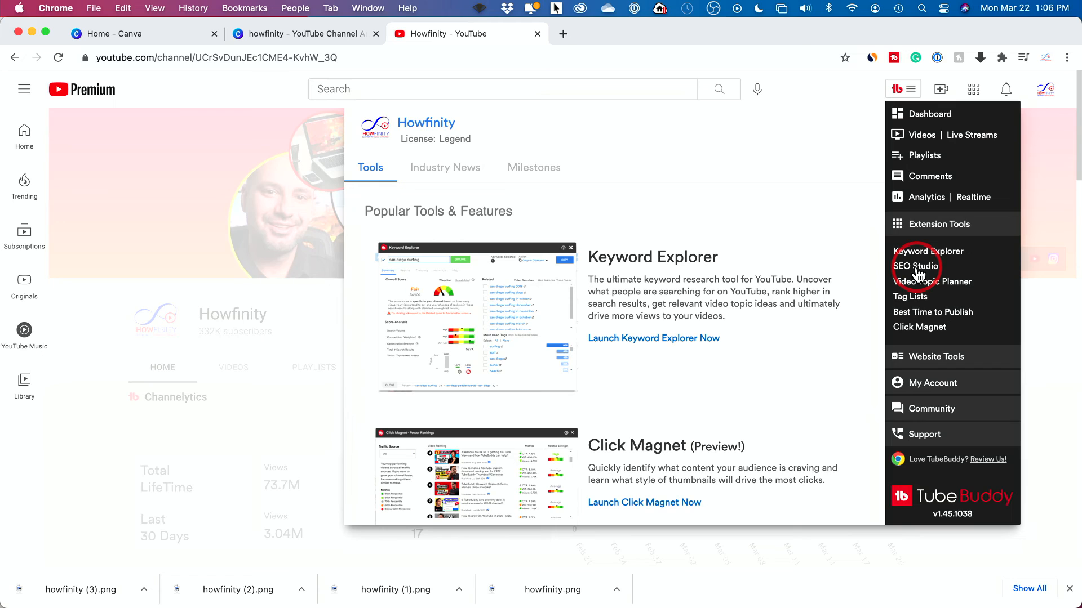
pyautogui.moveTo(833, 95)
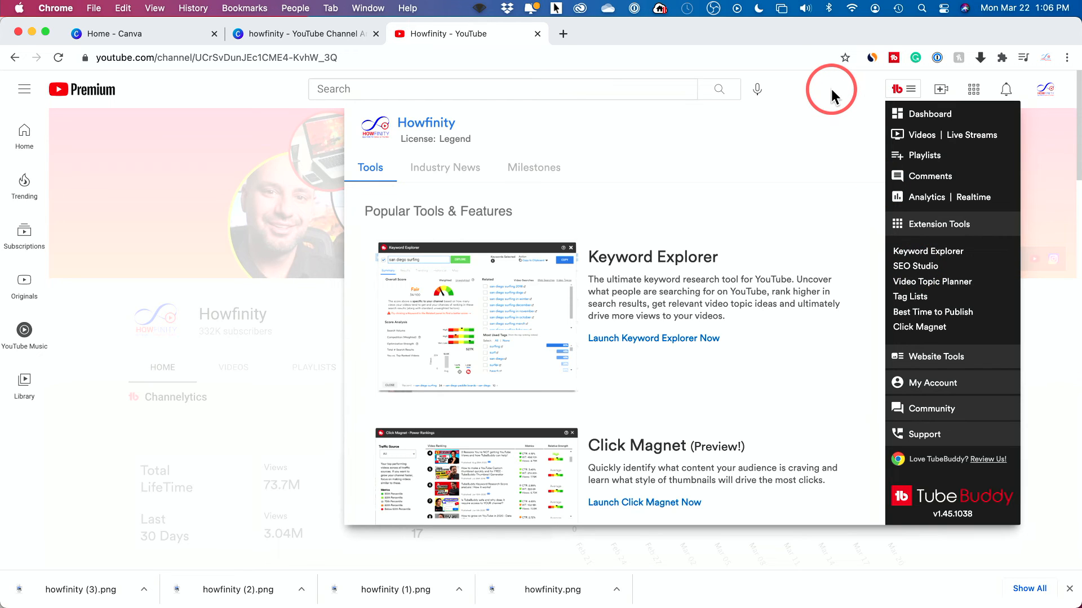
pyautogui.moveTo(473, 139)
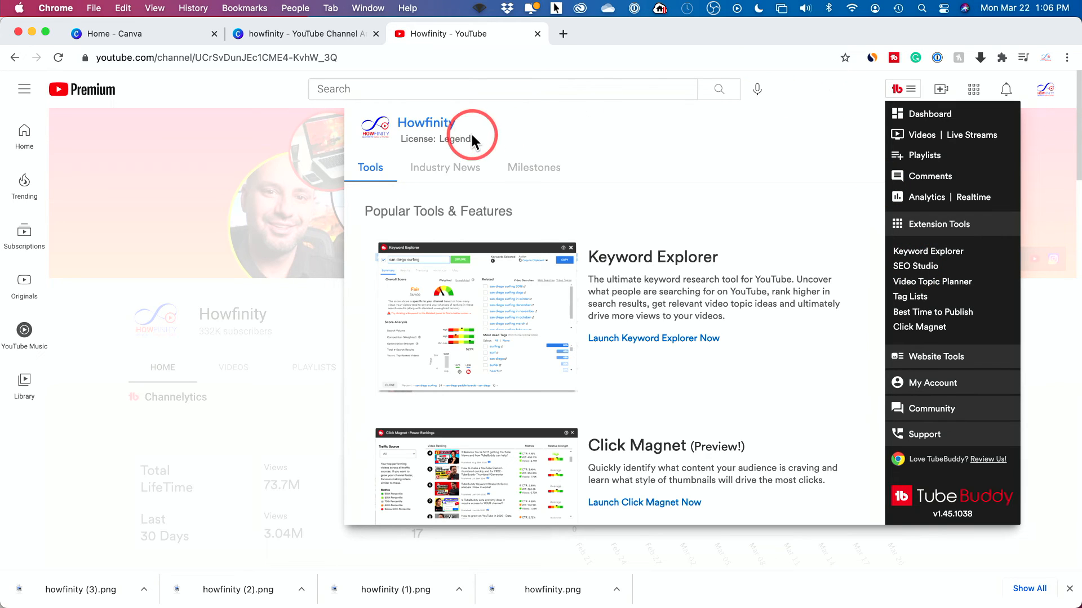
pyautogui.click(911, 89)
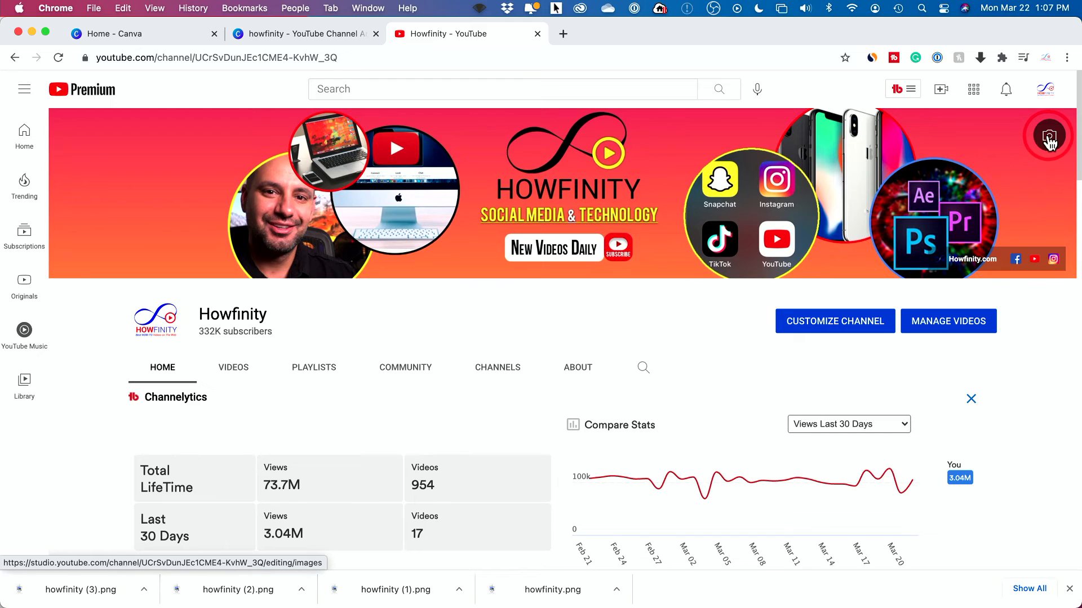
# Open the channel's branding settings and choose a replacement banner image.
pyautogui.click(1048, 136)
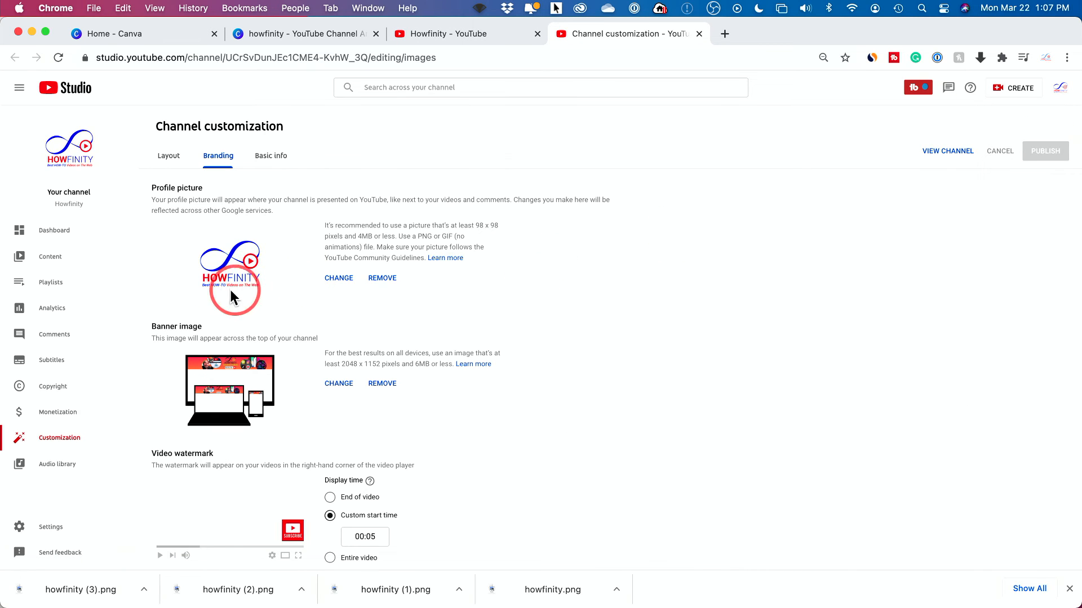
pyautogui.moveTo(215, 323)
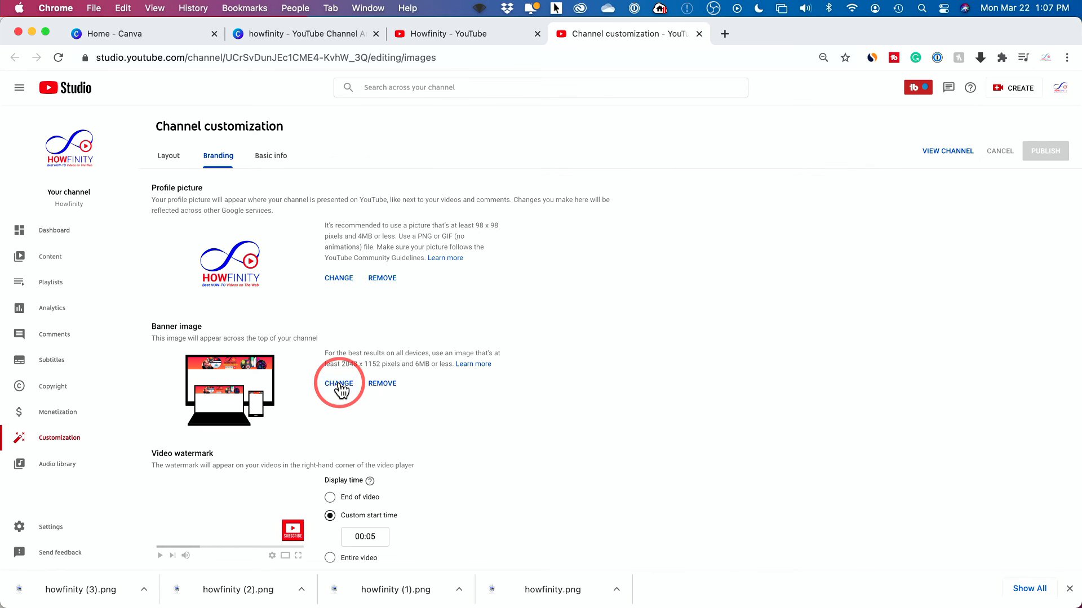
pyautogui.click(338, 383)
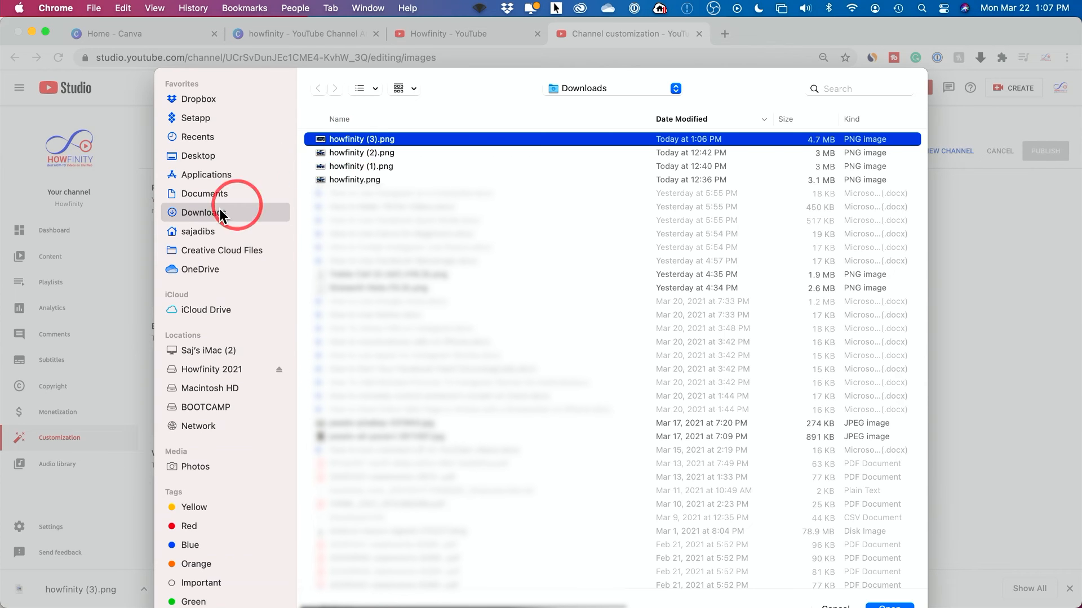
pyautogui.moveTo(393, 139)
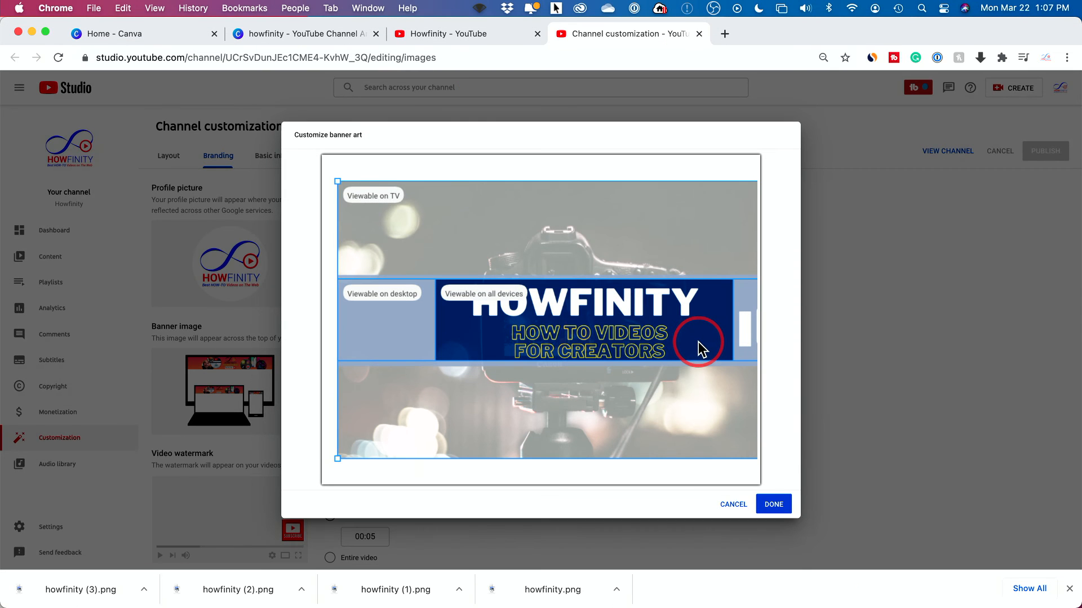
pyautogui.moveTo(723, 333)
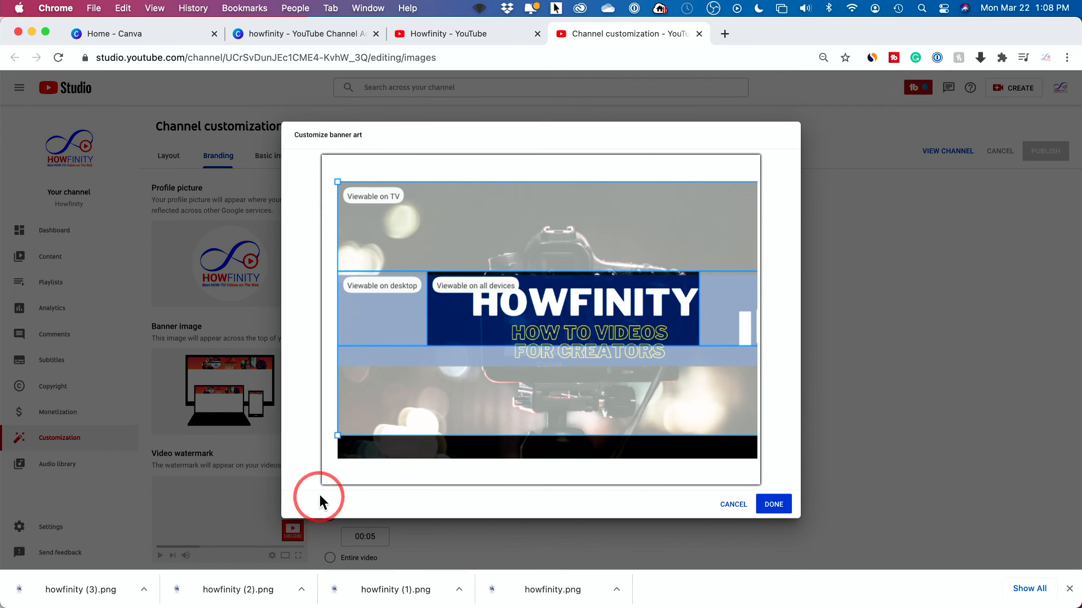
# Drag the crop box so the title fits the all-devices area, then confirm with DONE.
pyautogui.moveTo(319, 497); pyautogui.dragTo(681, 426)
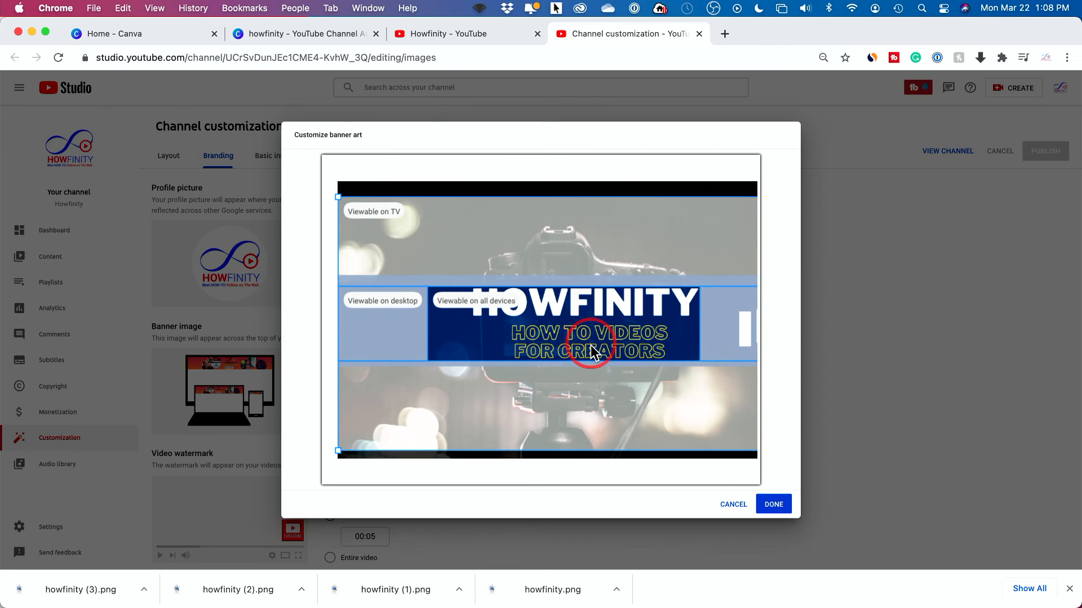
pyautogui.moveTo(713, 400)
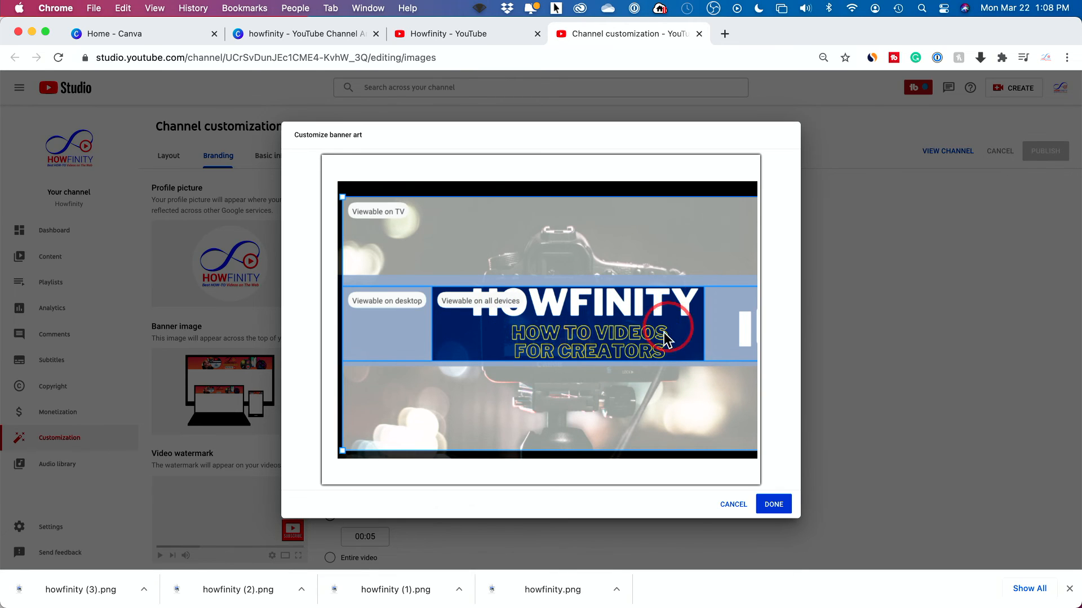
pyautogui.moveTo(595, 336)
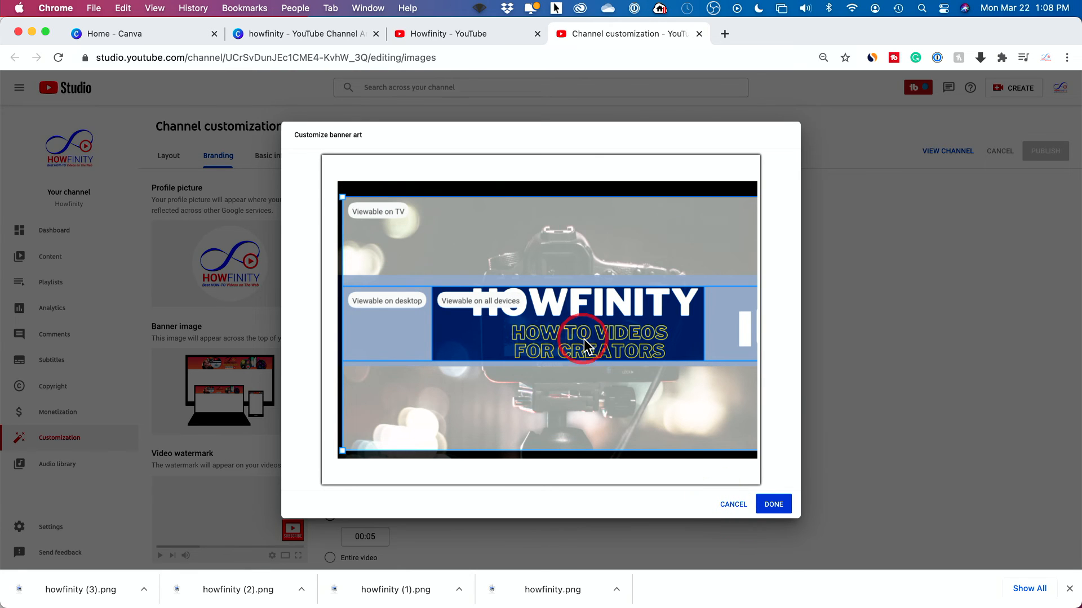
pyautogui.click(773, 504)
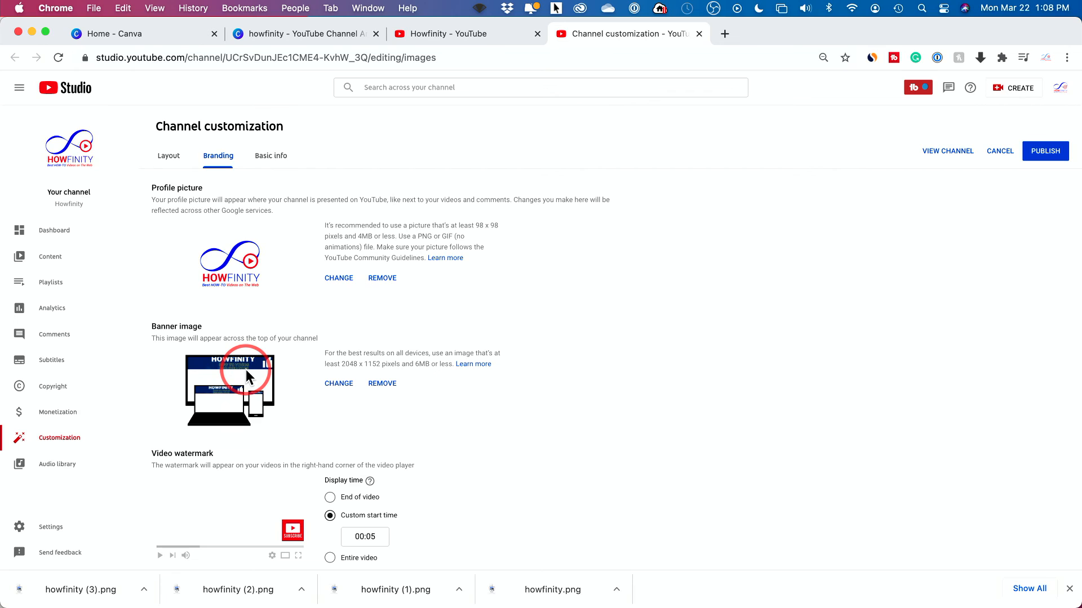
pyautogui.moveTo(311, 123)
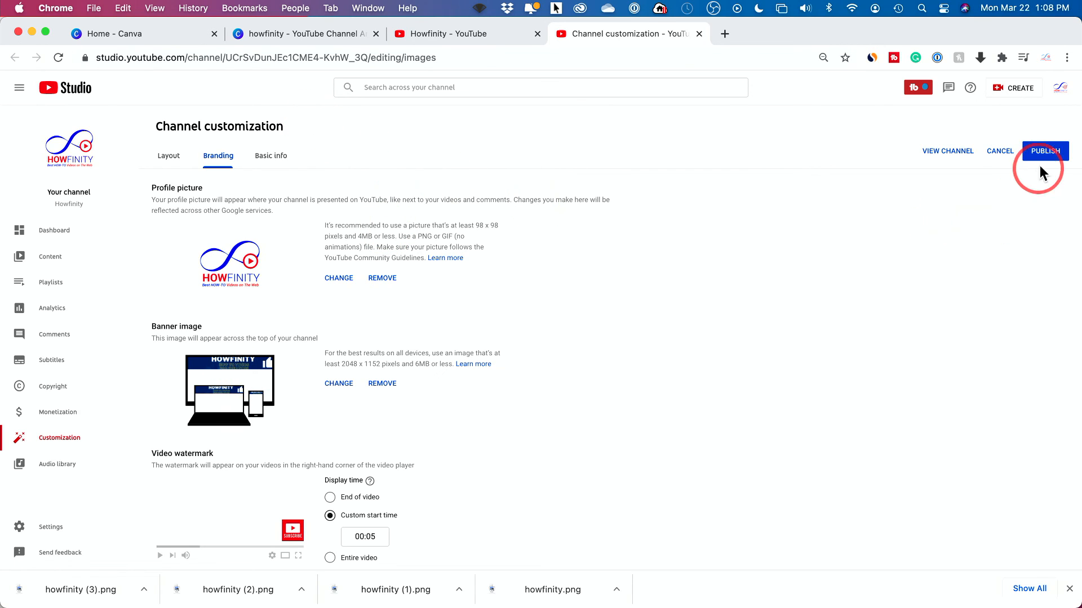
pyautogui.moveTo(249, 33)
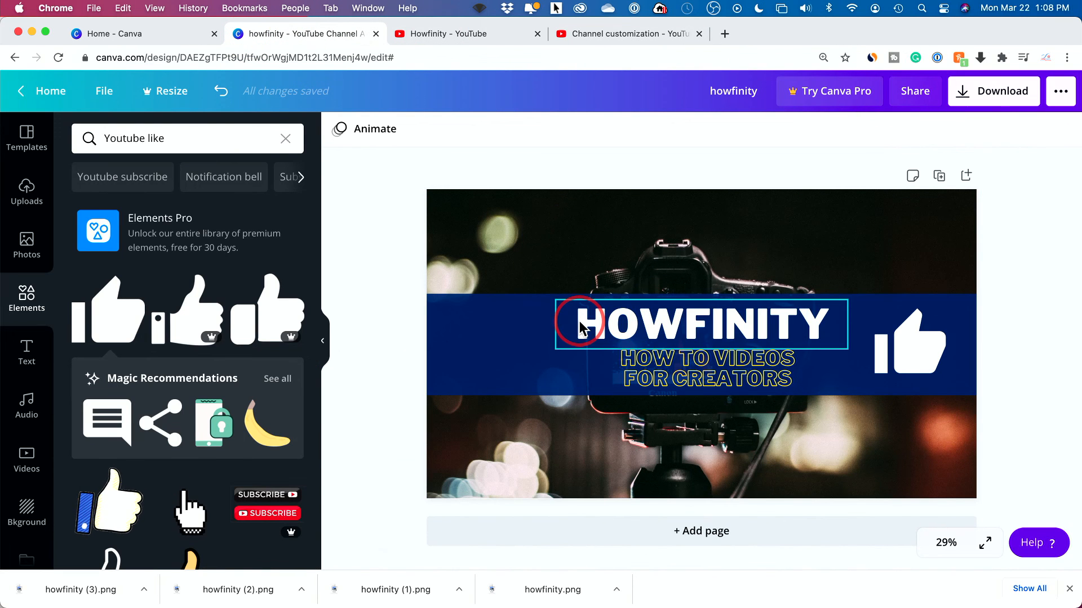
# Select the HOWFINITY title to reposition it, then download the banner as PNG.
pyautogui.click(701, 324)
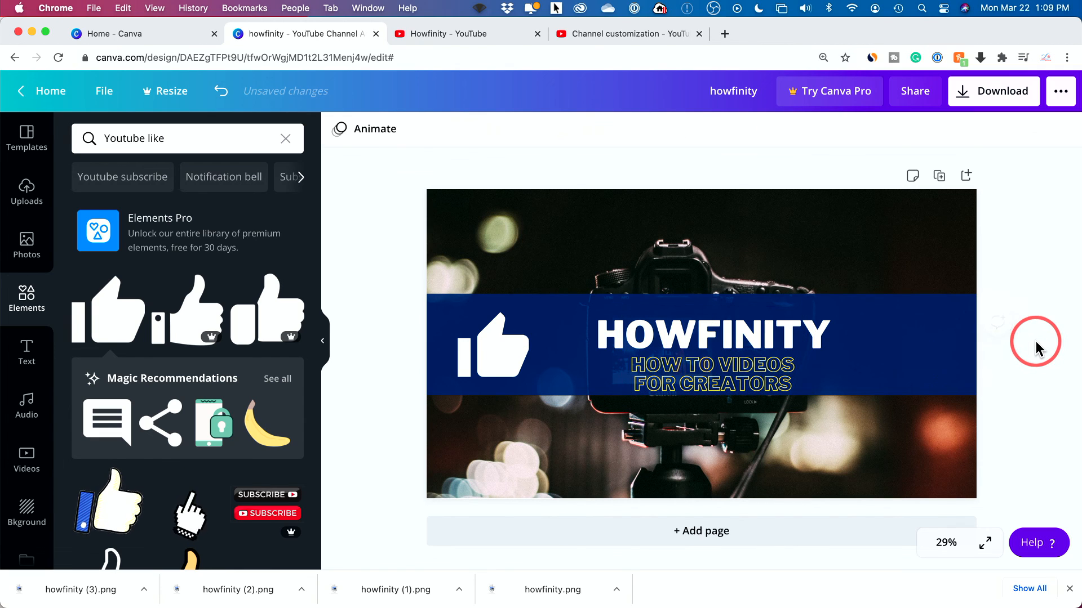
pyautogui.click(999, 90)
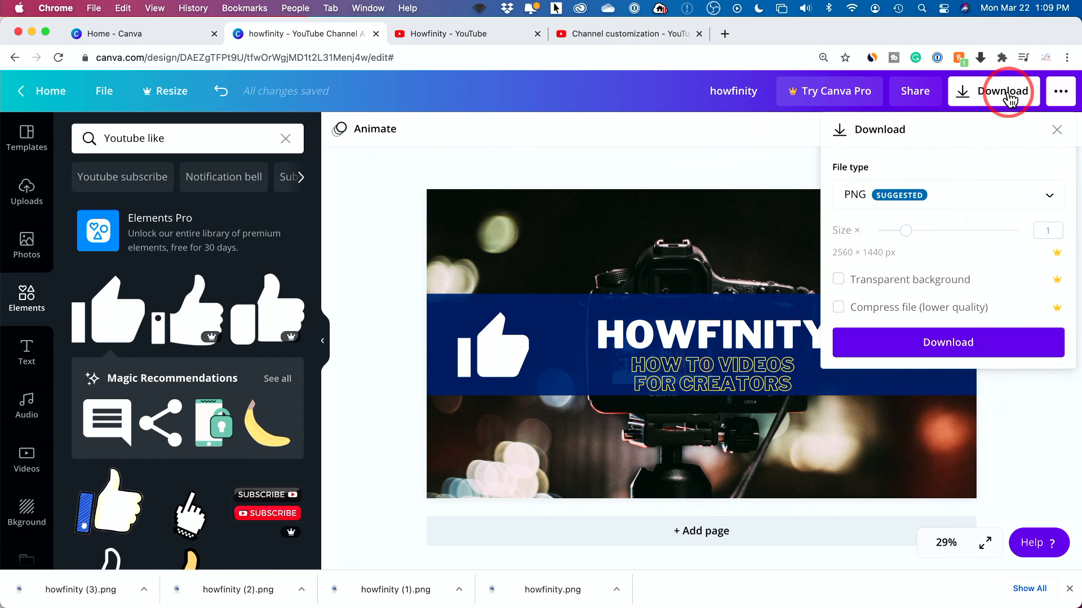
pyautogui.click(947, 342)
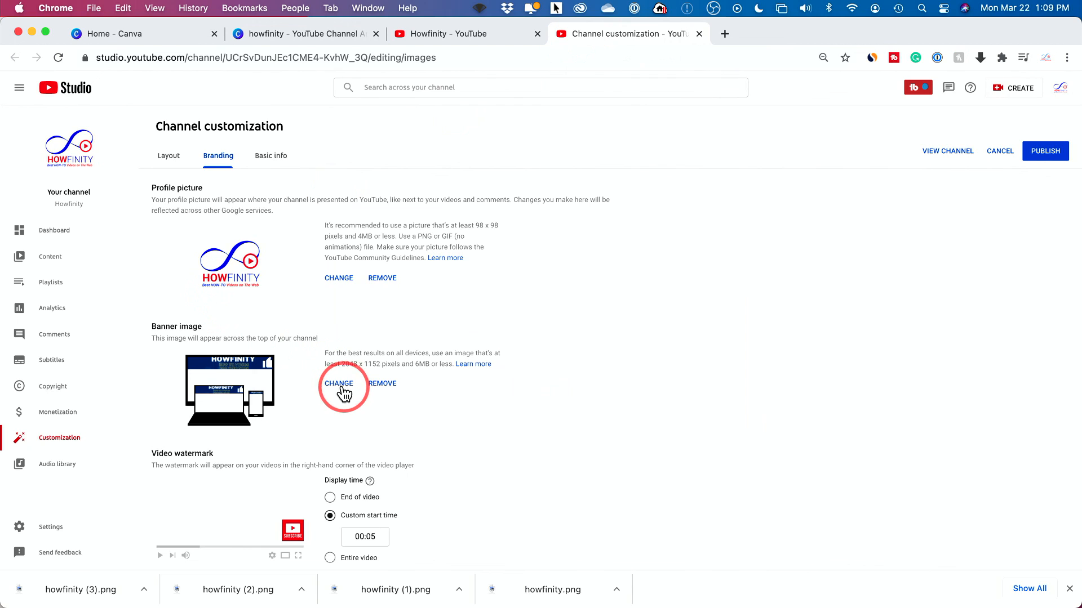
pyautogui.moveTo(868, 358)
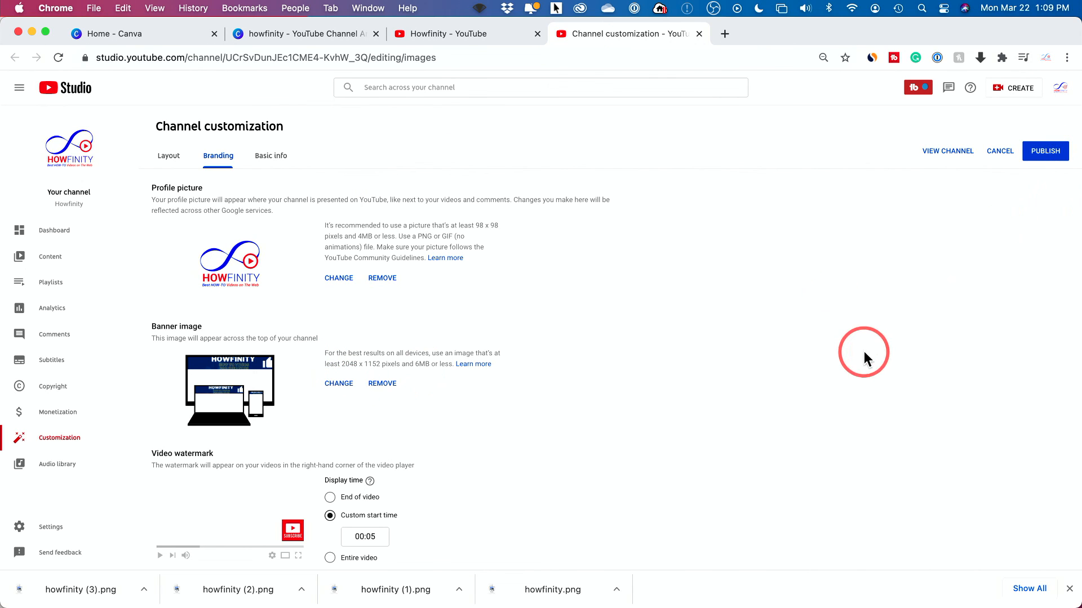